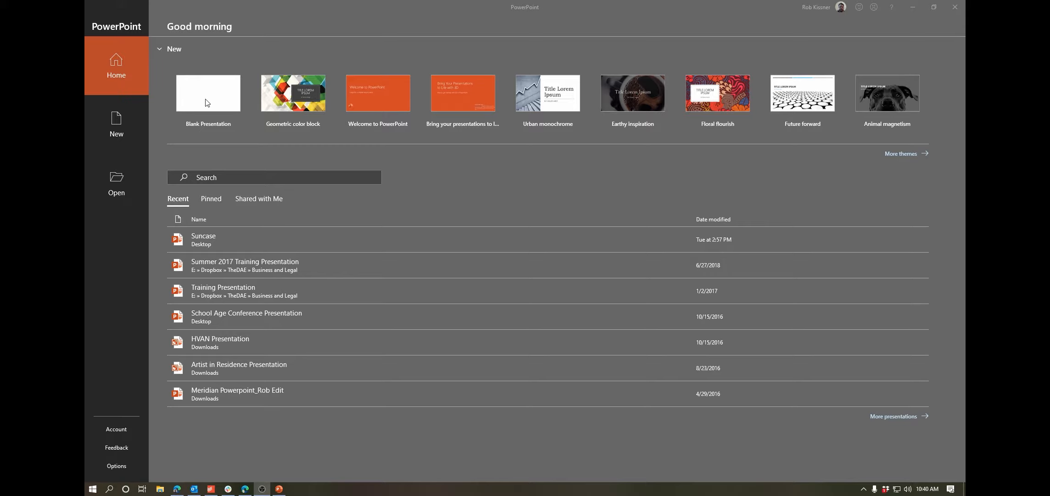
Create a new blank presentation and dismiss the Design Ideas pane
left_click(207, 93)
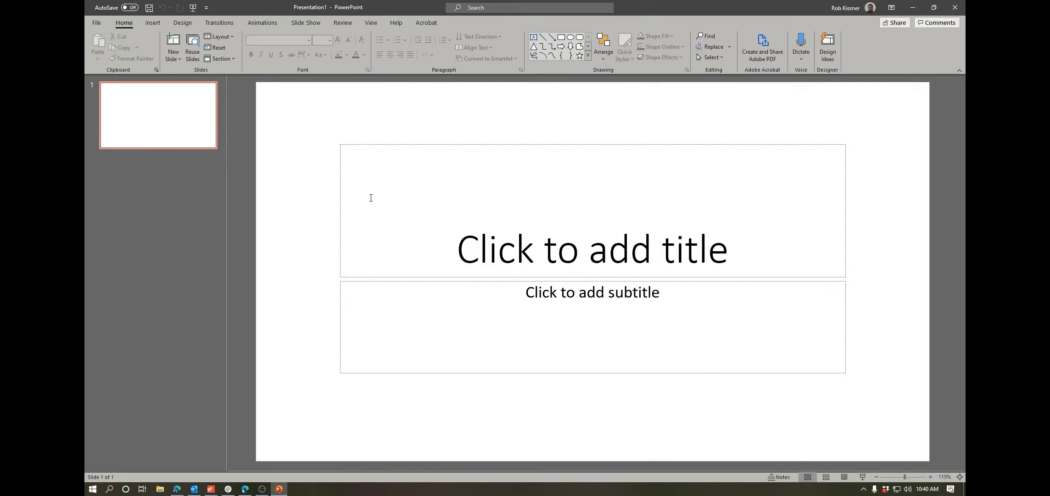
left_click(827, 44)
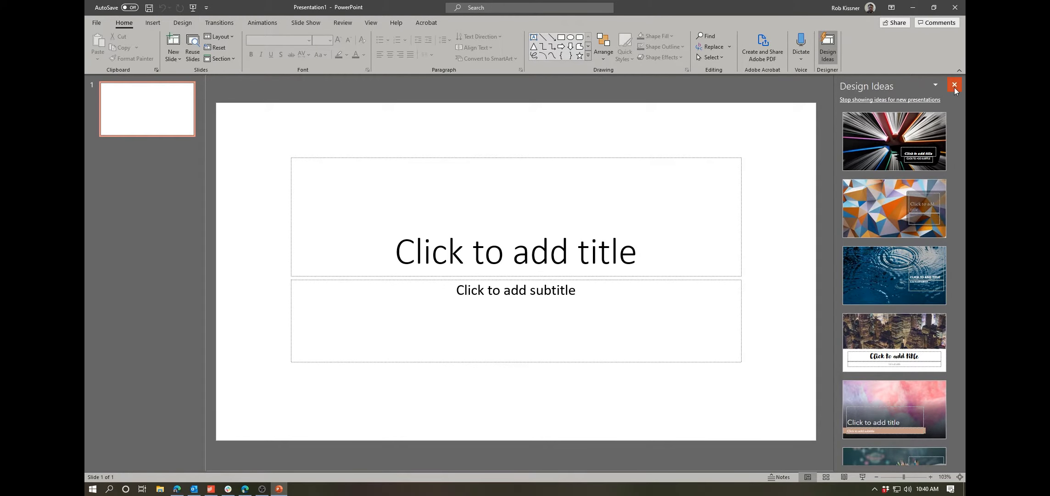
left_click(954, 86)
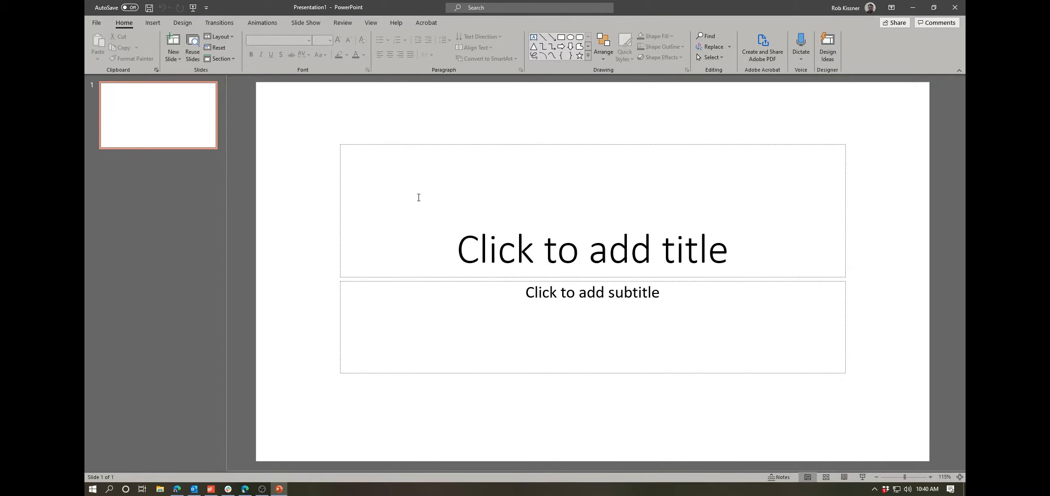
mouse_move(473, 267)
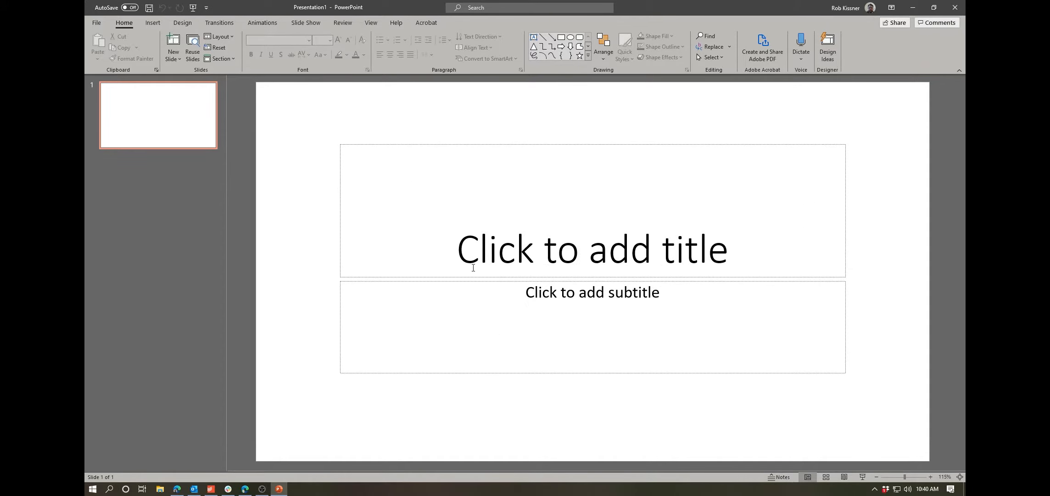
mouse_move(560, 260)
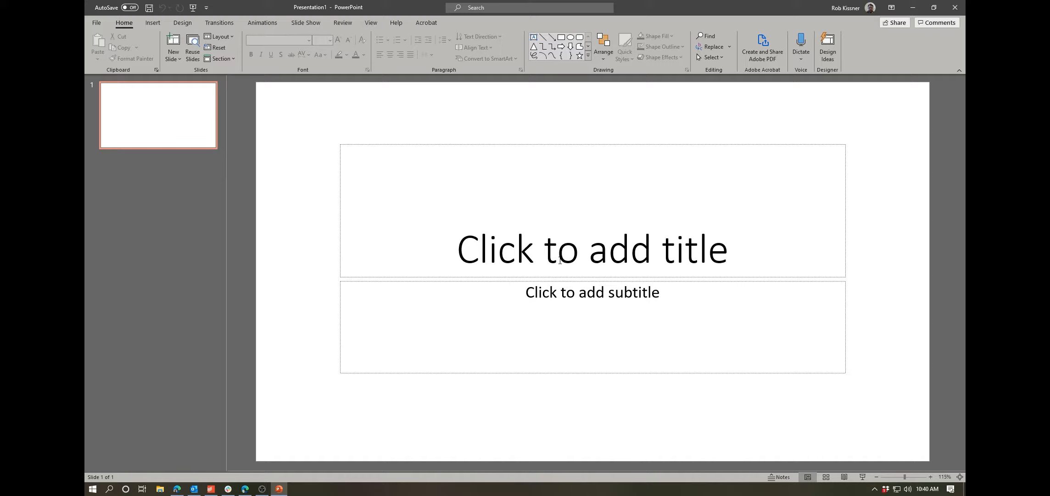
mouse_move(354, 191)
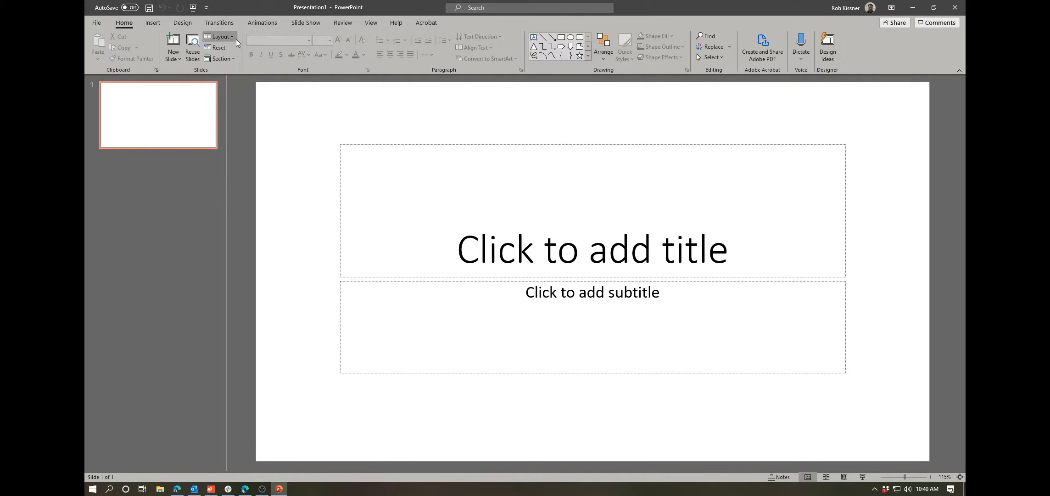
Switch the first slide to the Blank layout, removing its placeholders
left_click(219, 37)
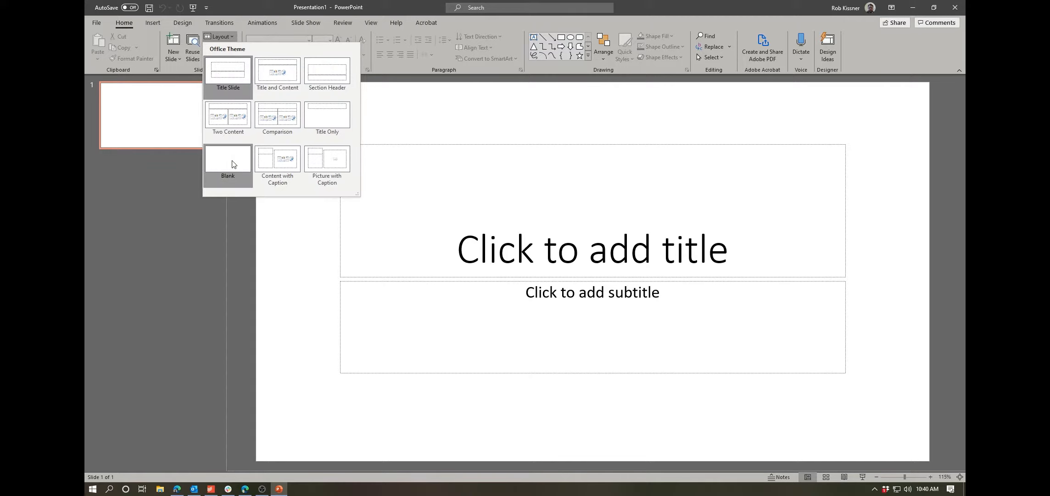
left_click(228, 164)
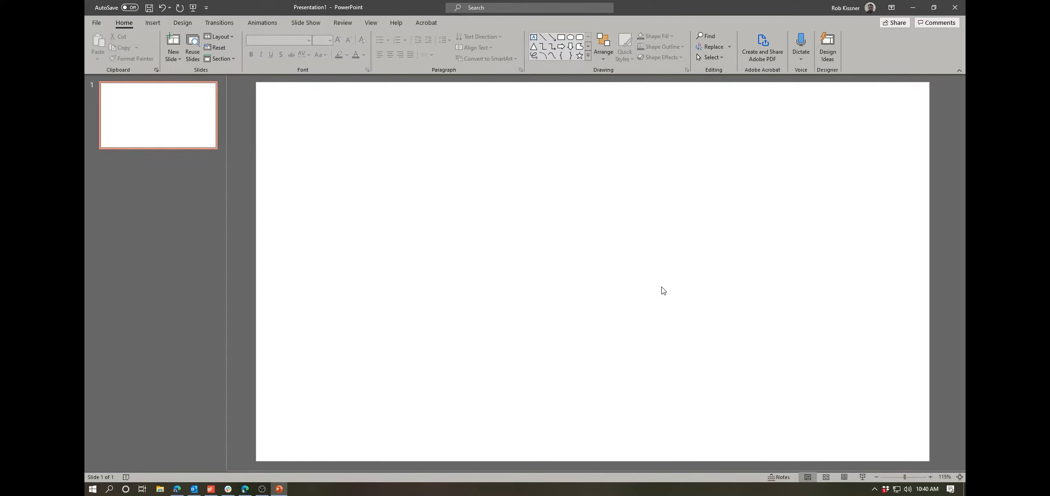
mouse_move(653, 271)
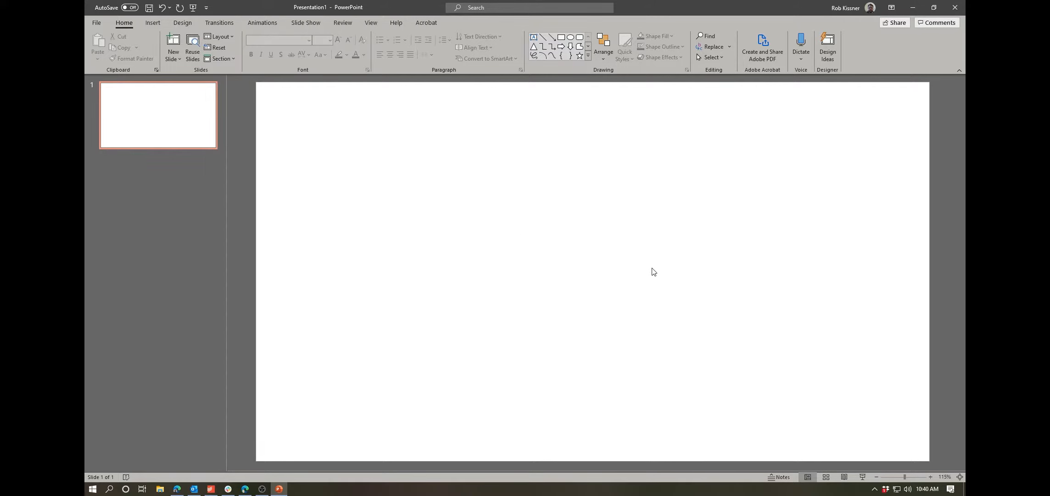
mouse_move(641, 164)
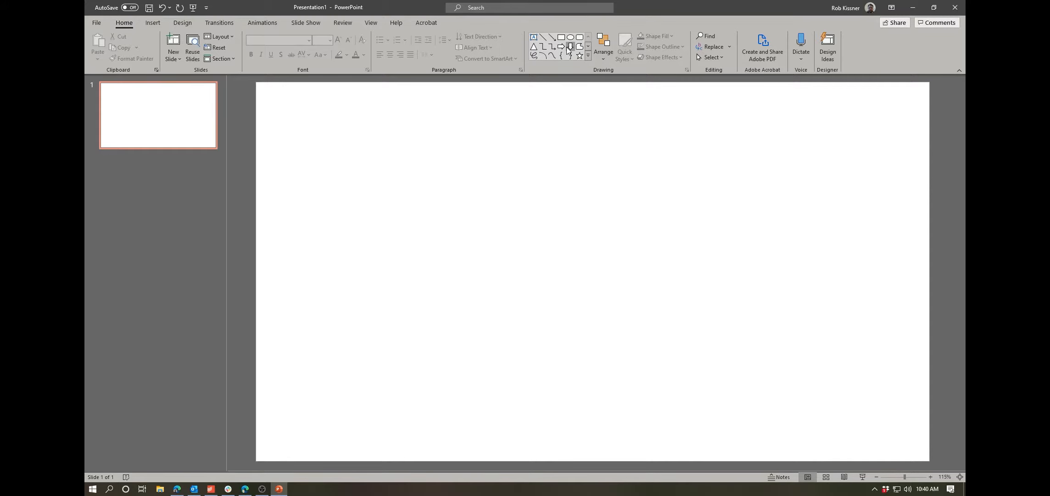
mouse_move(570, 46)
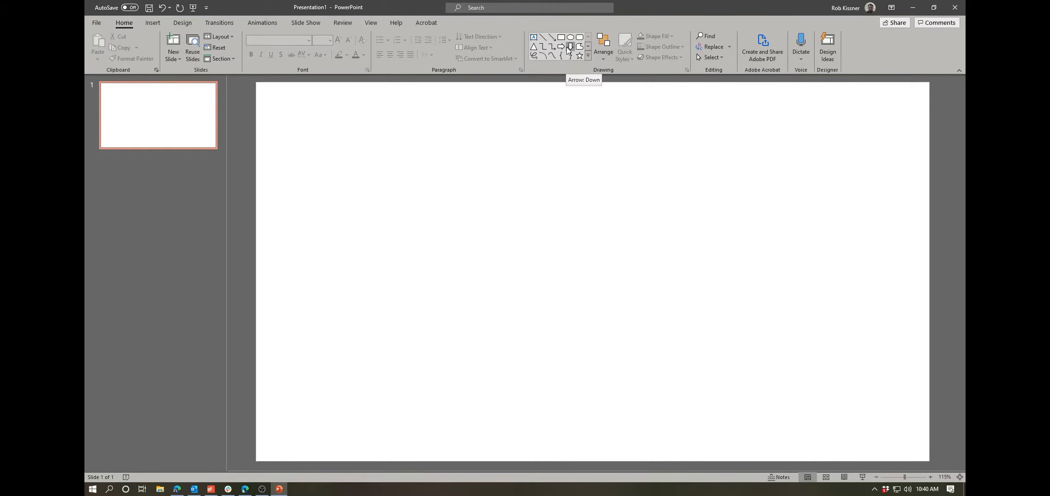
mouse_move(561, 38)
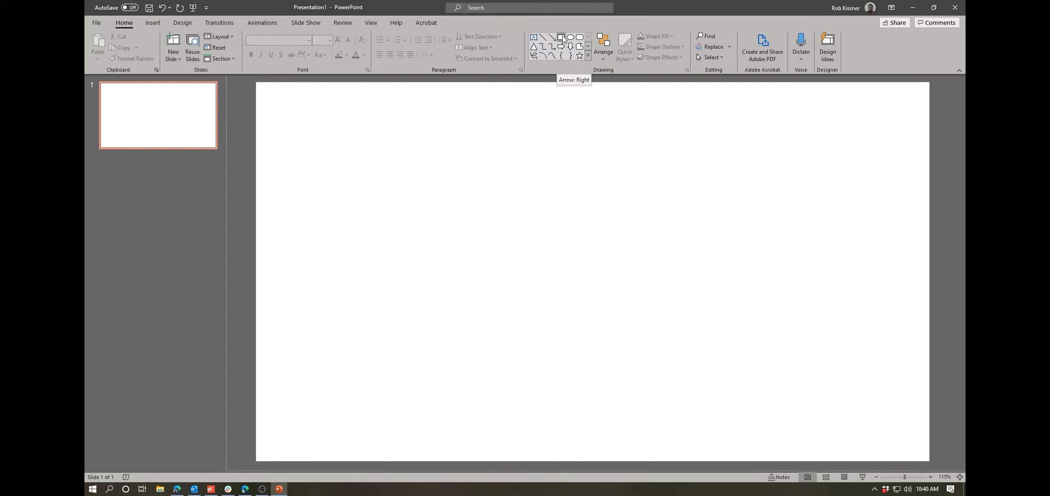
Draw a wide blue rectangle, about 1.16 by 2.28 inches, on the left of the slide
left_click(563, 37)
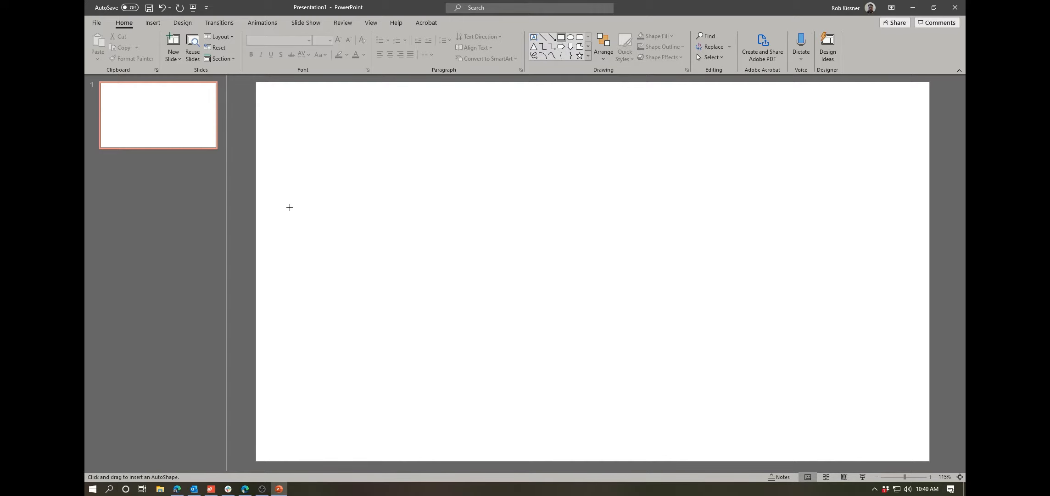
left_click_drag(289, 207, 407, 279)
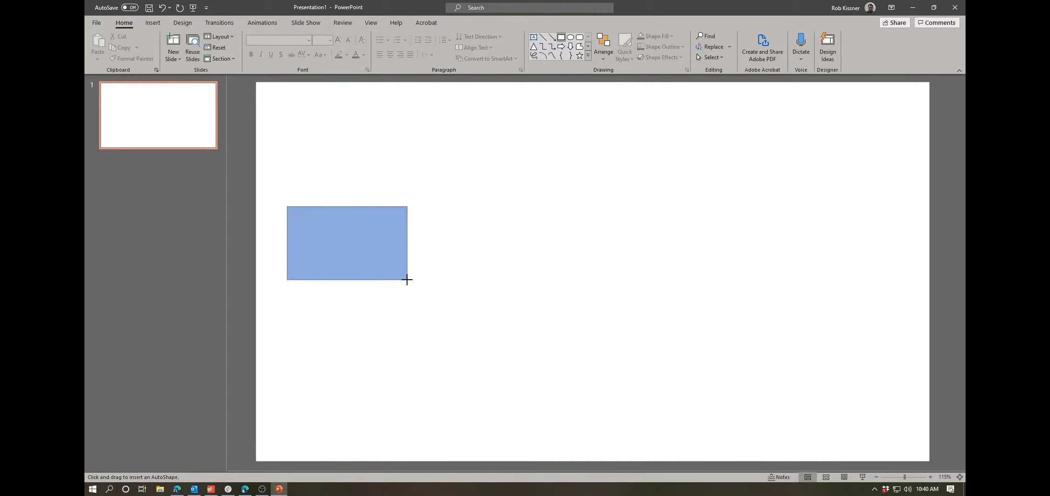
left_click_drag(407, 280, 394, 268)
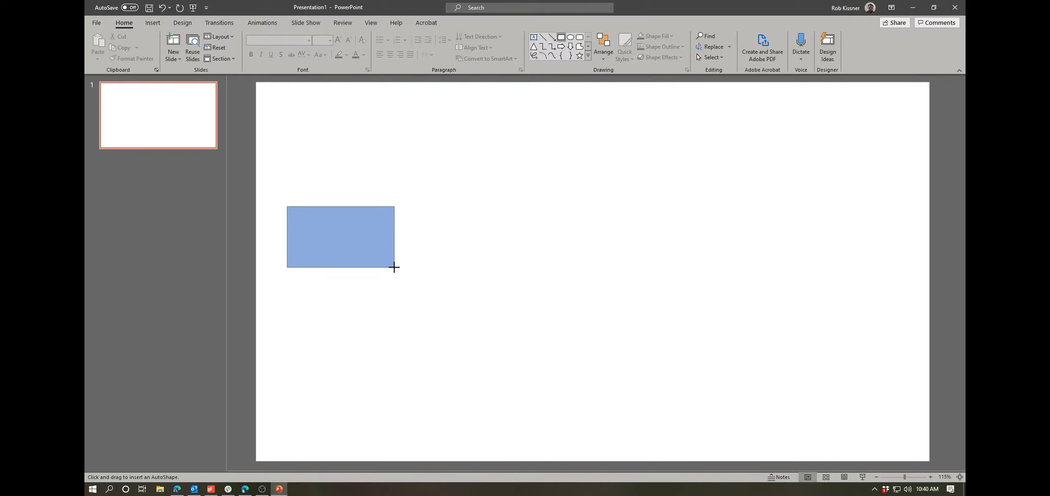
left_click_drag(394, 268, 385, 257)
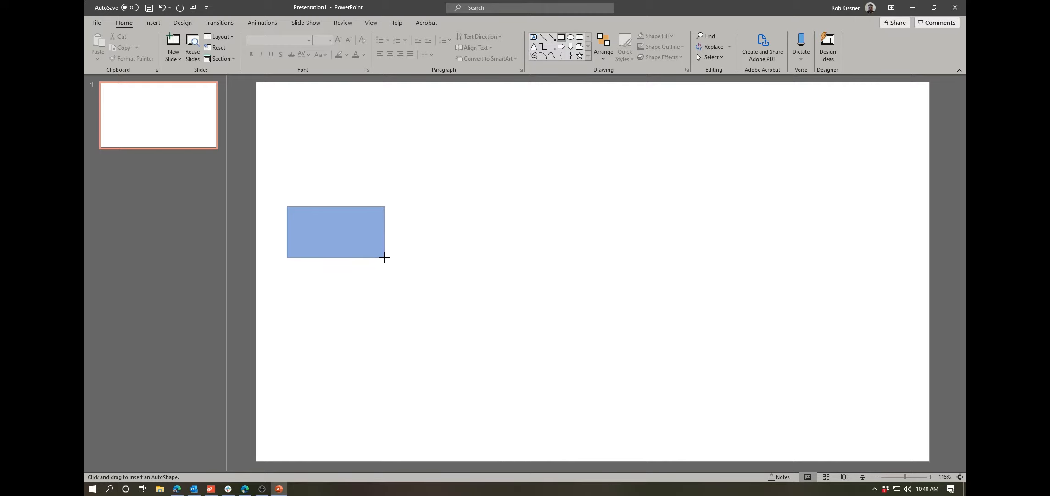
left_click_drag(383, 257, 410, 281)
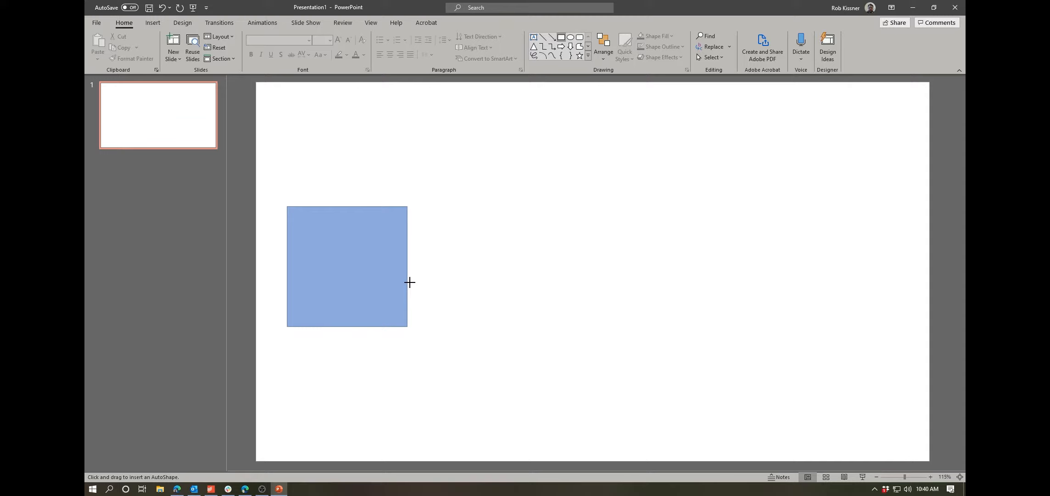
left_click_drag(407, 326, 392, 310)
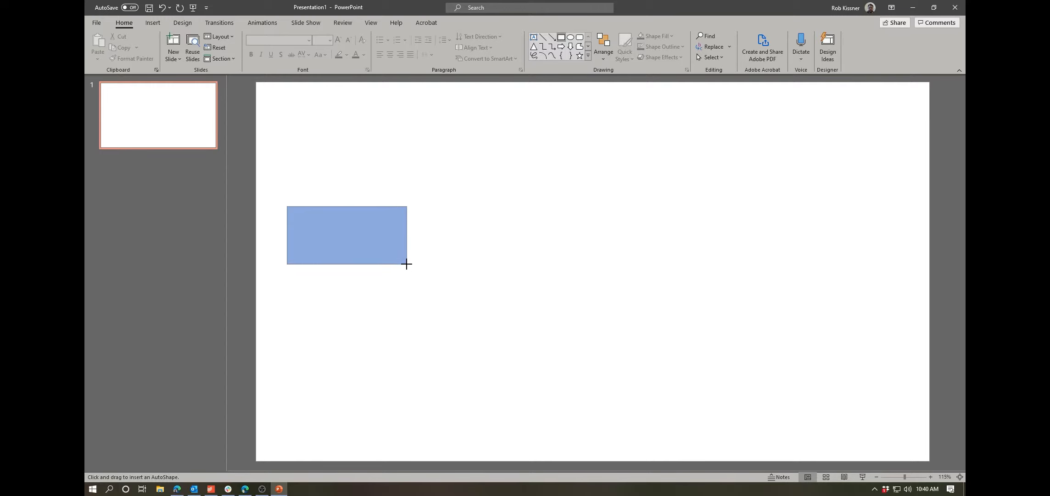
left_click_drag(287, 207, 407, 265)
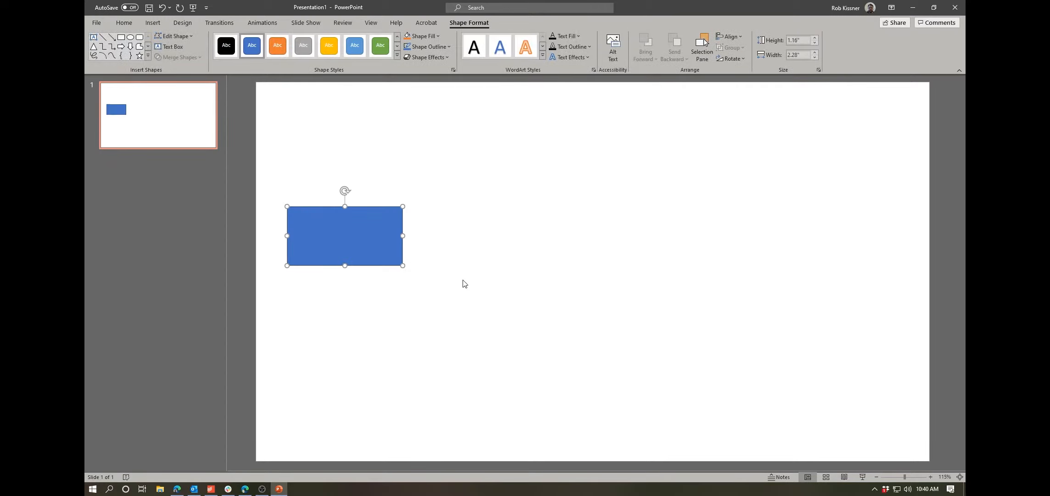
mouse_move(466, 301)
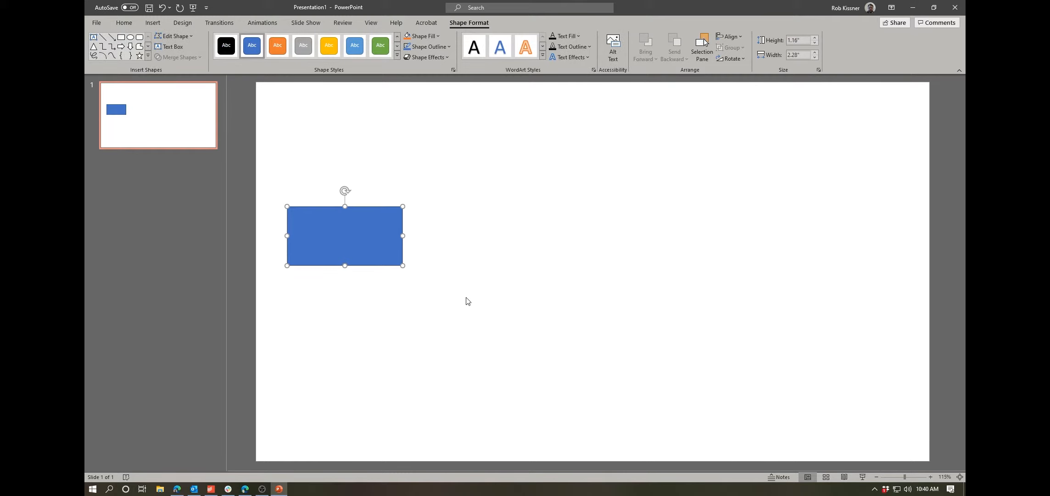
mouse_move(342, 239)
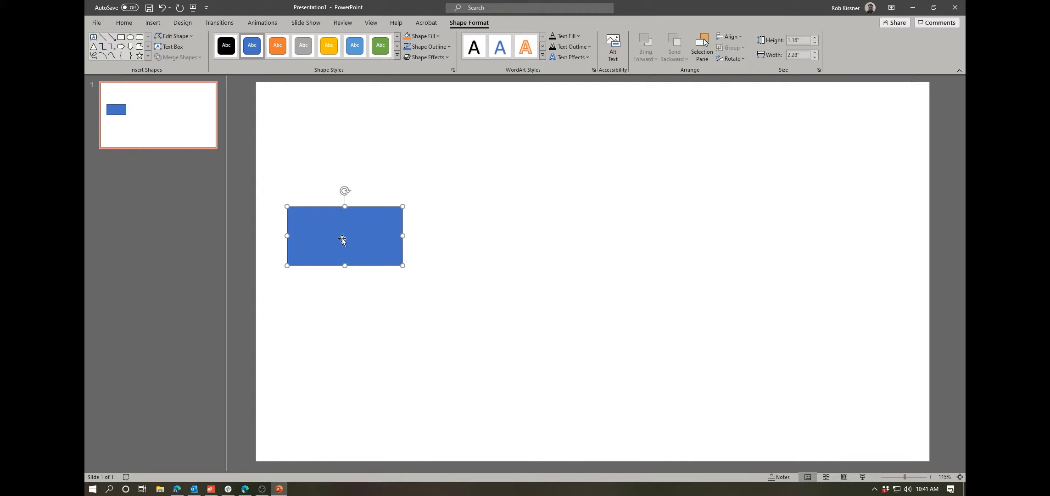
Move the blue rectangle around and settle it on the left edge at the slide's middle line
left_click_drag(344, 235, 350, 221)
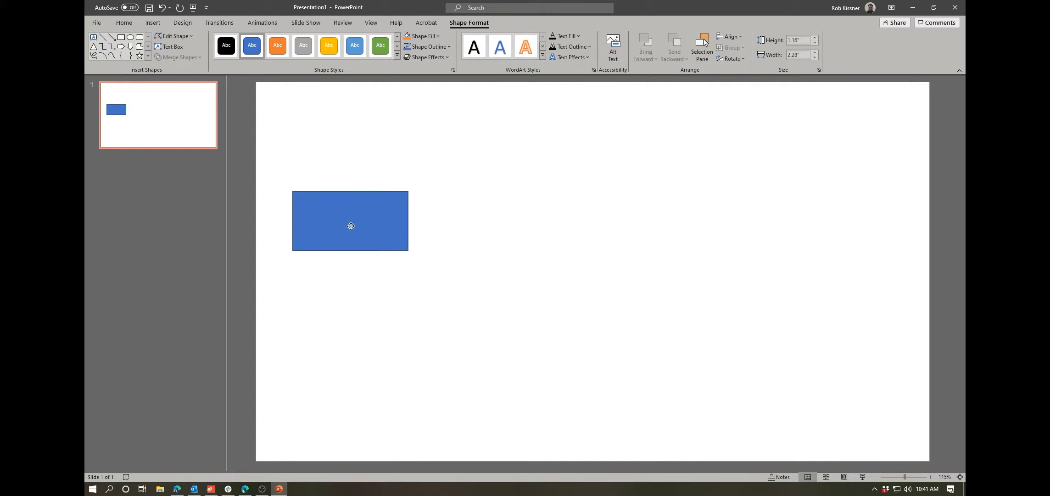
left_click_drag(350, 222, 344, 261)
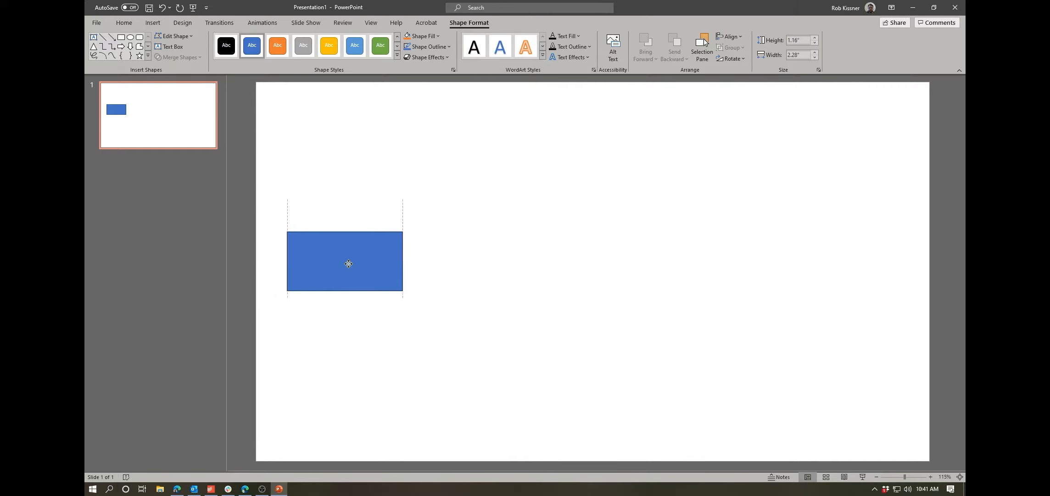
left_click_drag(347, 263, 345, 302)
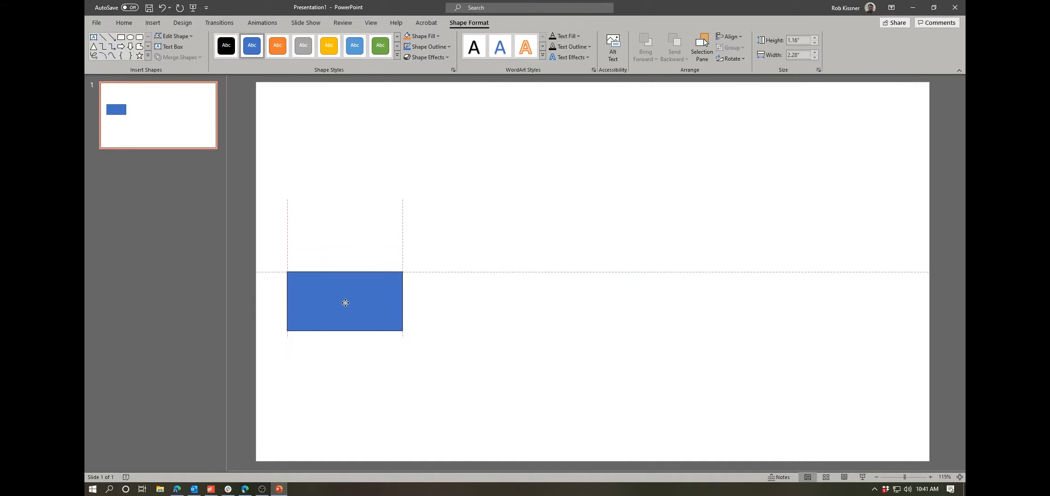
left_click_drag(344, 302, 344, 274)
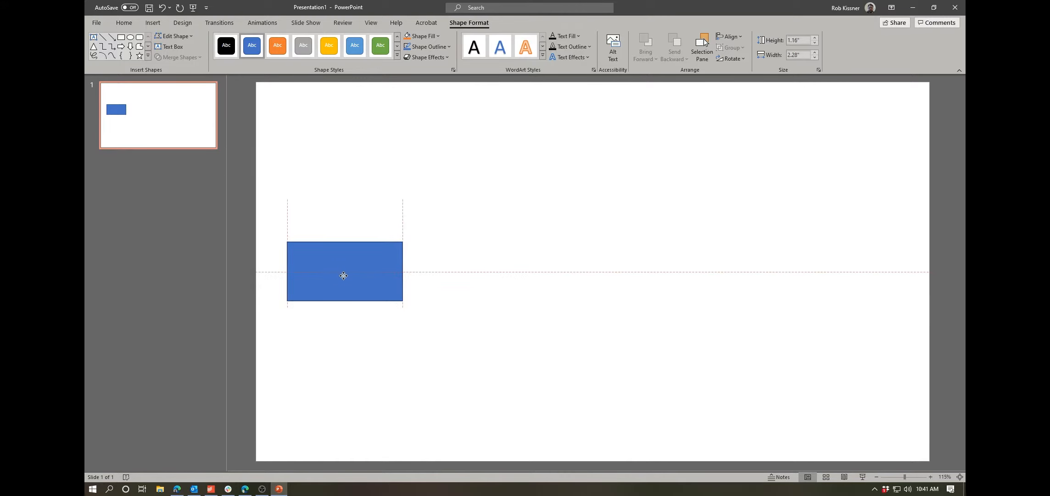
left_click_drag(343, 272, 504, 259)
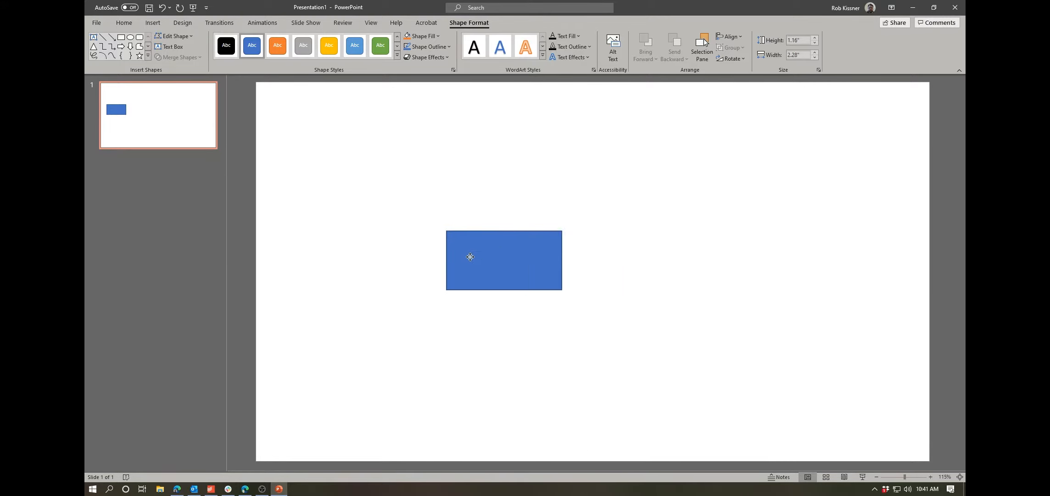
left_click_drag(503, 259, 345, 241)
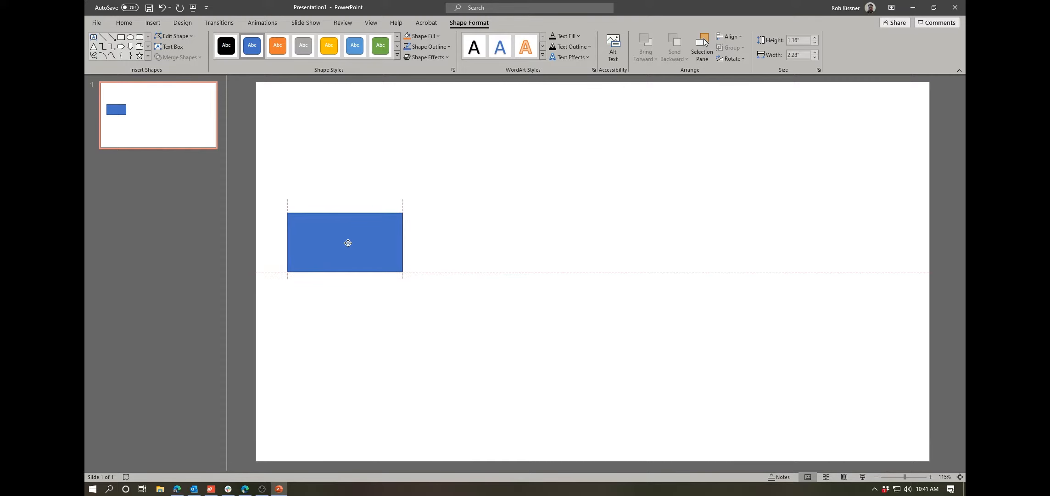
left_click_drag(347, 242, 348, 265)
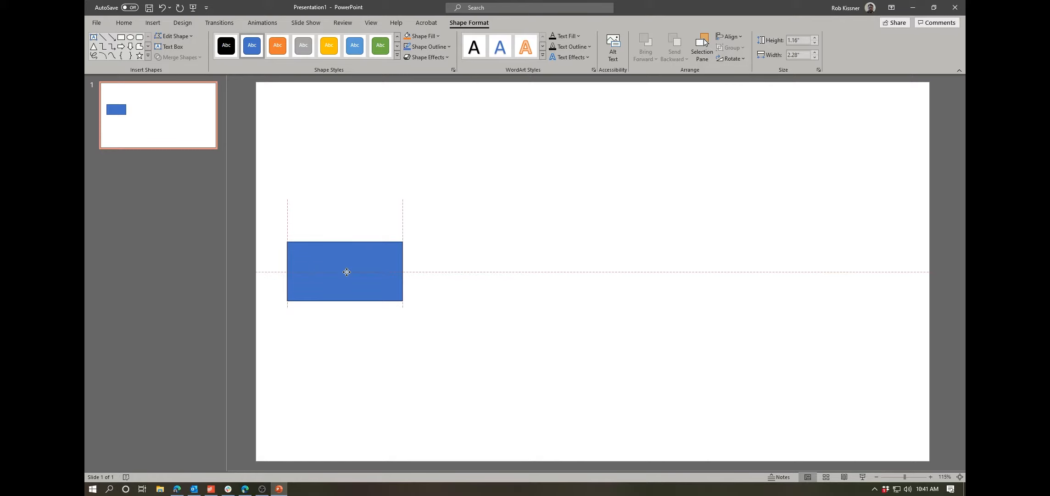
Try the rectangle across the upper middle, then place it near the left edge at mid-height
left_click_drag(346, 271, 346, 302)
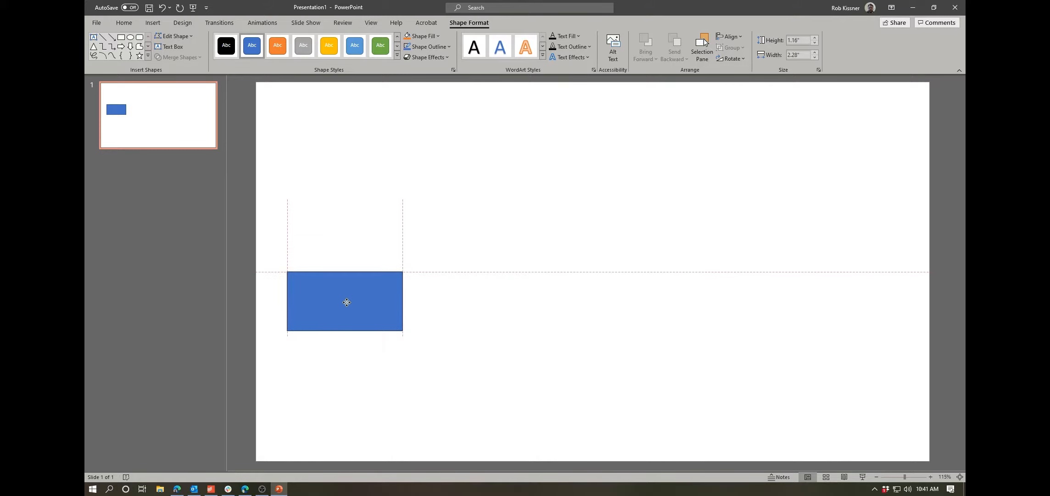
left_click_drag(346, 302, 501, 203)
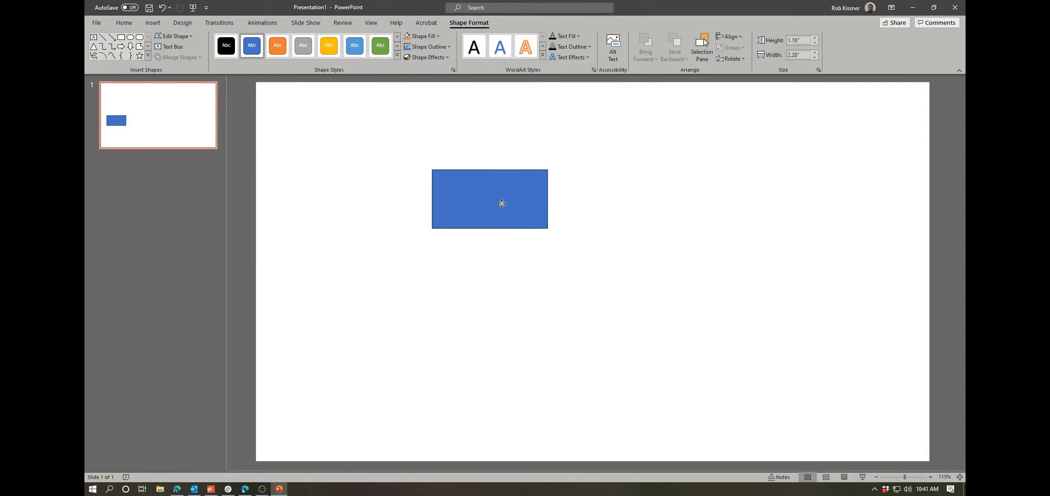
left_click_drag(501, 203, 545, 198)
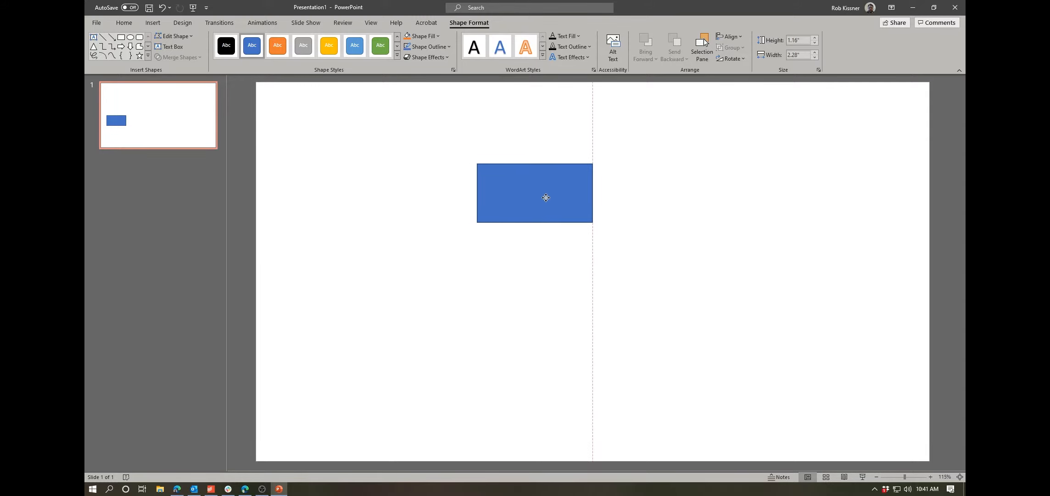
left_click_drag(545, 197, 548, 194)
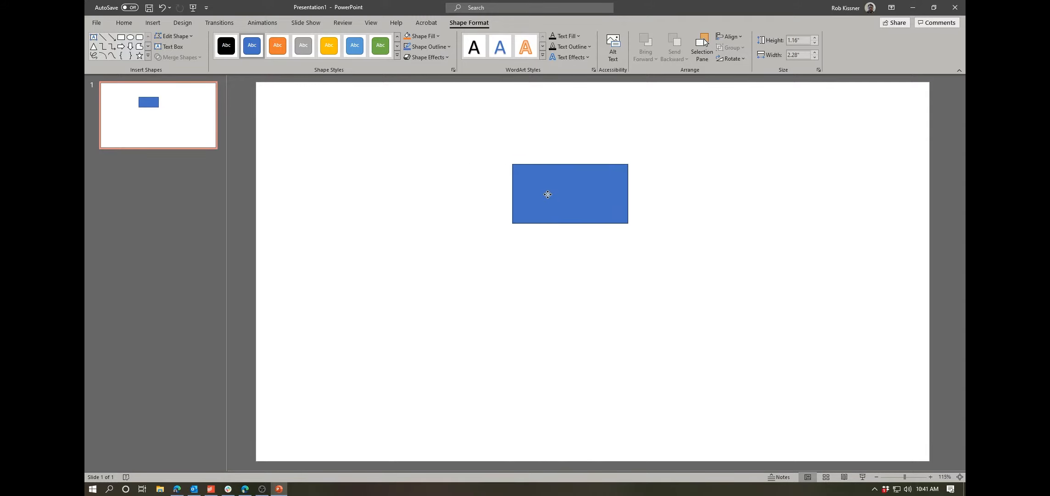
left_click_drag(547, 193, 604, 196)
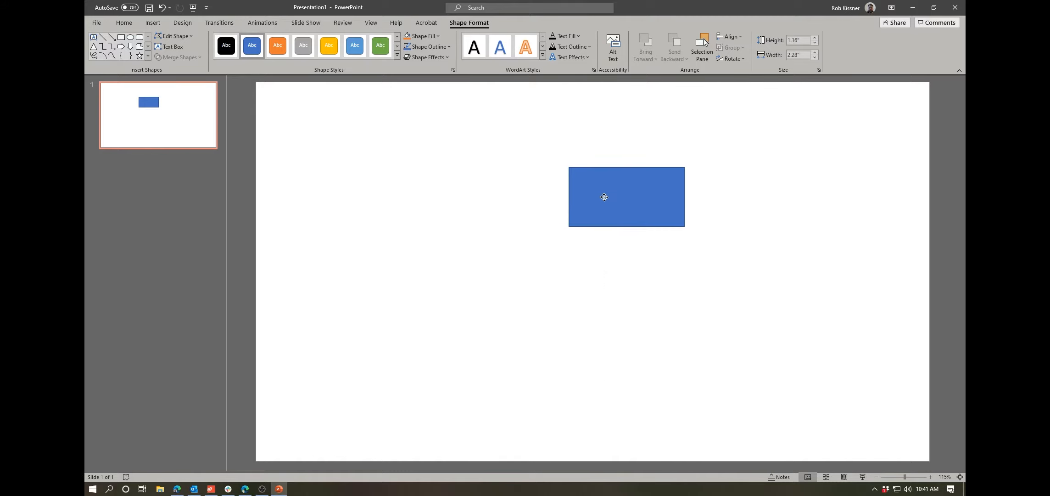
left_click_drag(604, 197, 670, 194)
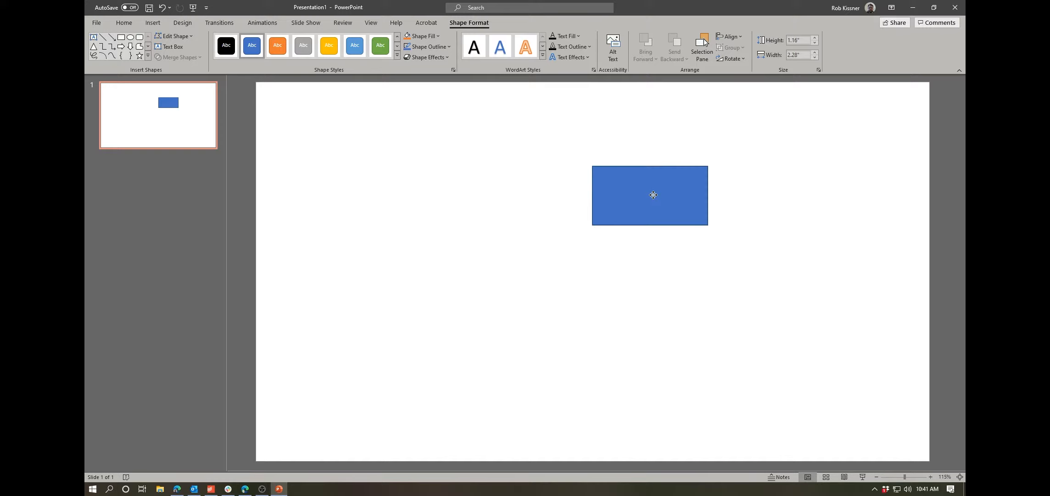
left_click_drag(653, 195, 328, 271)
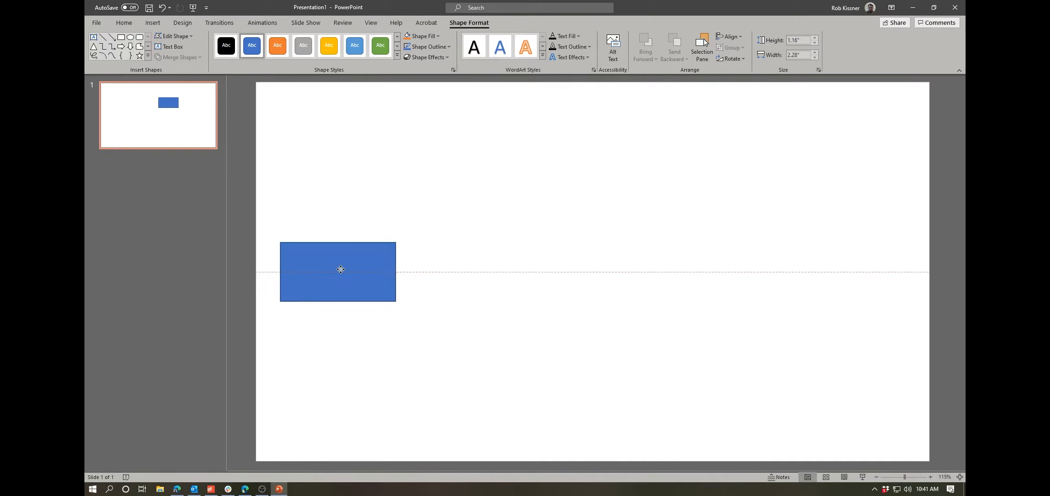
Label the blue rectangle 'Parent Node'
left_click(337, 271)
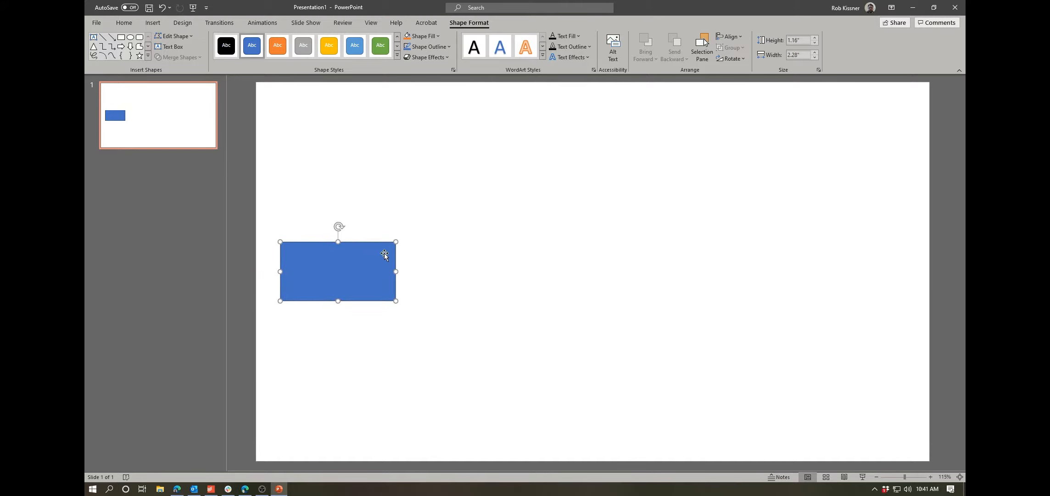
mouse_move(333, 270)
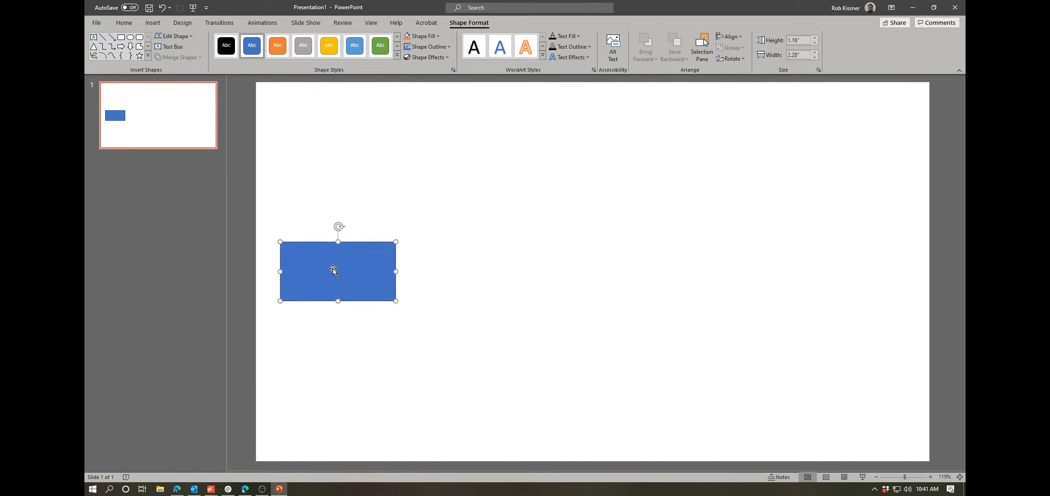
type("Parent Node")
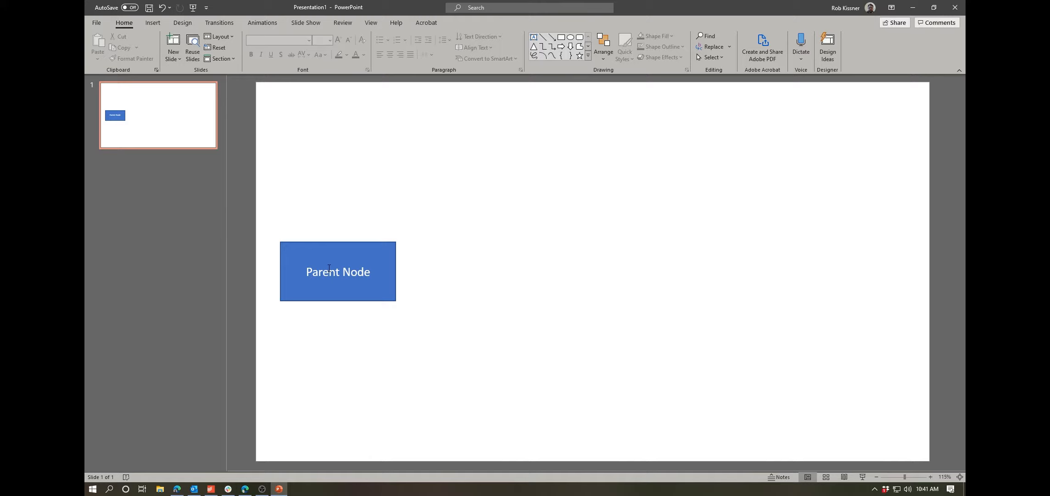
mouse_move(388, 279)
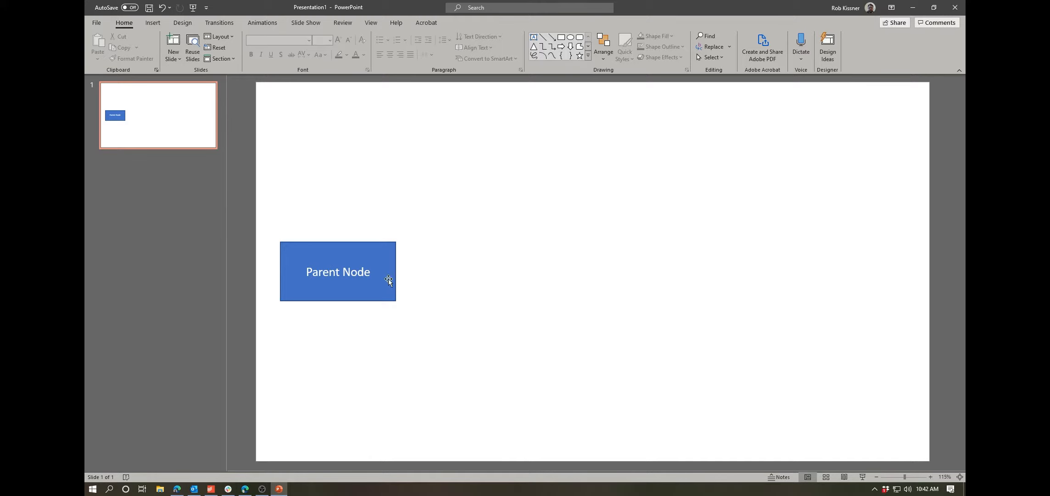
mouse_move(535, 421)
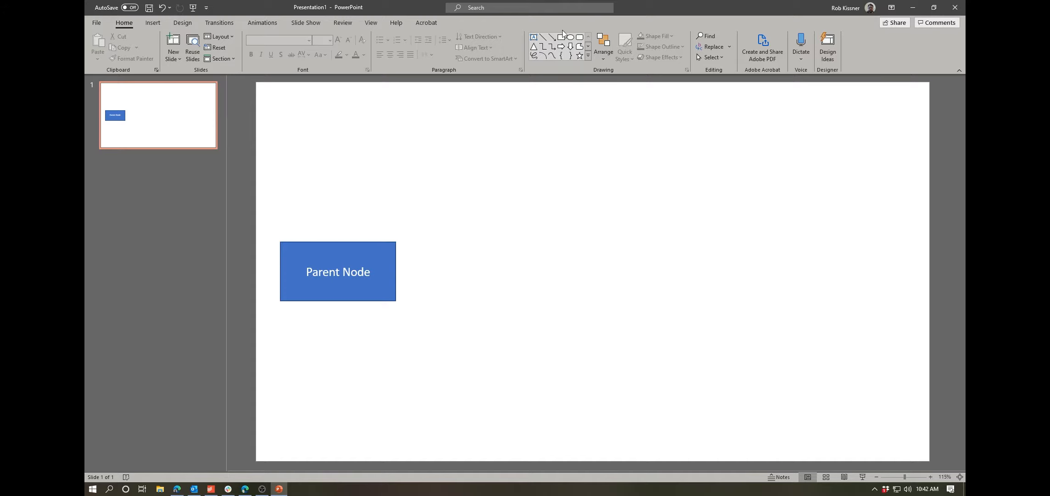
mouse_move(393, 309)
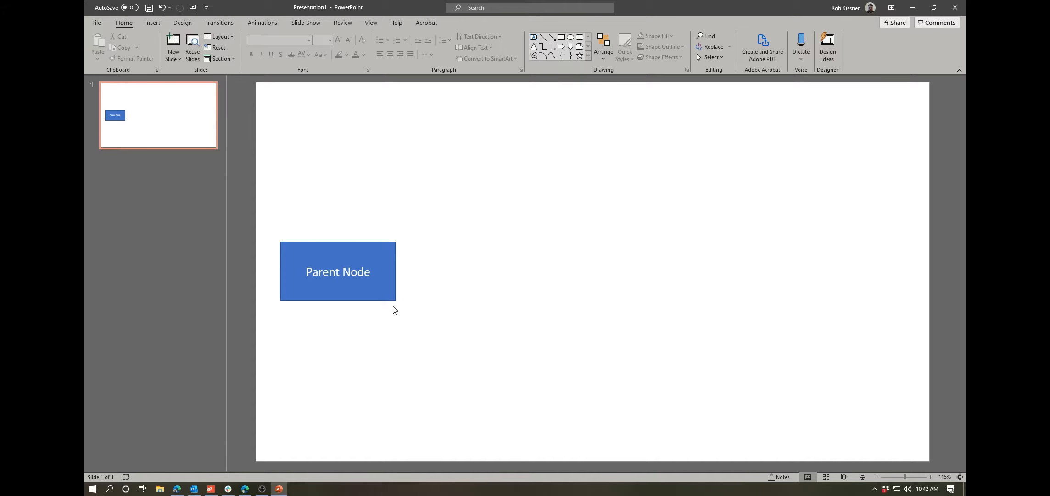
Ctrl-drag a copy of the Parent Node box above and to the right
left_click(337, 272)
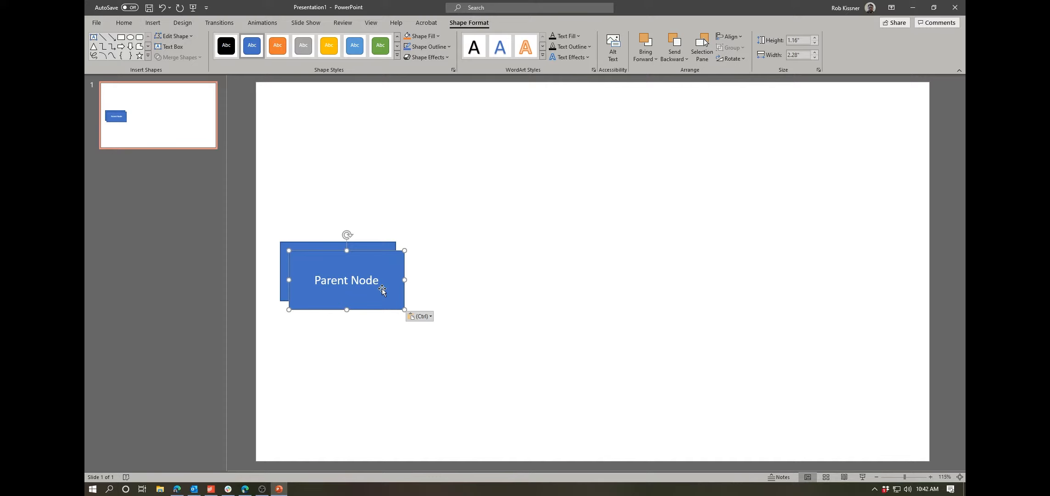
left_click_drag(346, 279, 486, 158)
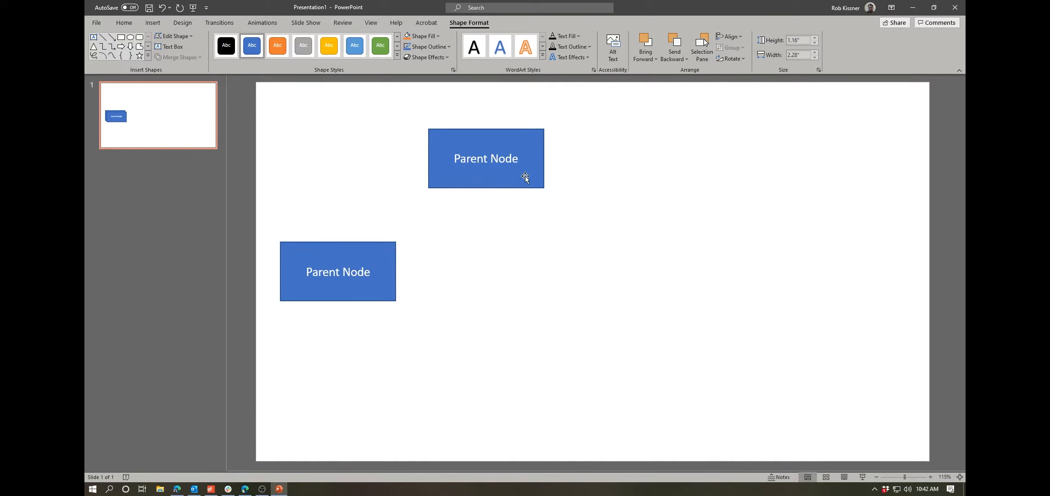
left_click(485, 158)
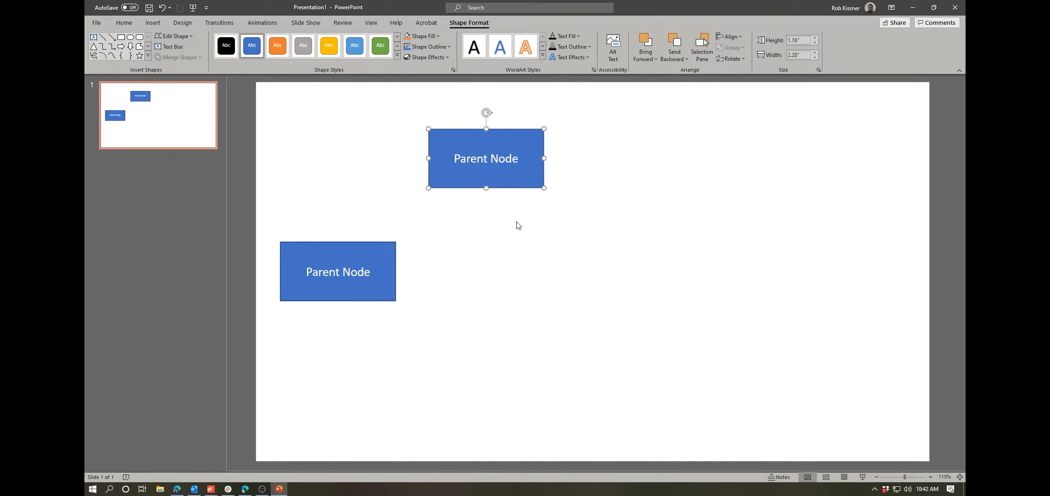
mouse_move(536, 216)
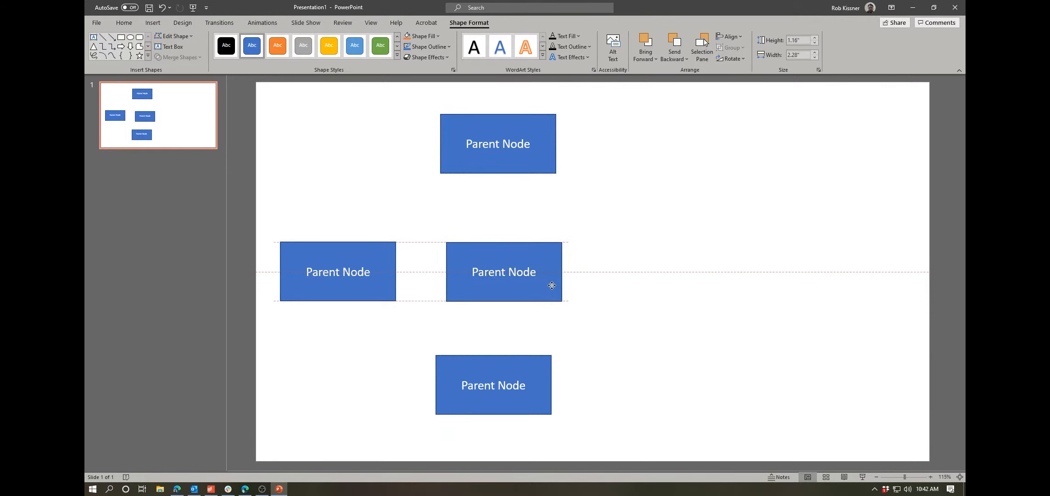
Line the middle copy up with the original box and under the top box
left_click_drag(503, 271, 501, 234)
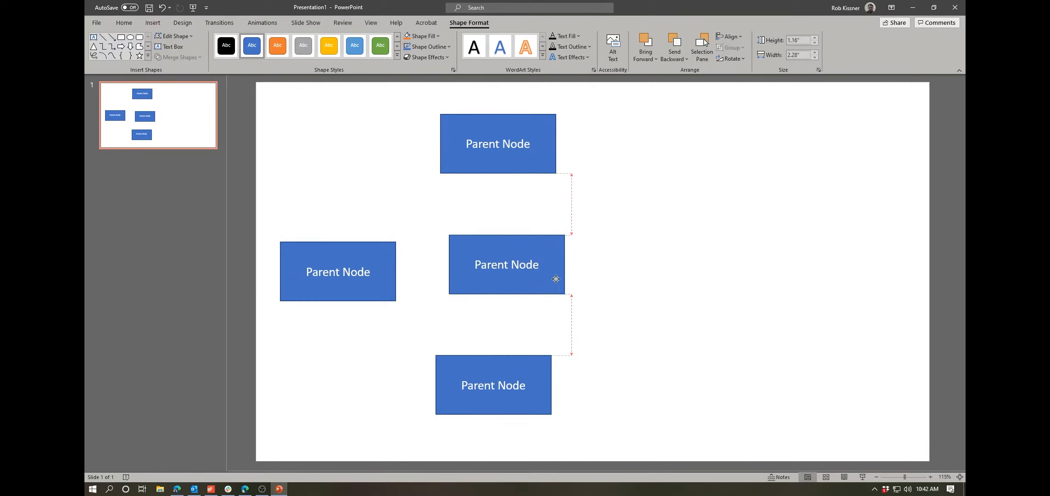
left_click_drag(506, 263, 493, 330)
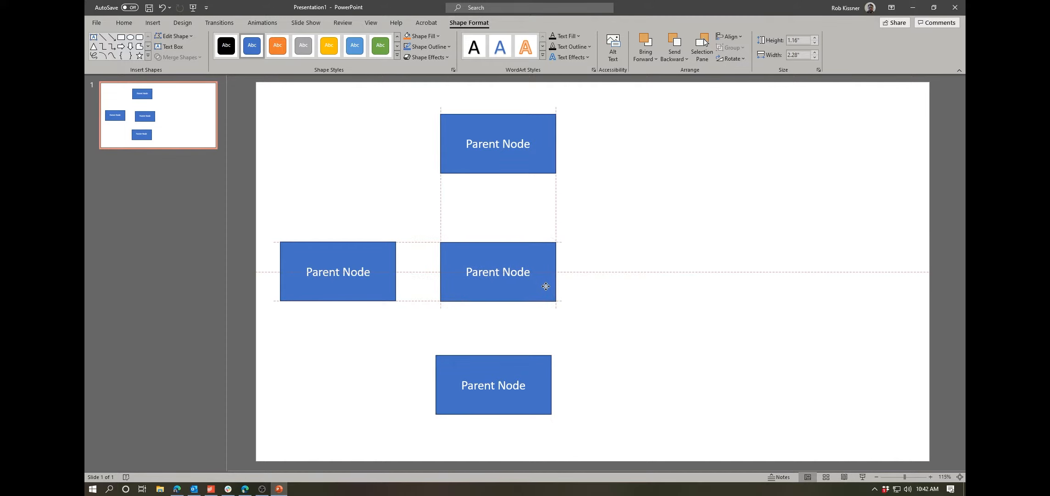
left_click(498, 271)
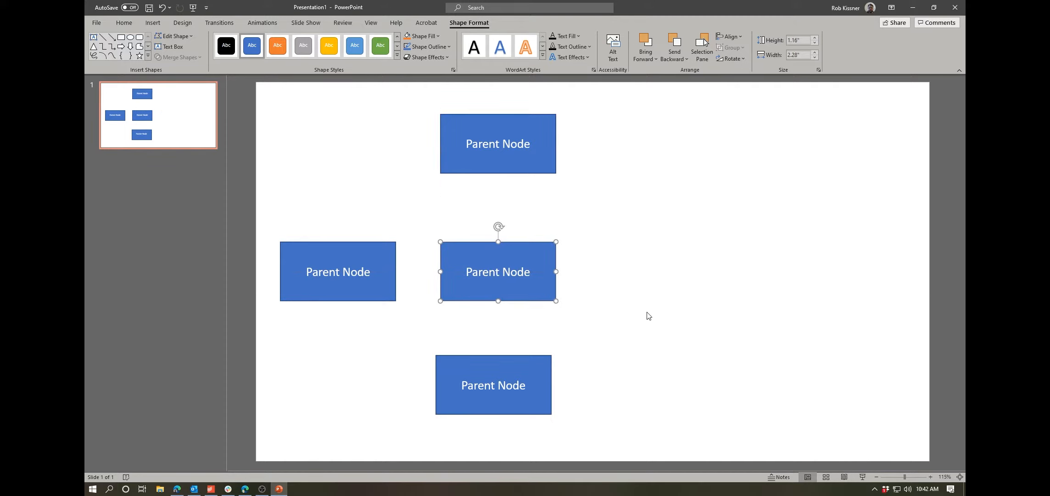
mouse_move(540, 402)
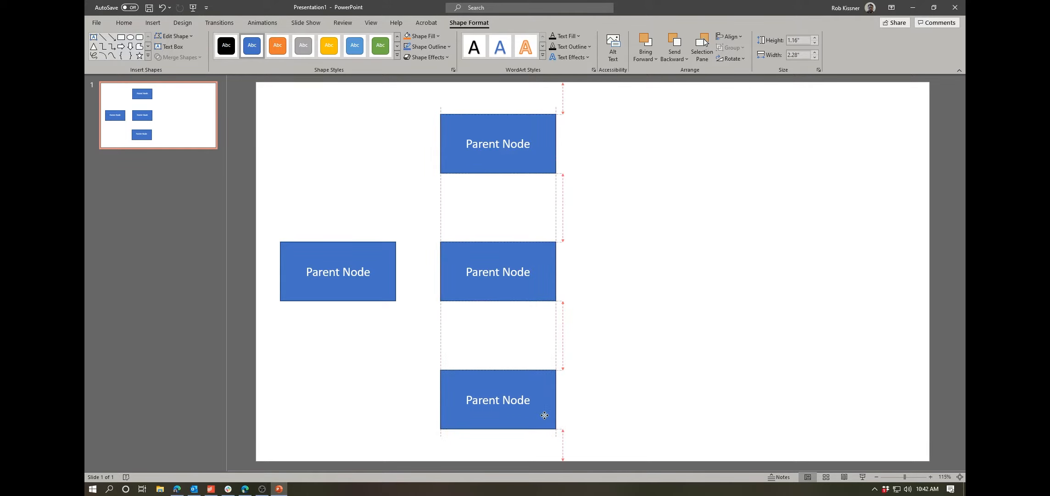
mouse_move(544, 423)
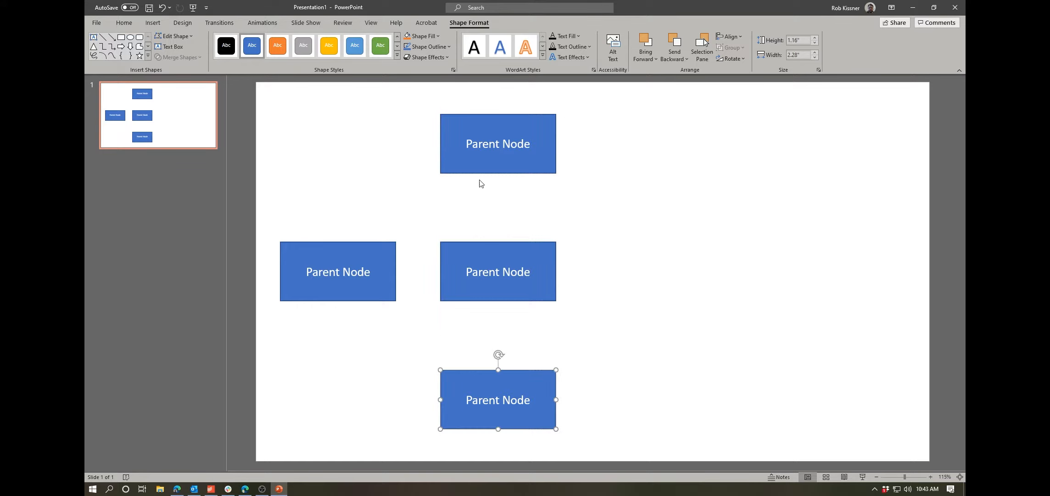
mouse_move(549, 213)
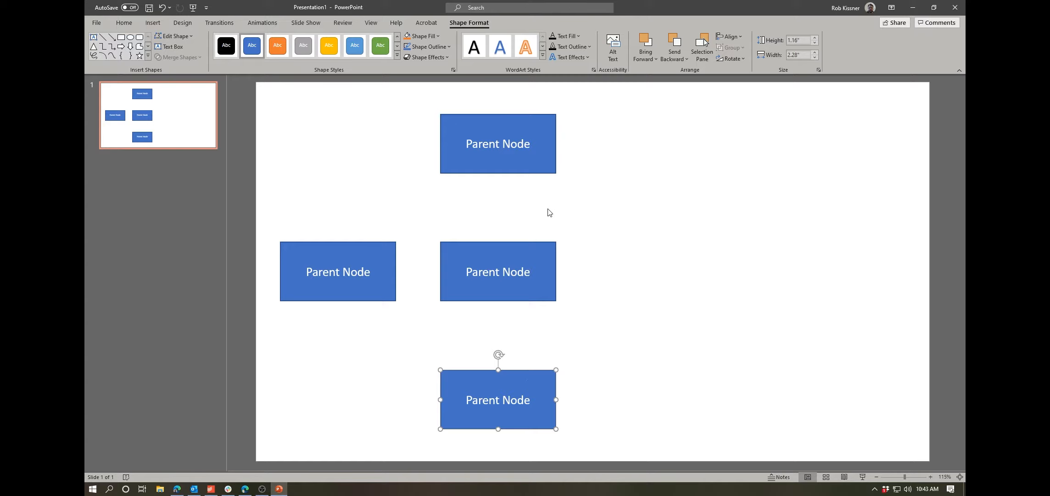
mouse_move(591, 305)
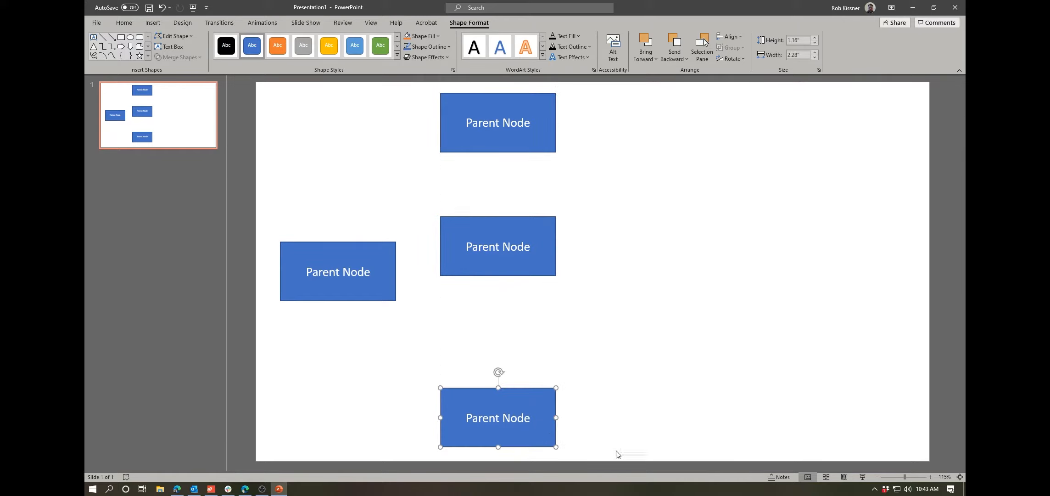
mouse_move(541, 298)
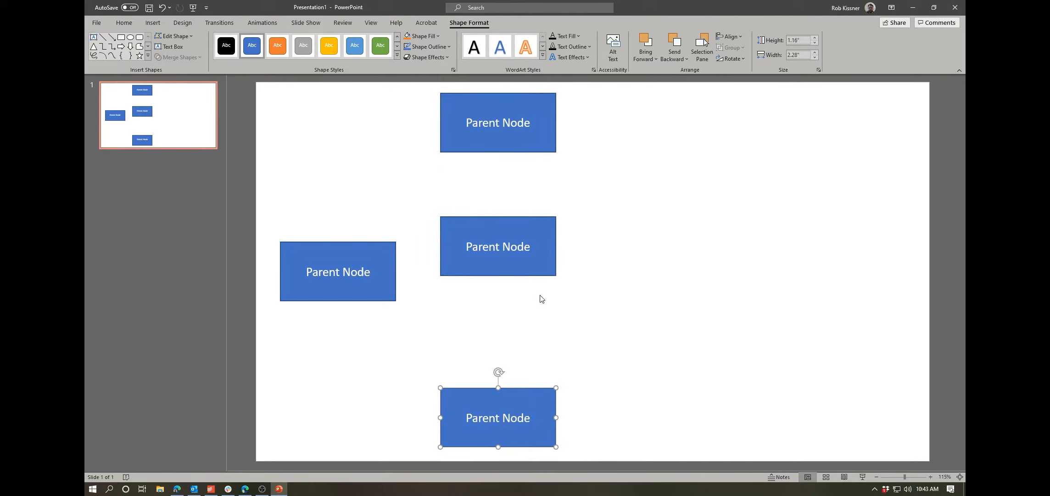
mouse_move(624, 407)
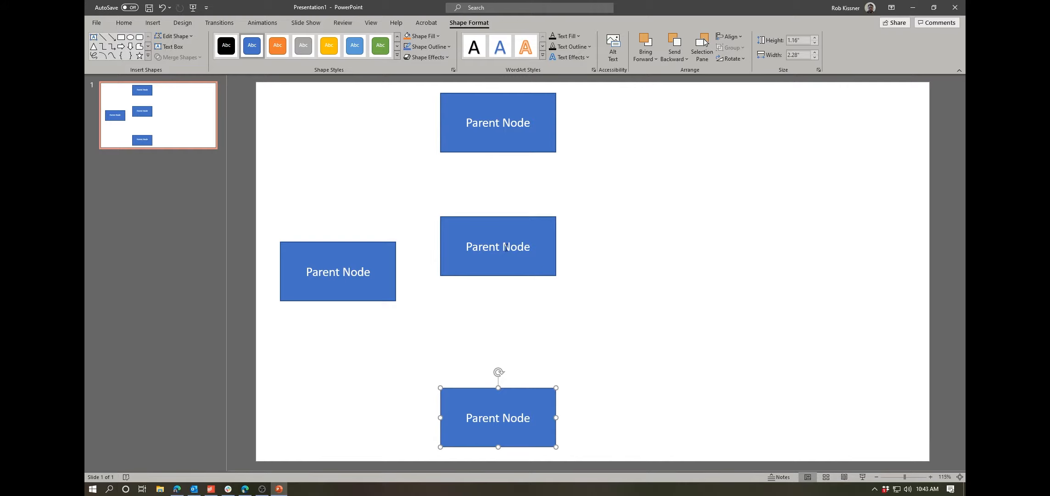
mouse_move(590, 229)
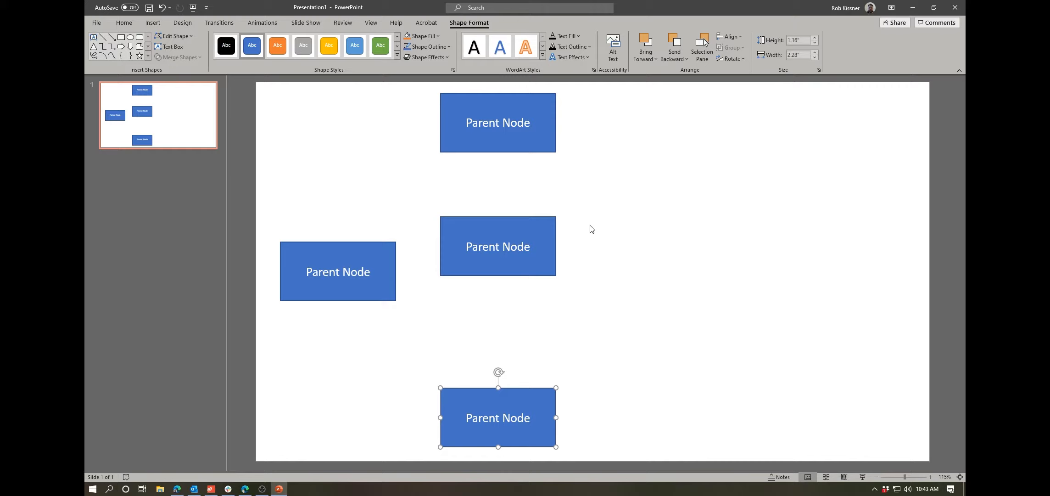
mouse_move(492, 185)
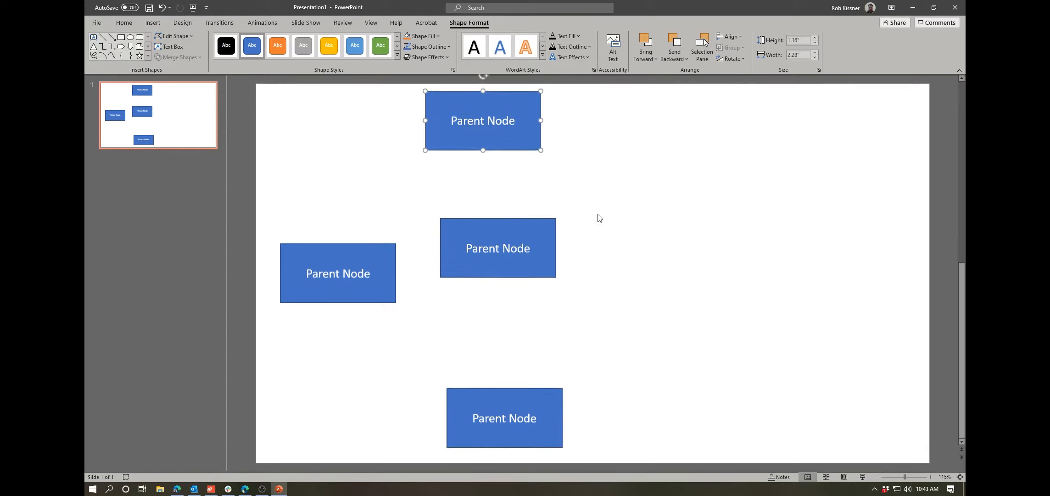
mouse_move(703, 349)
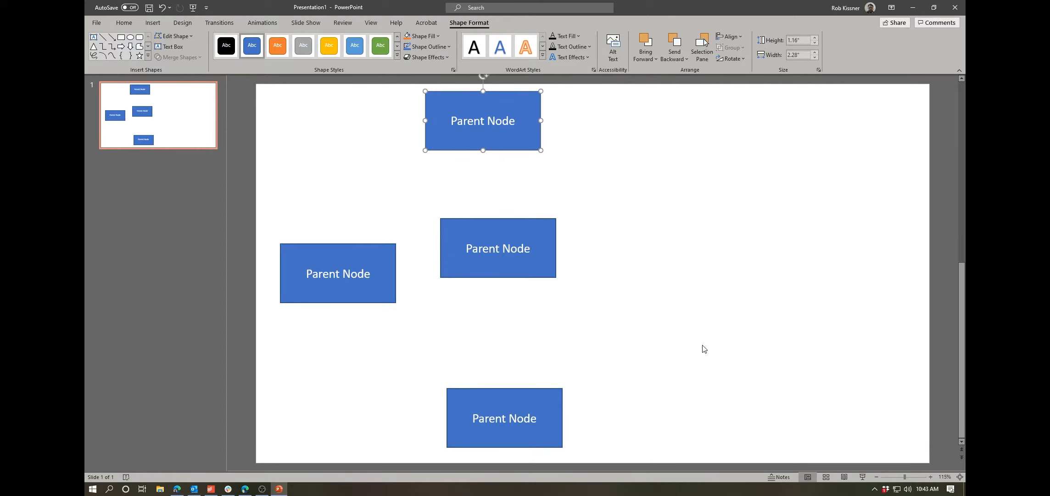
mouse_move(528, 147)
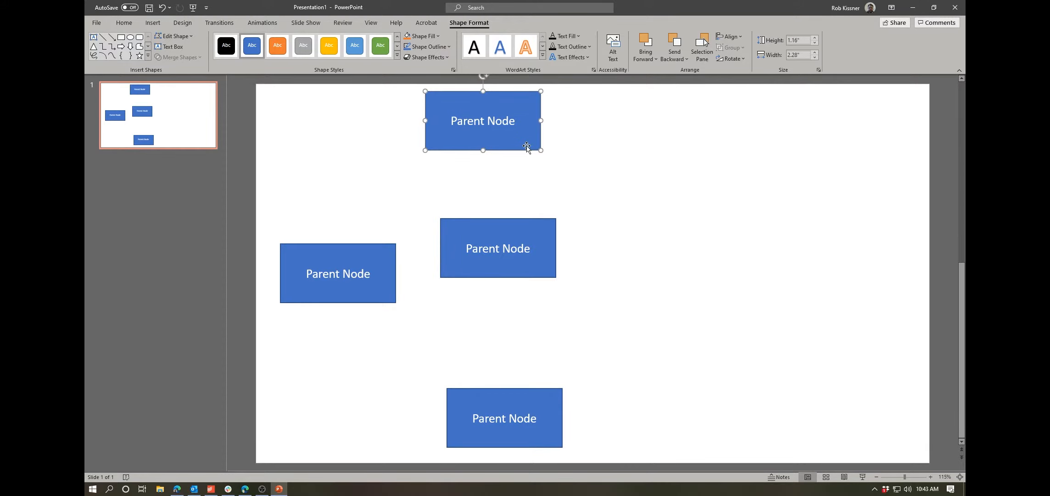
Select the top, middle and bottom Parent Node boxes together
left_click(569, 147)
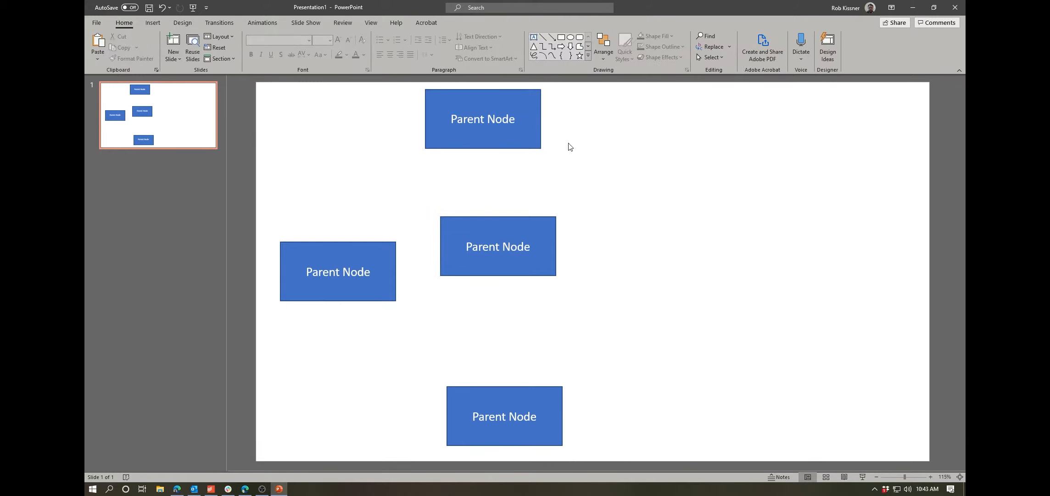
left_click(482, 119)
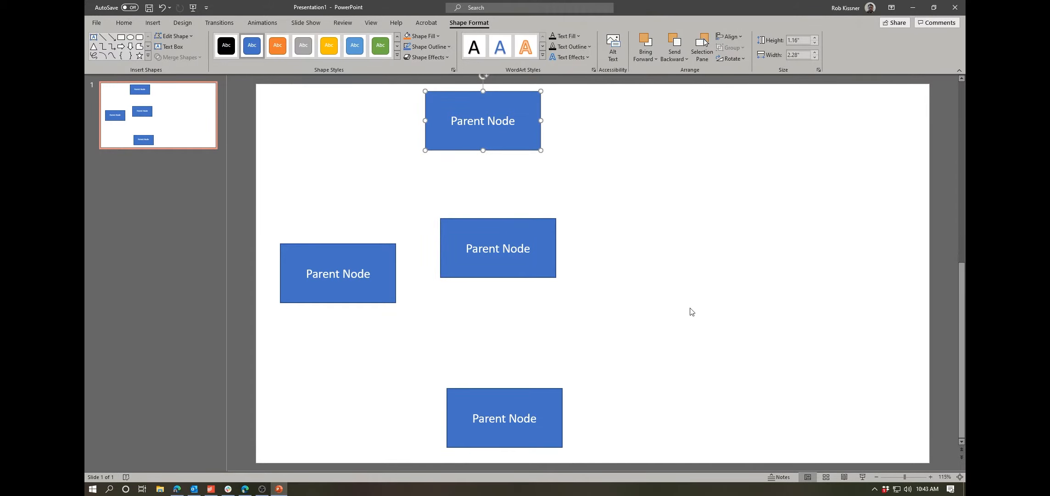
left_click(498, 248)
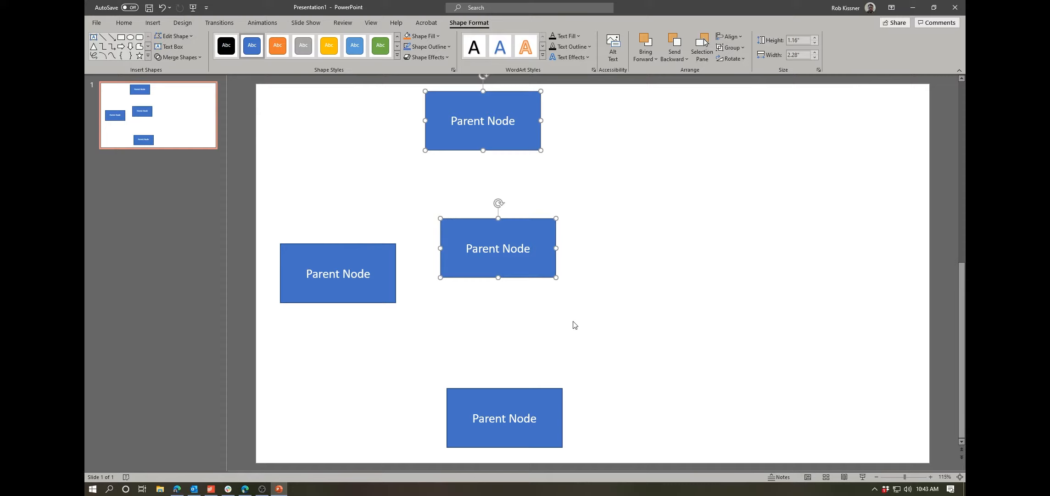
left_click(504, 417)
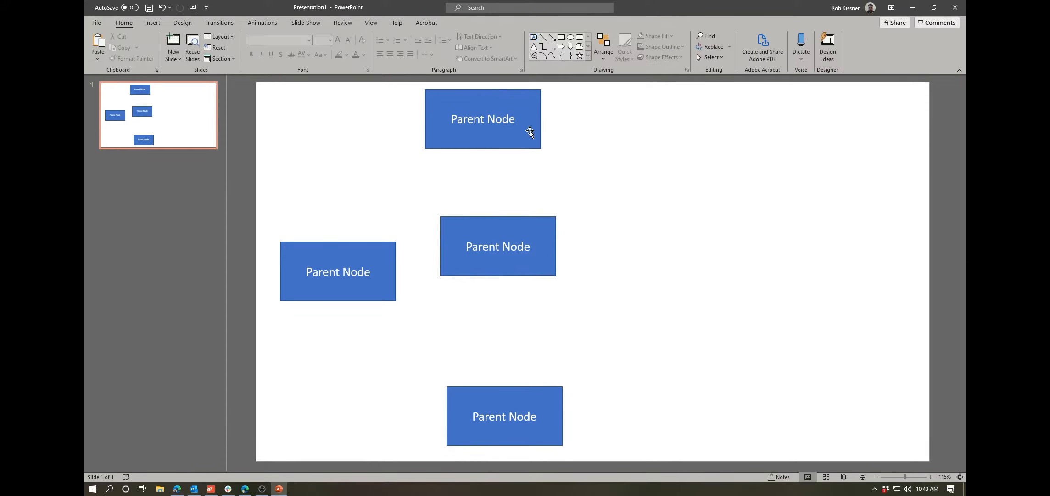
left_click(481, 118)
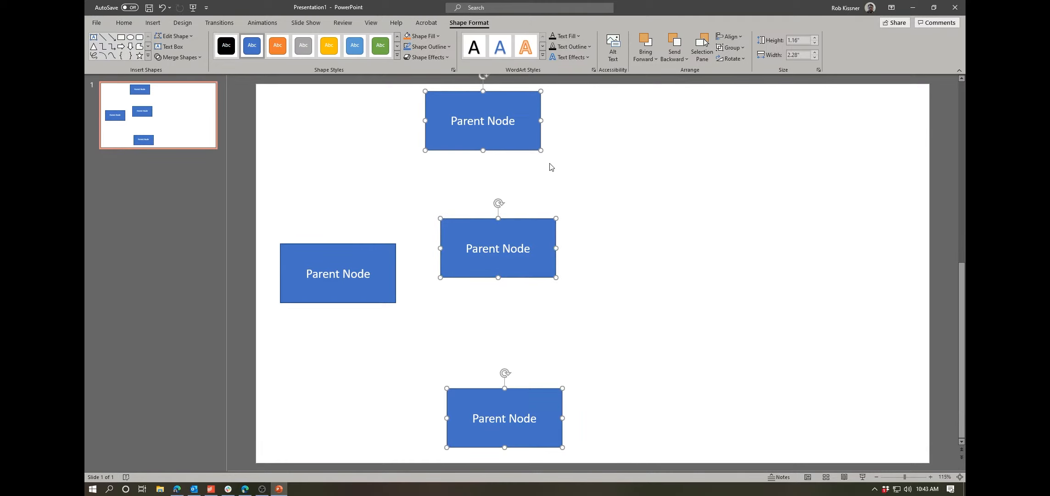
mouse_move(563, 334)
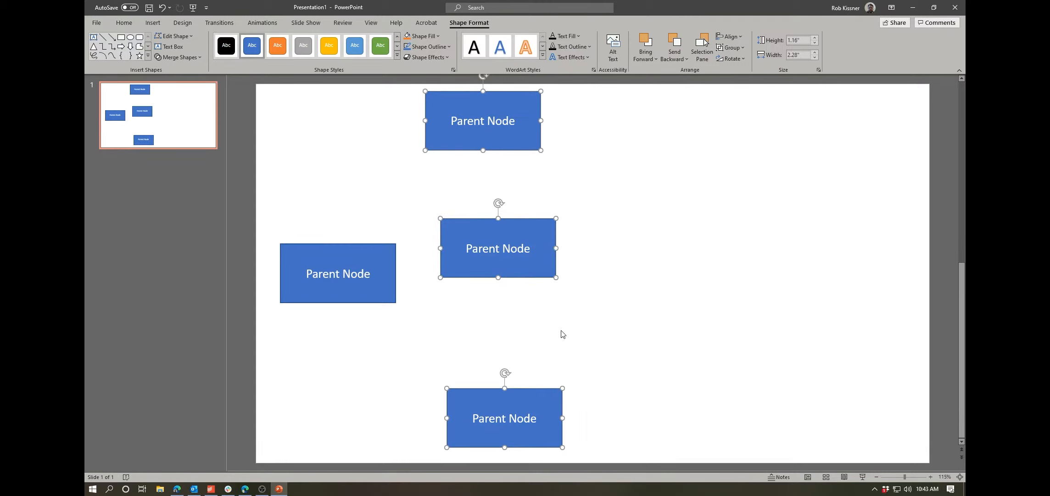
mouse_move(623, 202)
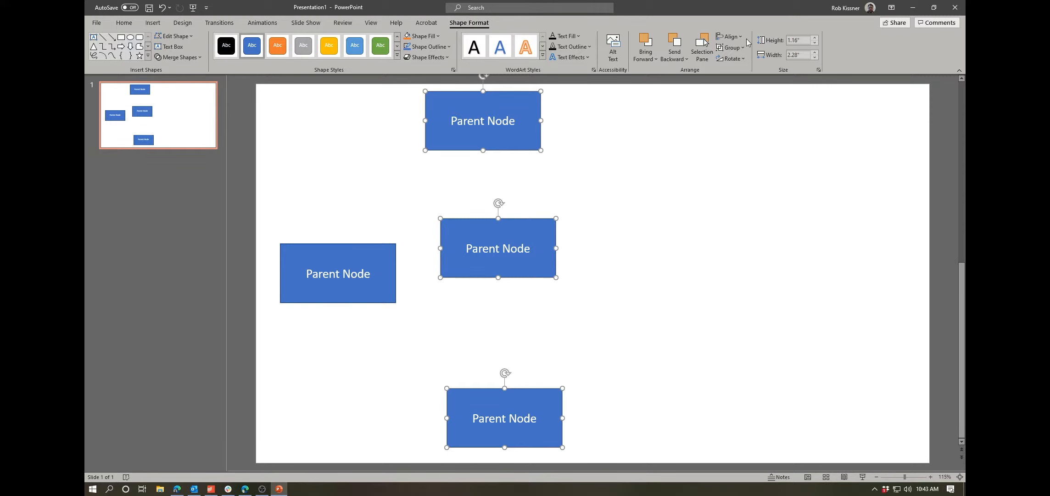
Align the three boxes on one centre and distribute them evenly vertically
left_click(731, 36)
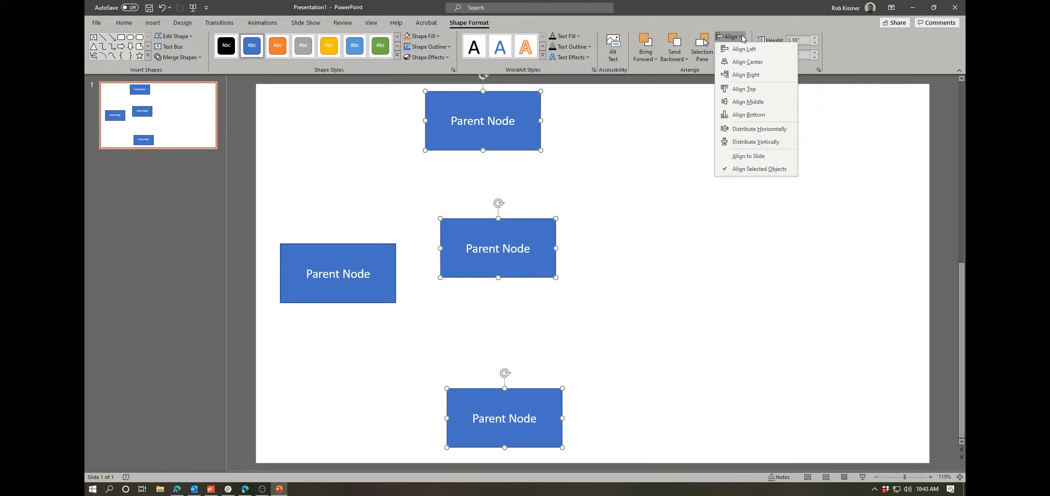
mouse_move(747, 62)
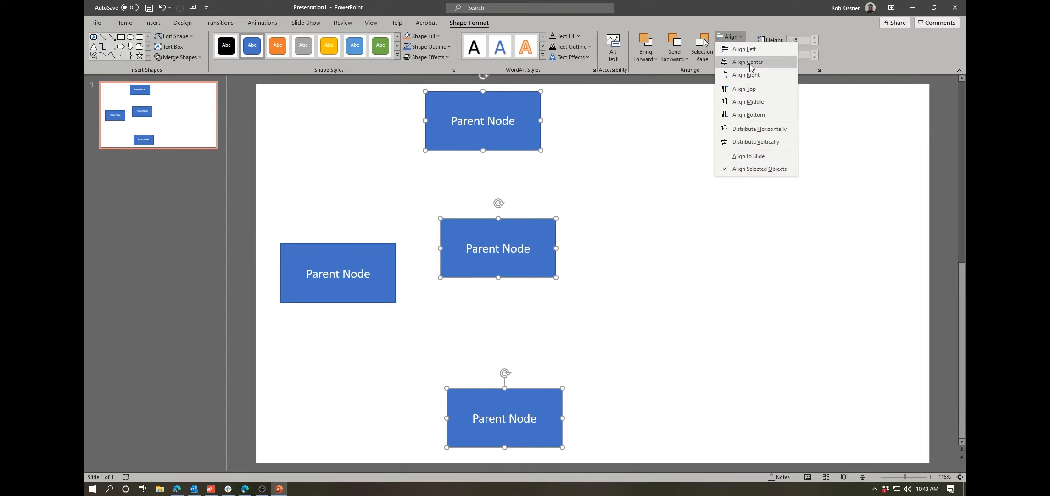
mouse_move(754, 64)
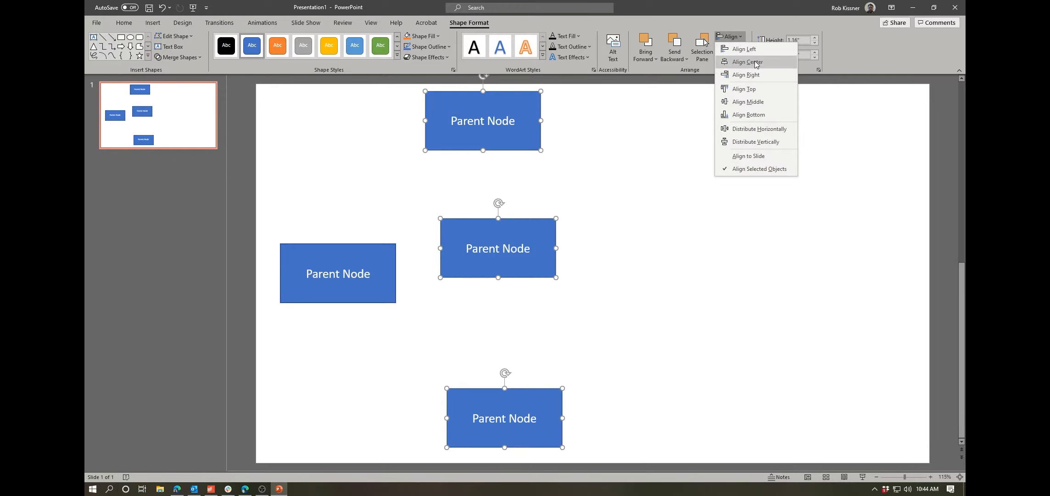
left_click(746, 62)
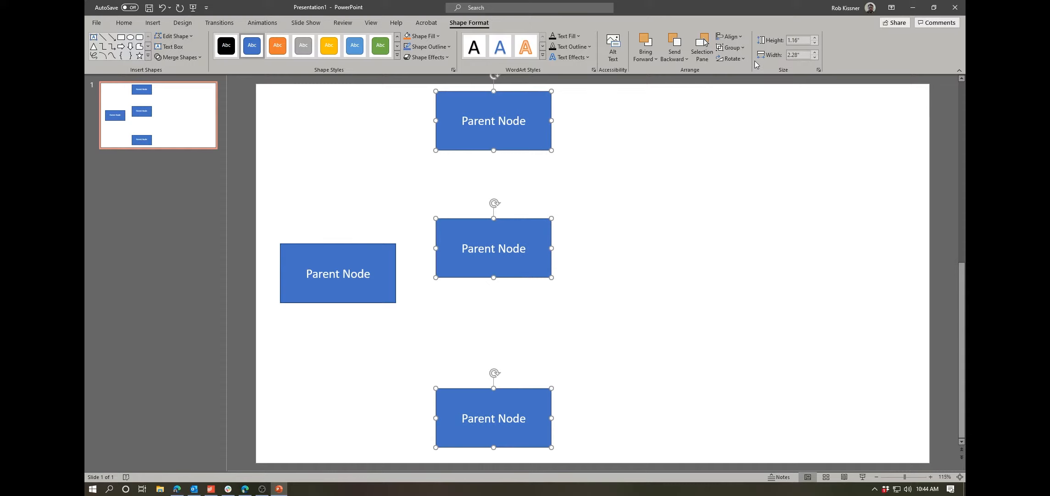
left_click(731, 37)
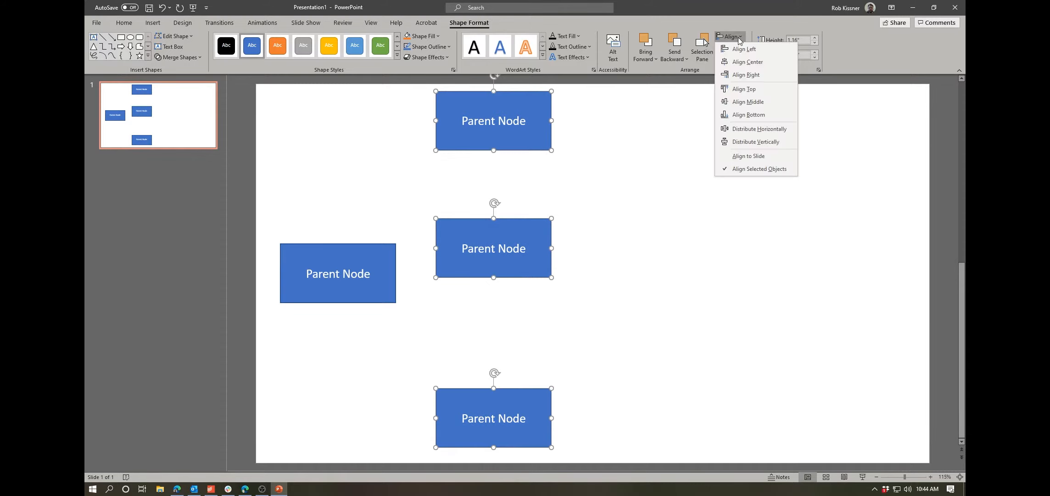
mouse_move(756, 141)
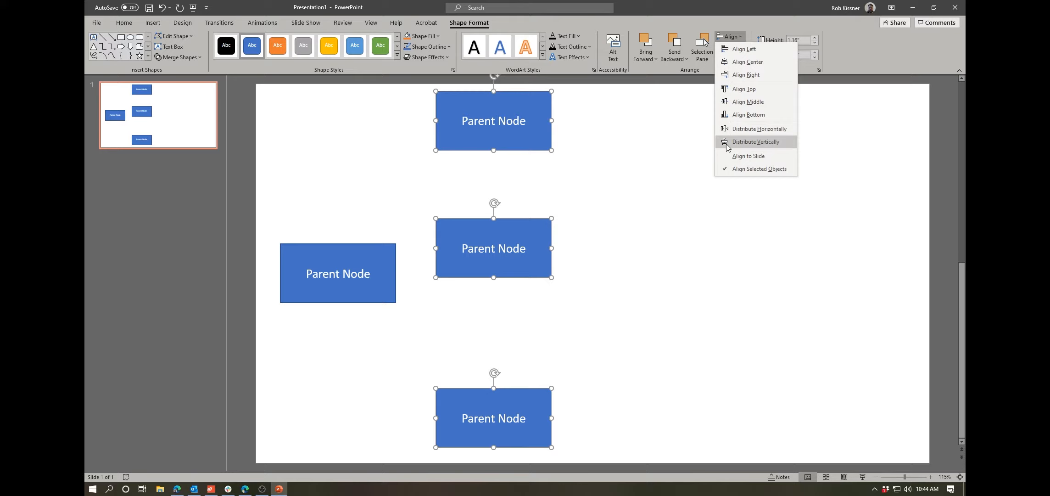
mouse_move(743, 147)
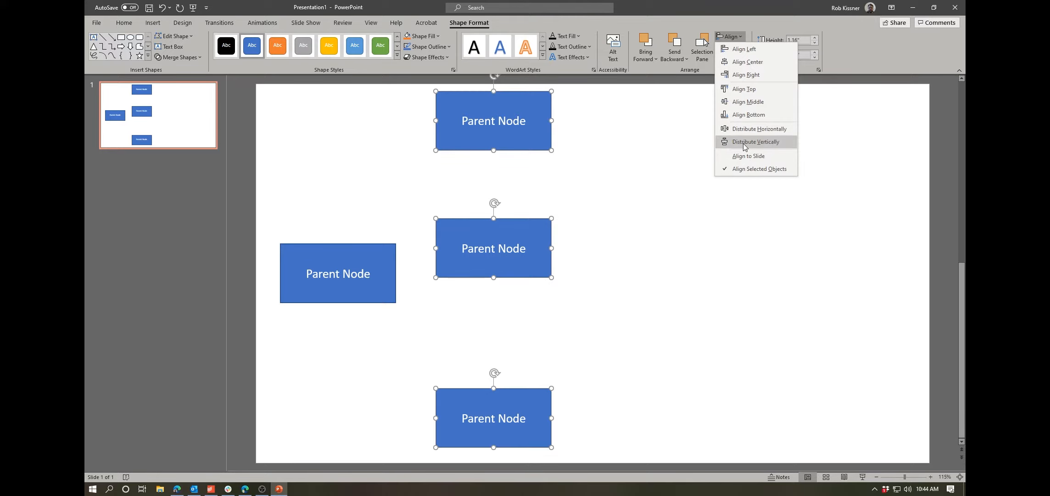
left_click(755, 141)
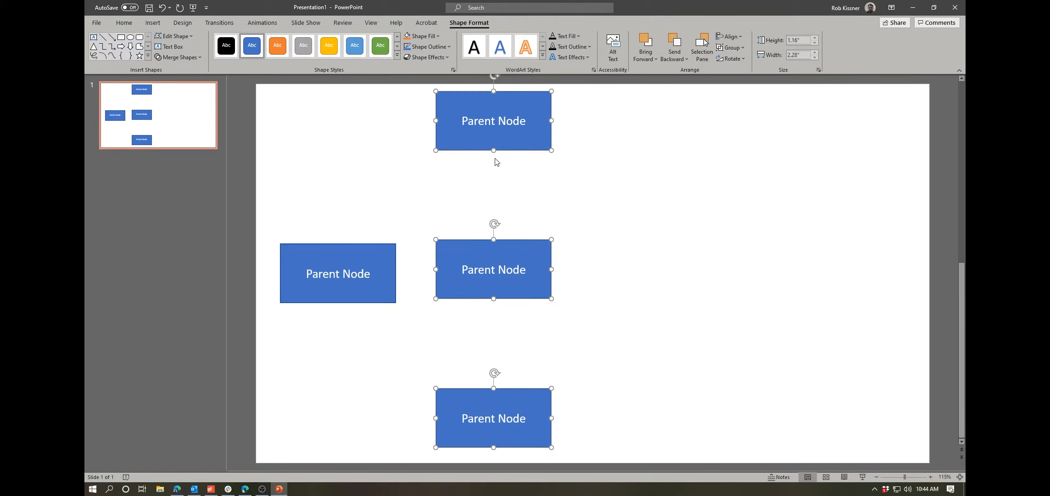
left_click(629, 396)
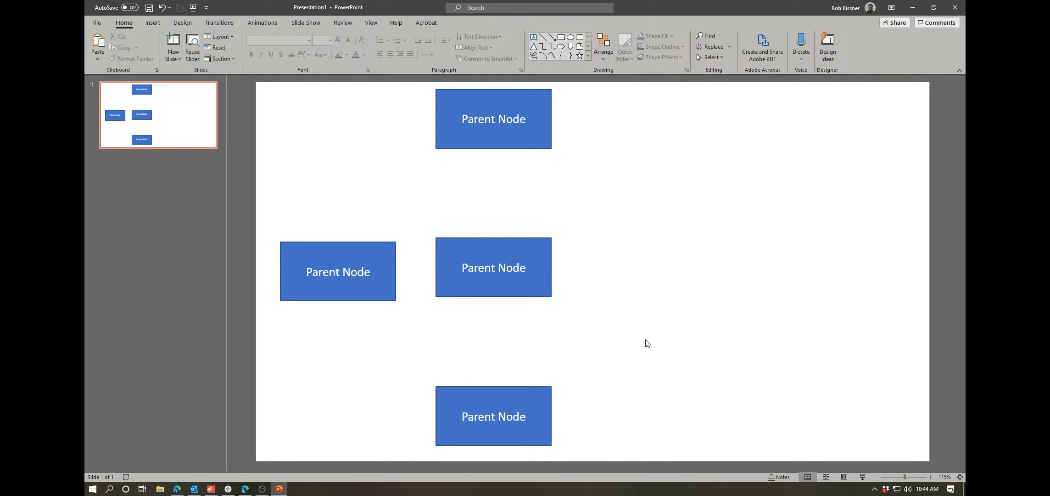
mouse_move(591, 289)
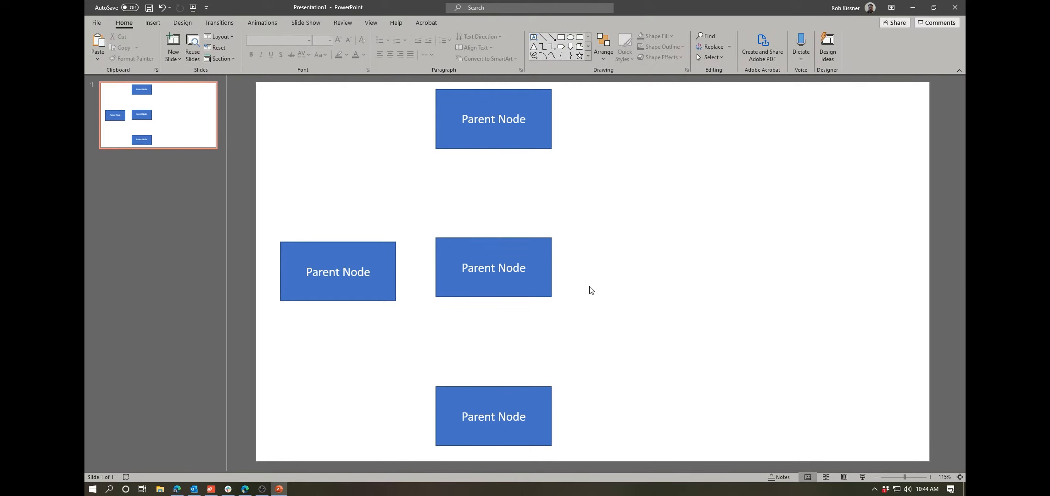
mouse_move(392, 233)
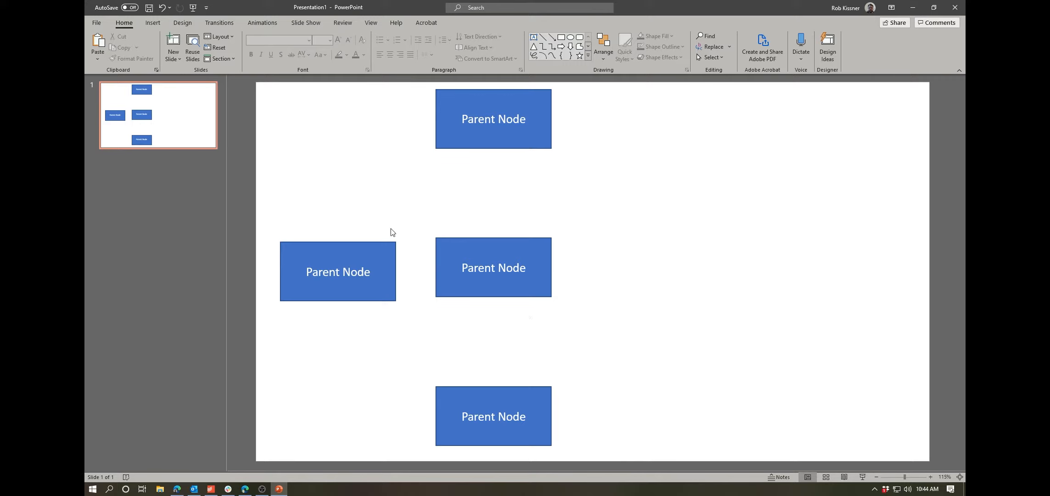
mouse_move(539, 393)
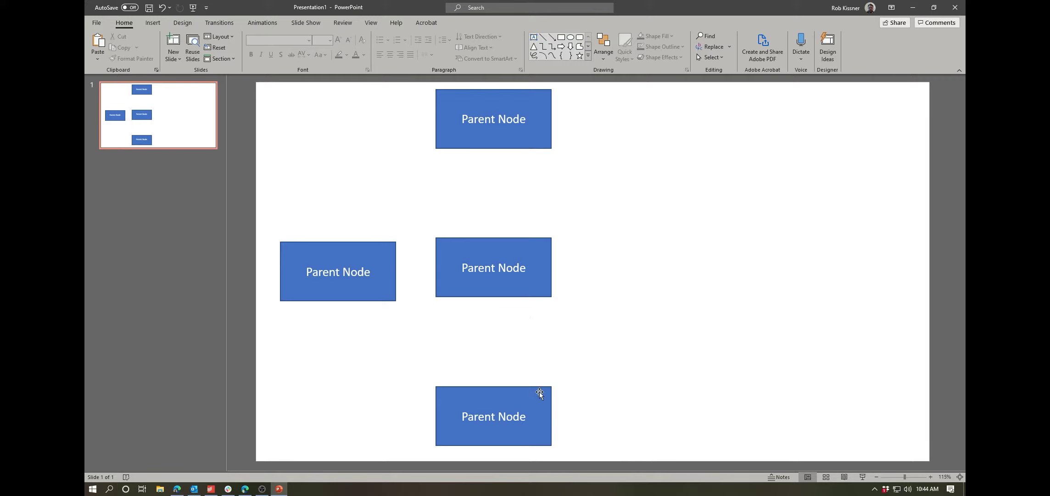
mouse_move(526, 291)
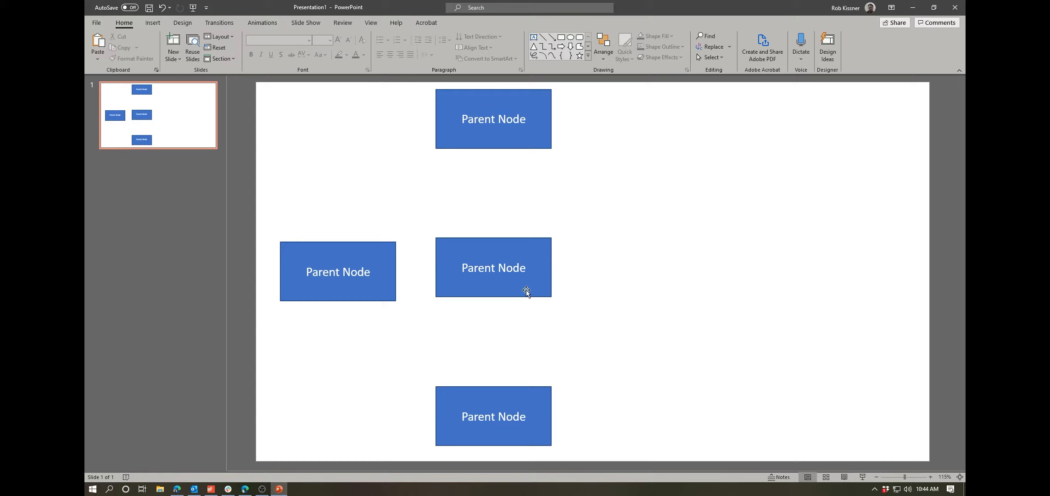
mouse_move(384, 271)
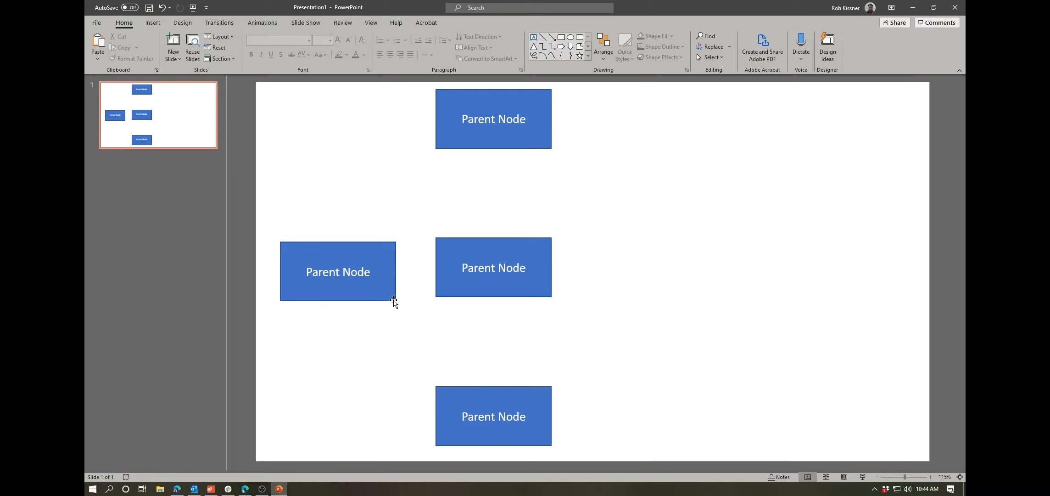
mouse_move(542, 279)
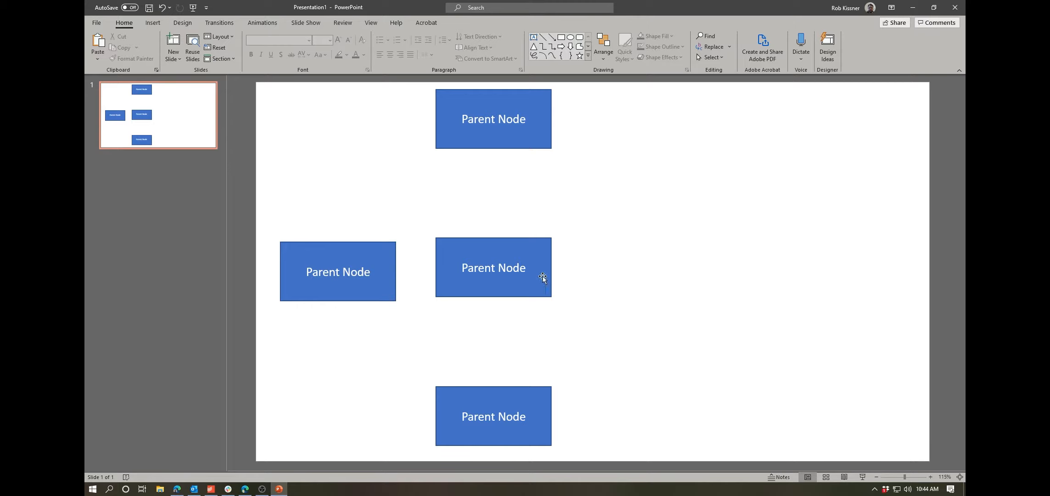
mouse_move(563, 452)
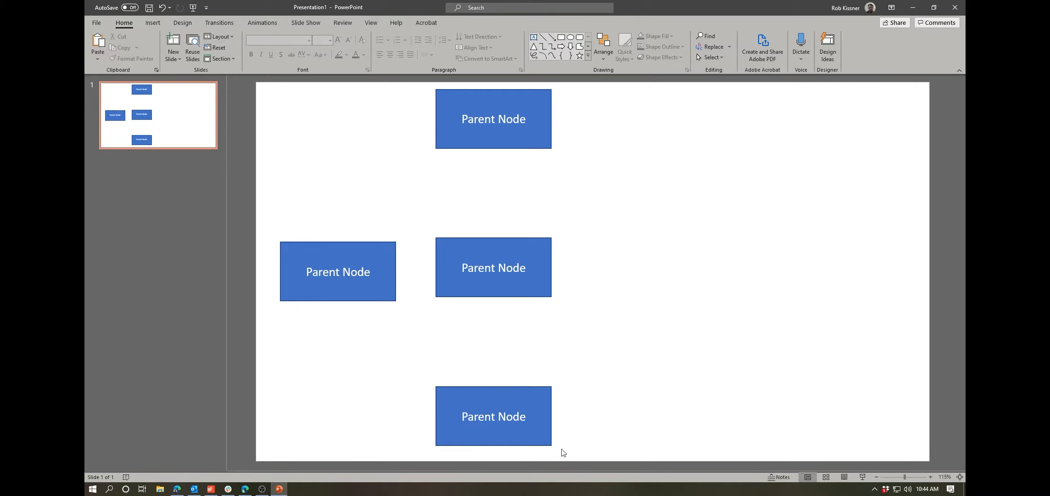
mouse_move(566, 397)
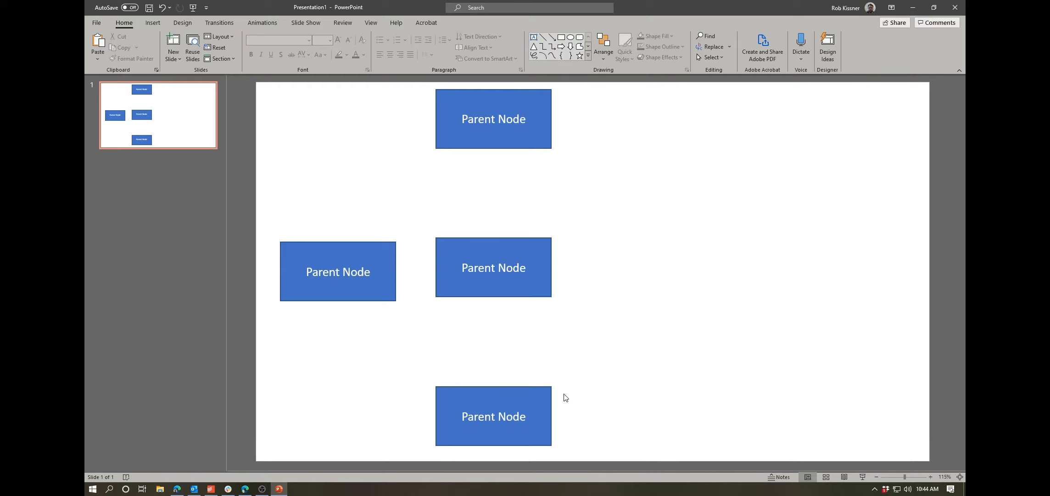
Level the centre box with the left box and select the top box for arranging
left_click(493, 267)
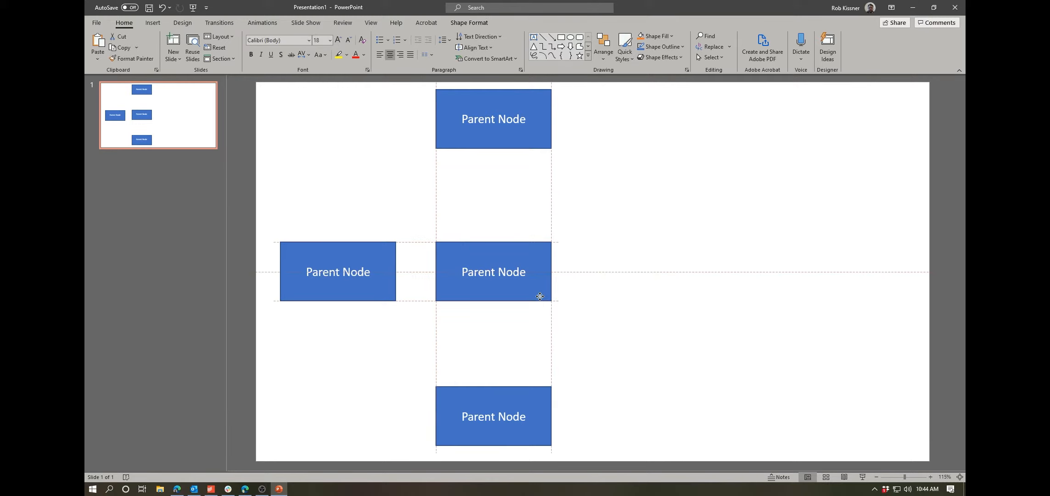
left_click(493, 271)
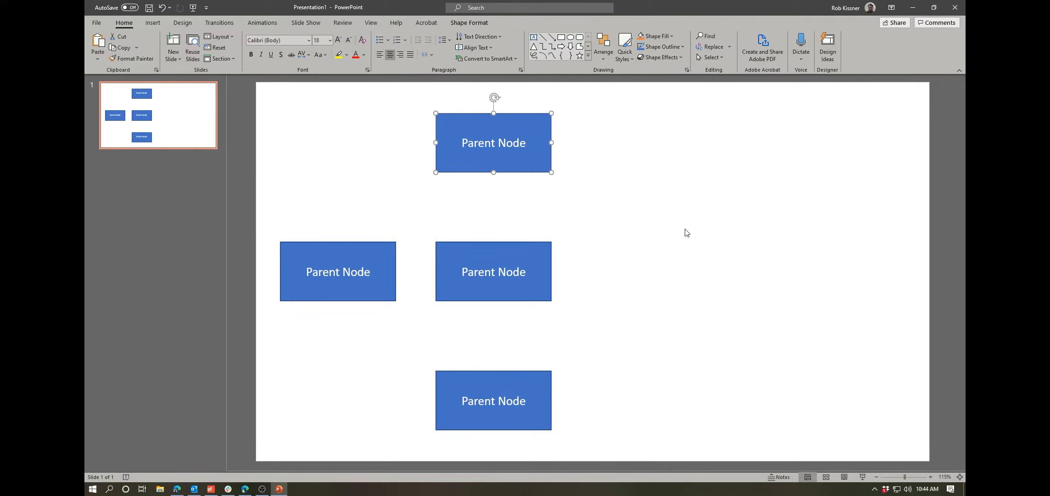
mouse_move(696, 178)
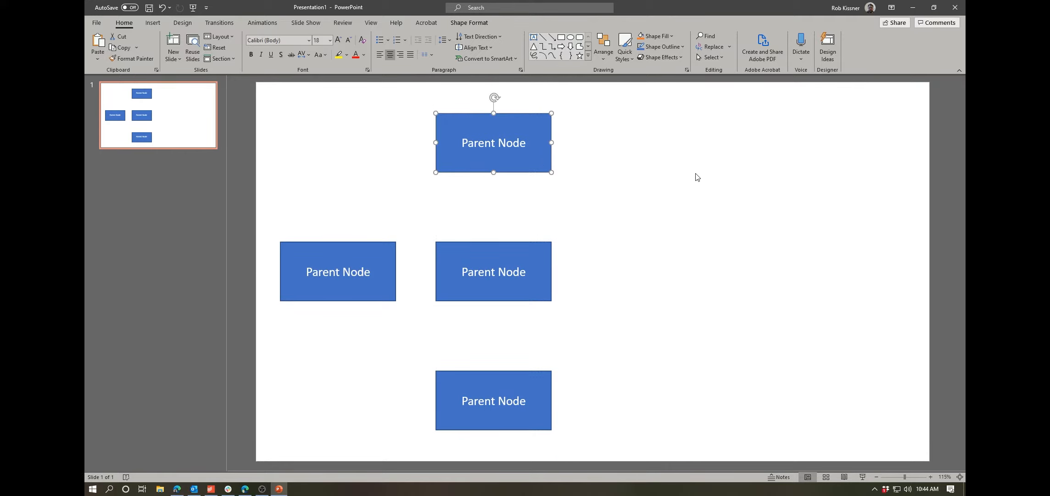
mouse_move(662, 307)
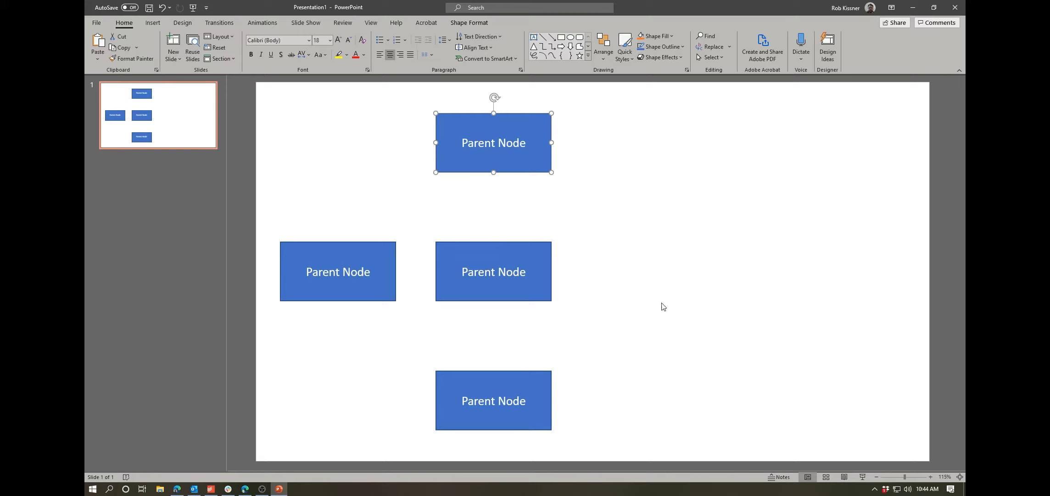
mouse_move(651, 287)
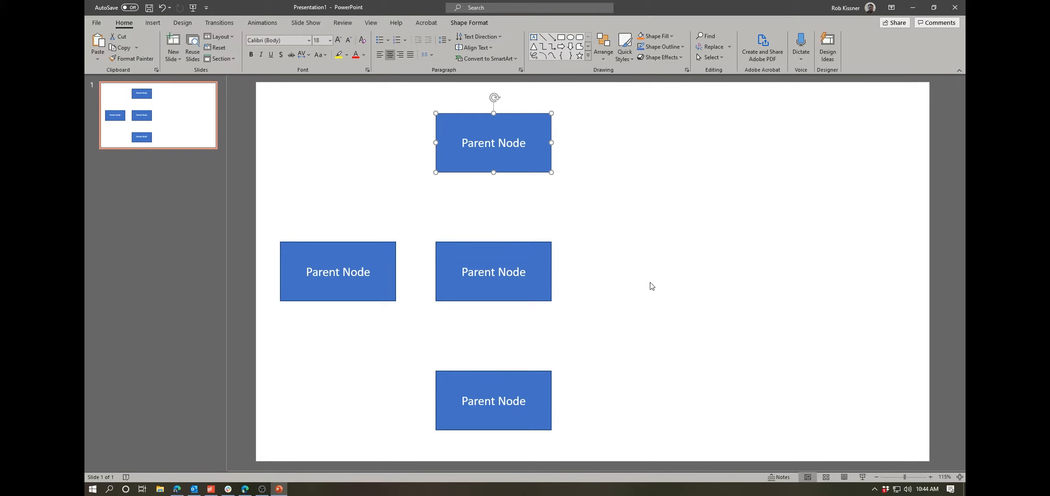
mouse_move(754, 225)
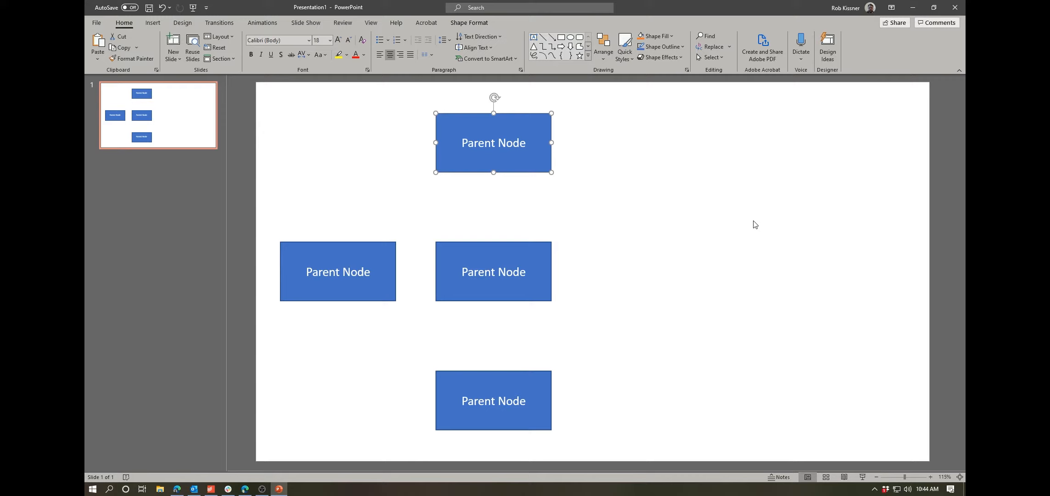
mouse_move(694, 73)
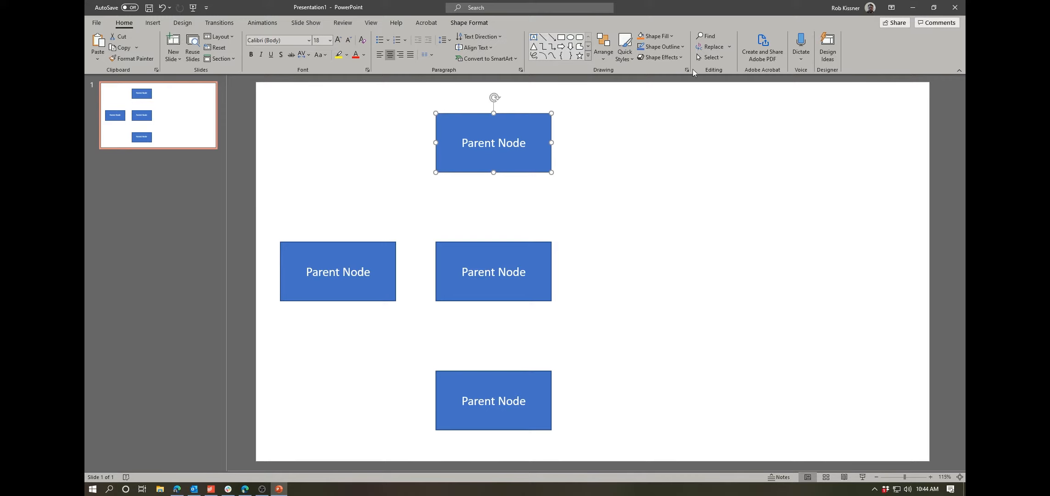
mouse_move(529, 110)
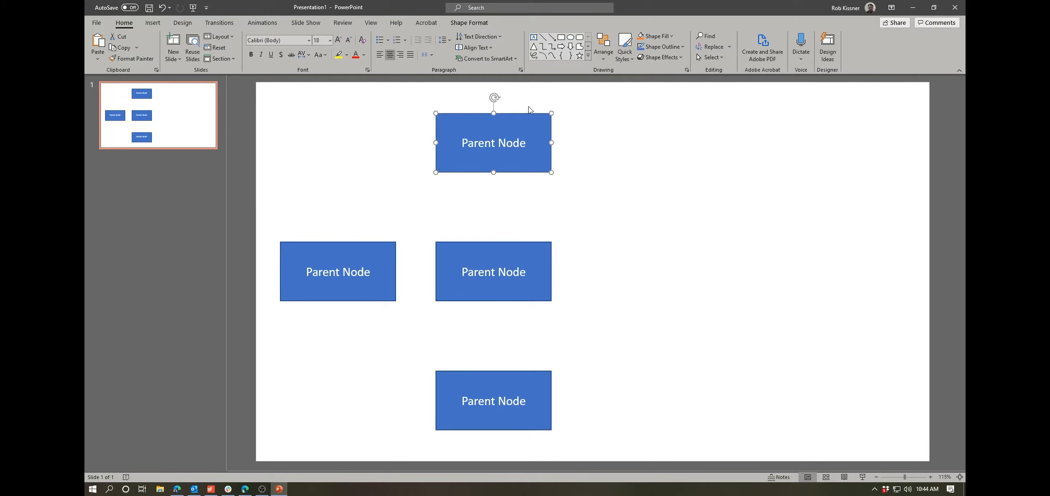
left_click(468, 22)
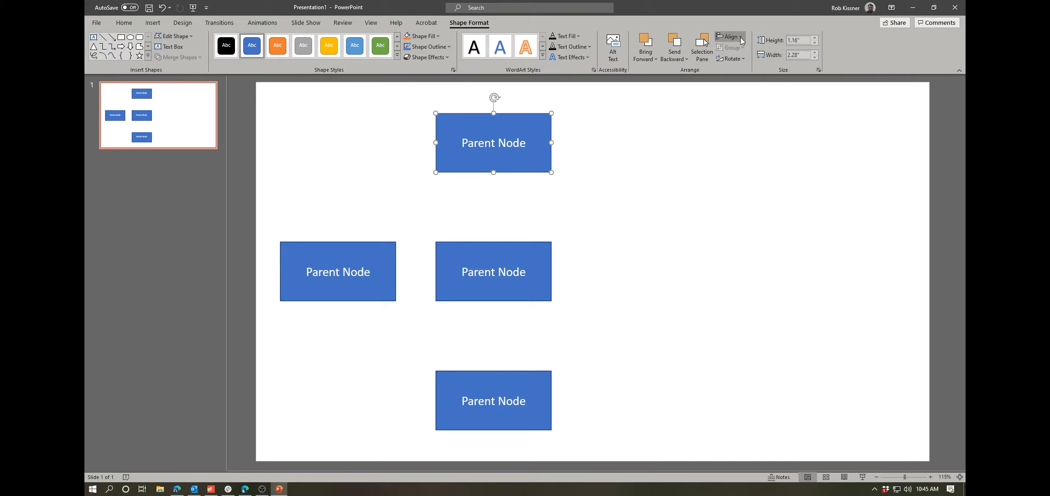
mouse_move(588, 262)
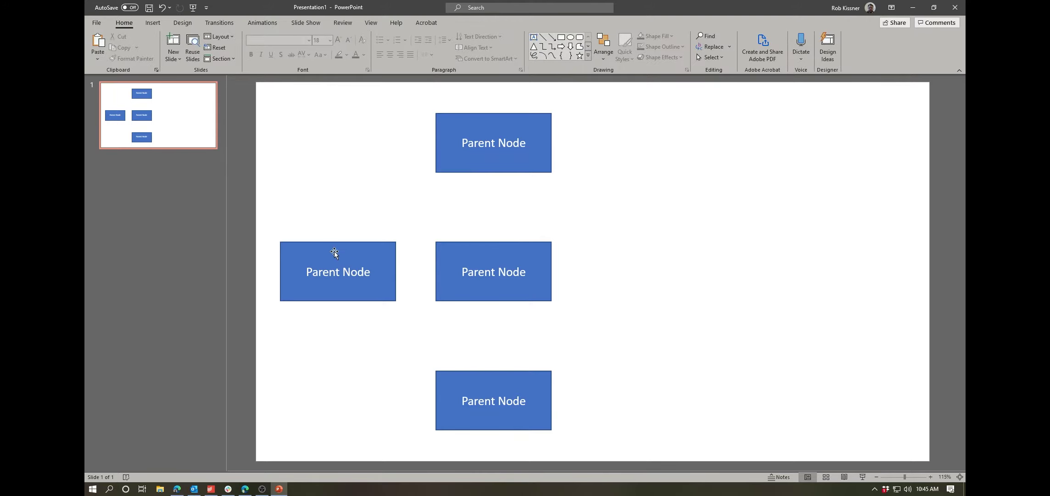
mouse_move(356, 369)
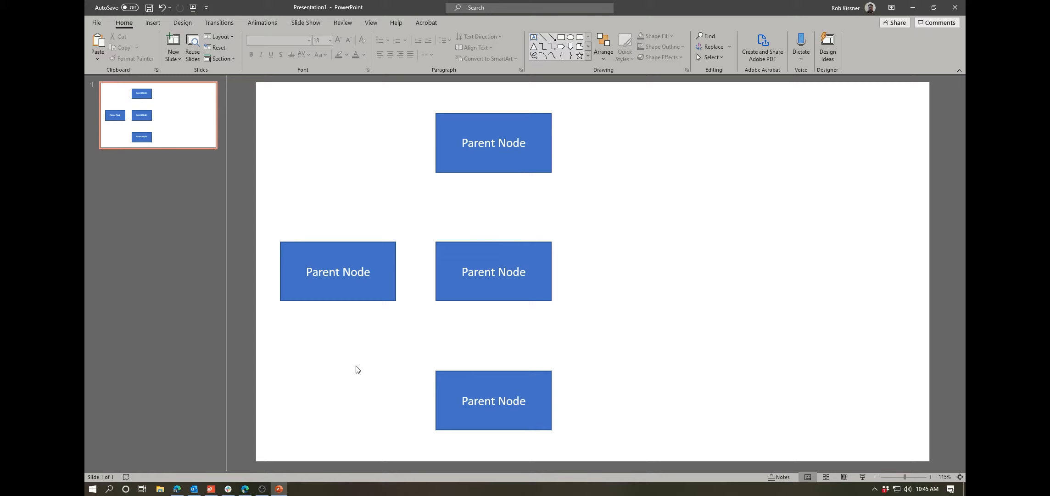
mouse_move(624, 153)
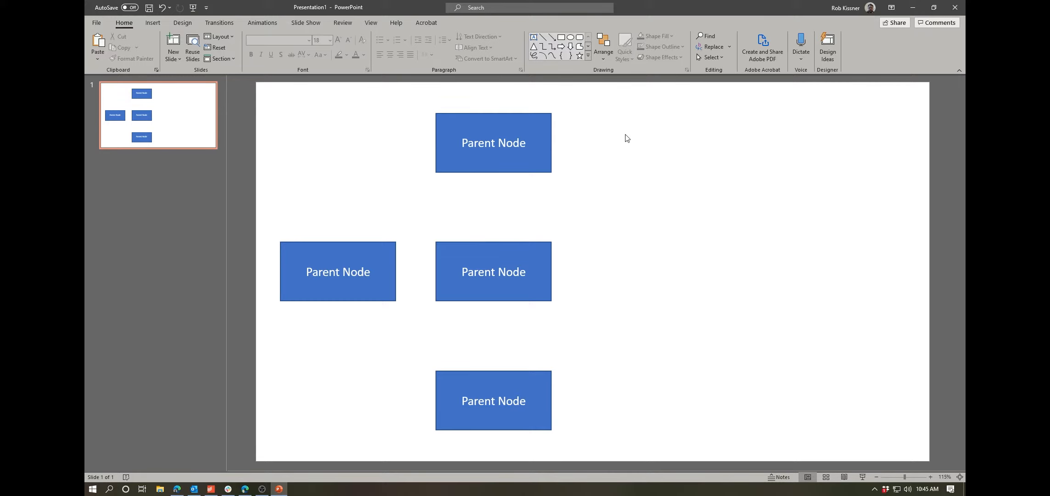
mouse_move(550, 36)
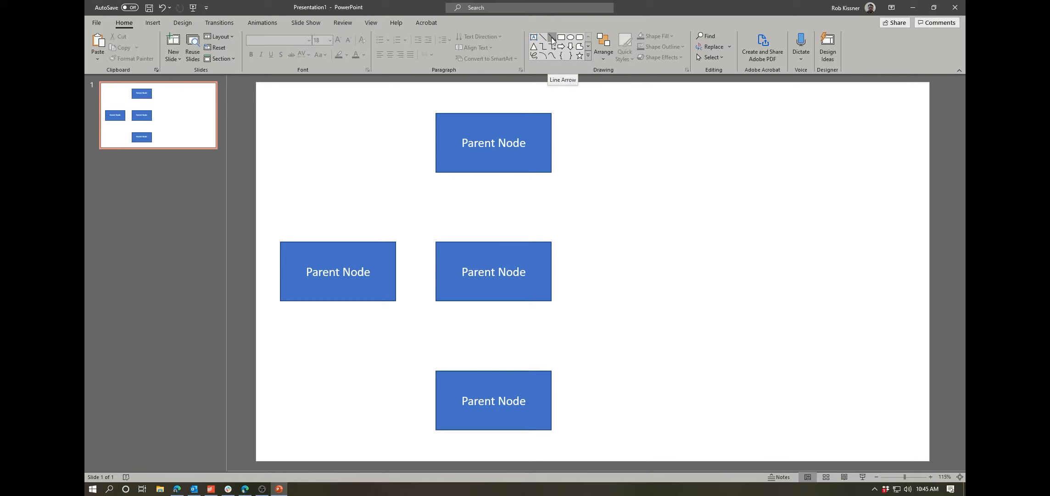
Draw a straight arrow from the left Parent Node box to the middle box
left_click(551, 37)
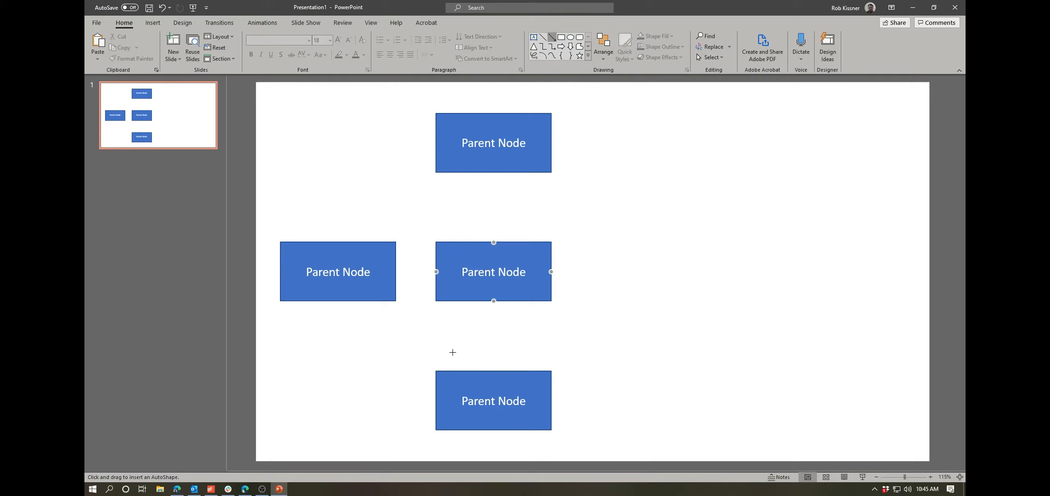
left_click(337, 271)
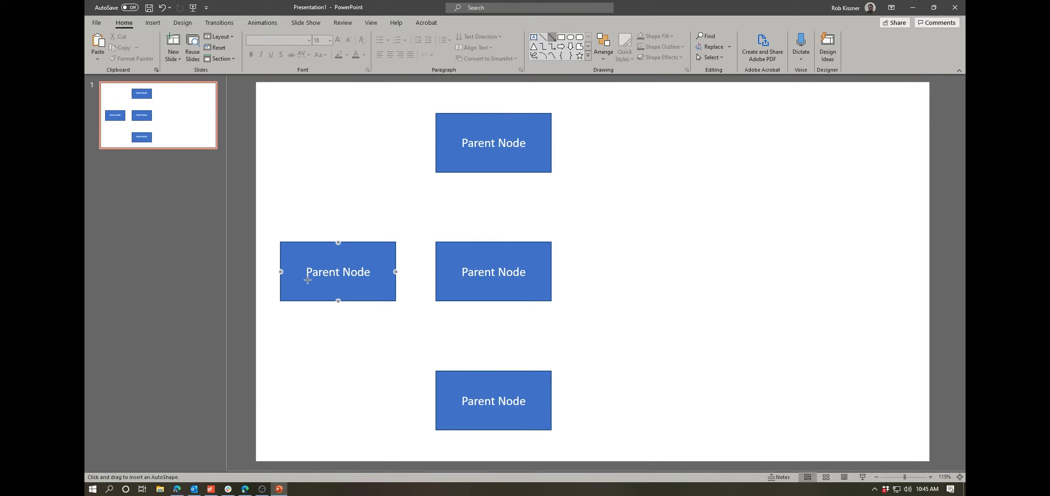
mouse_move(384, 280)
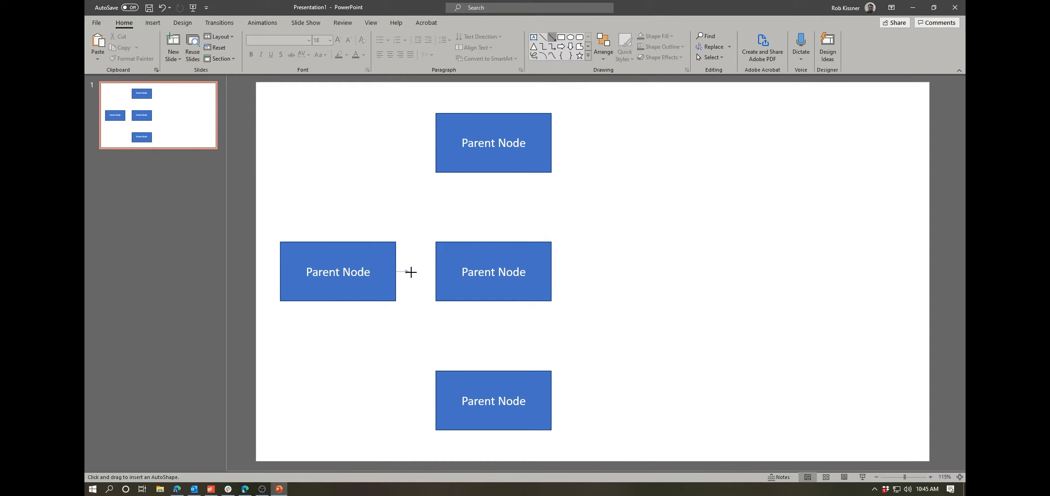
left_click_drag(395, 271, 435, 271)
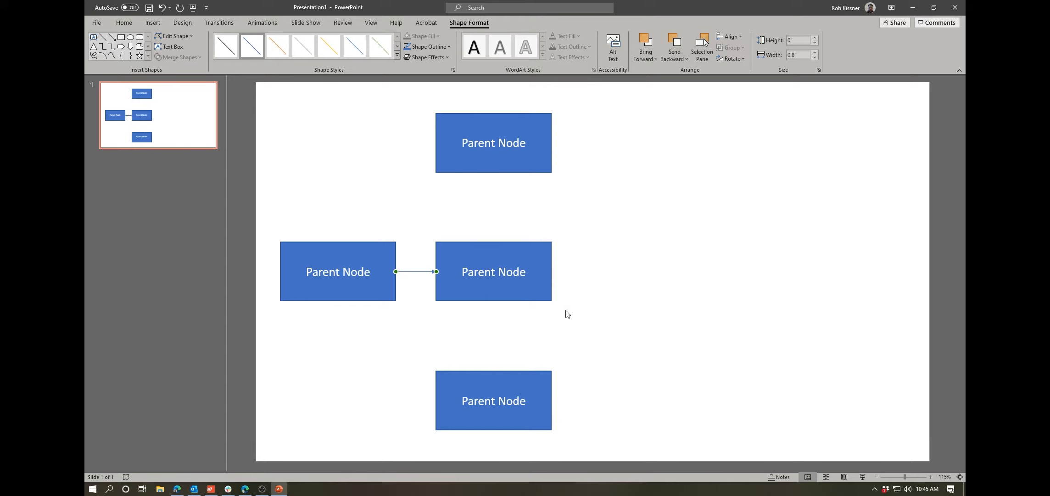
Move the box the arrow points to toward the right of the slide
left_click(560, 271)
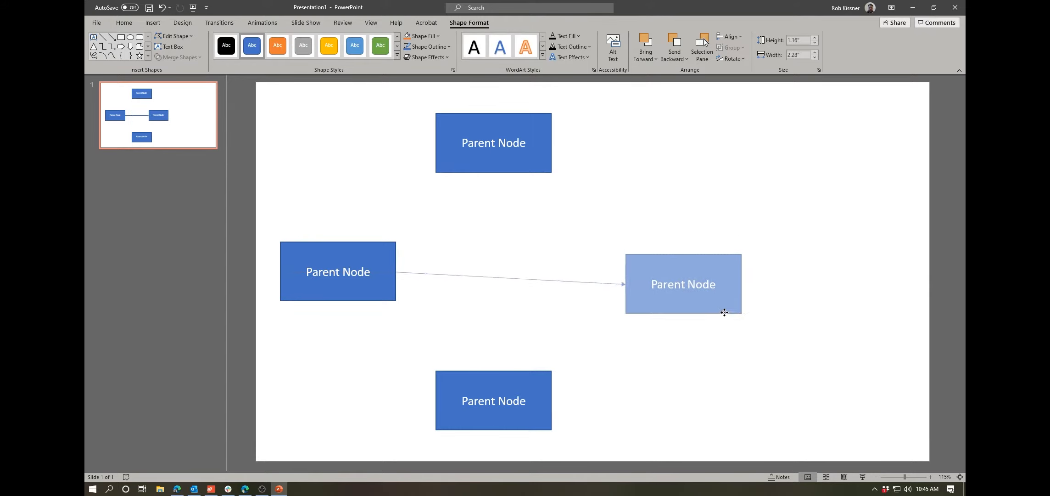
left_click_drag(683, 283, 655, 265)
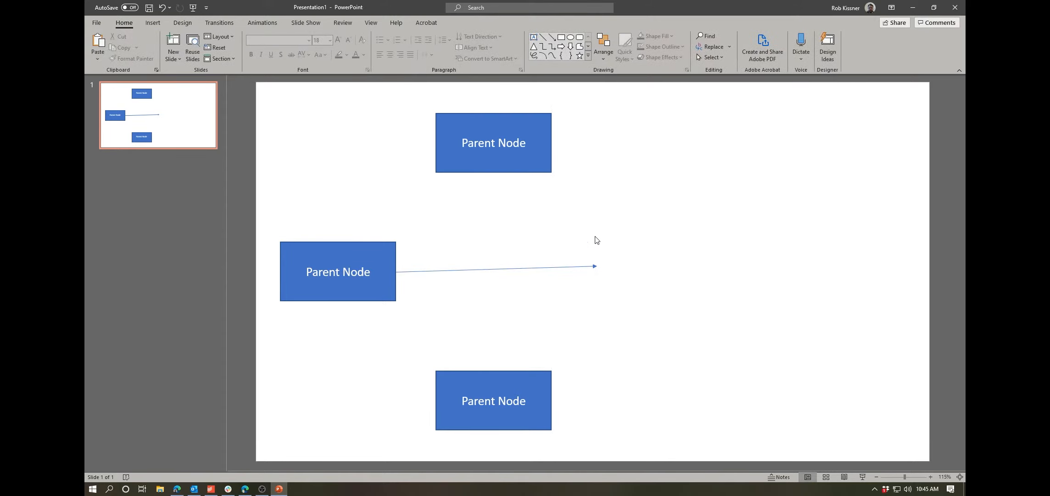
Return the moved box to the middle row and draw an arrow from the left box to the top box
left_click(654, 265)
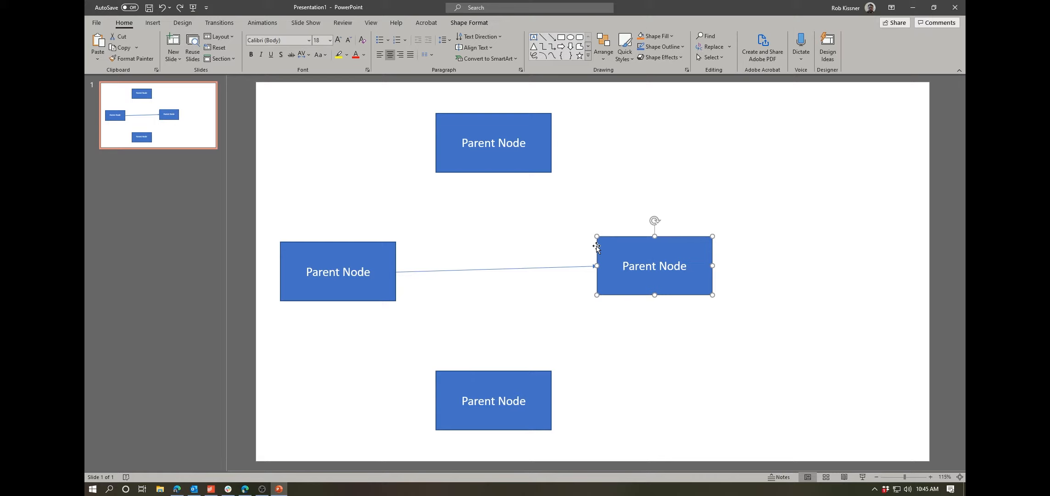
left_click_drag(655, 265, 490, 277)
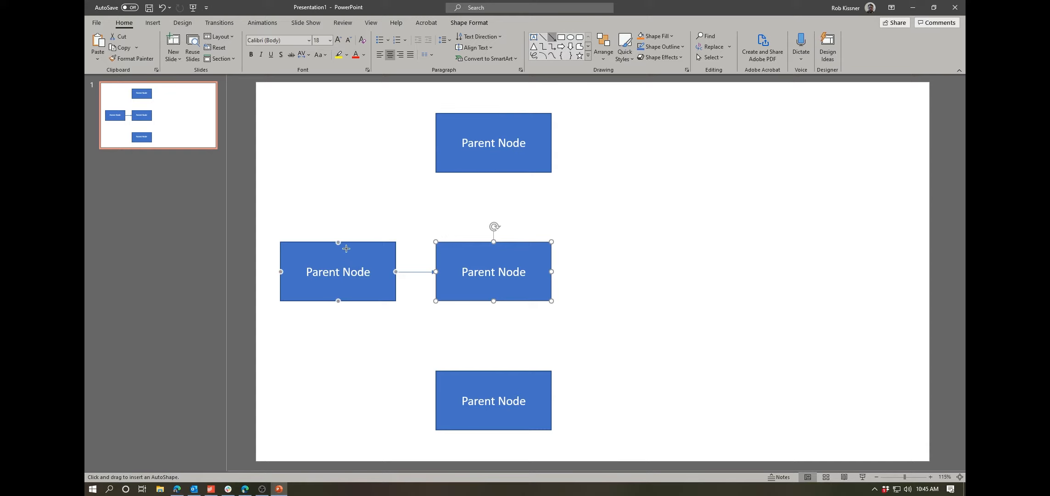
left_click_drag(337, 242, 402, 175)
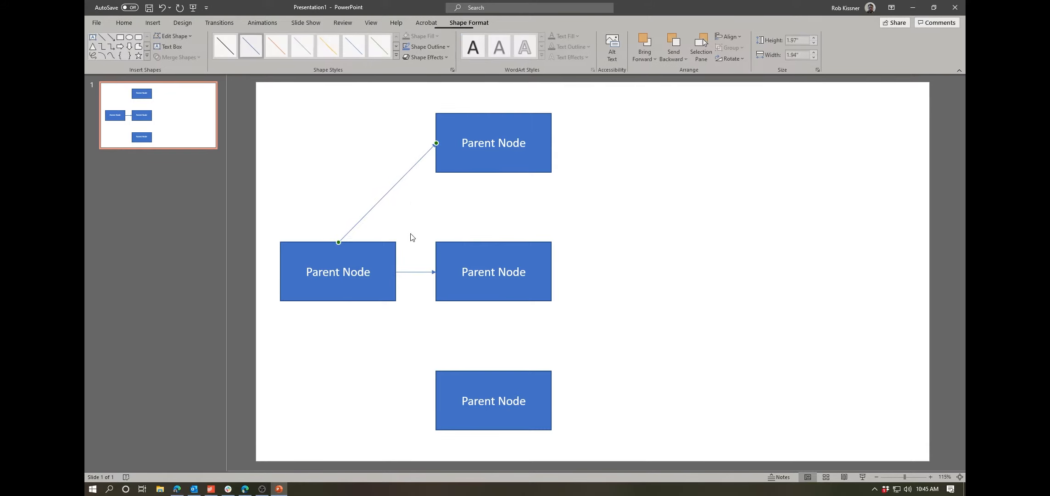
left_click(412, 237)
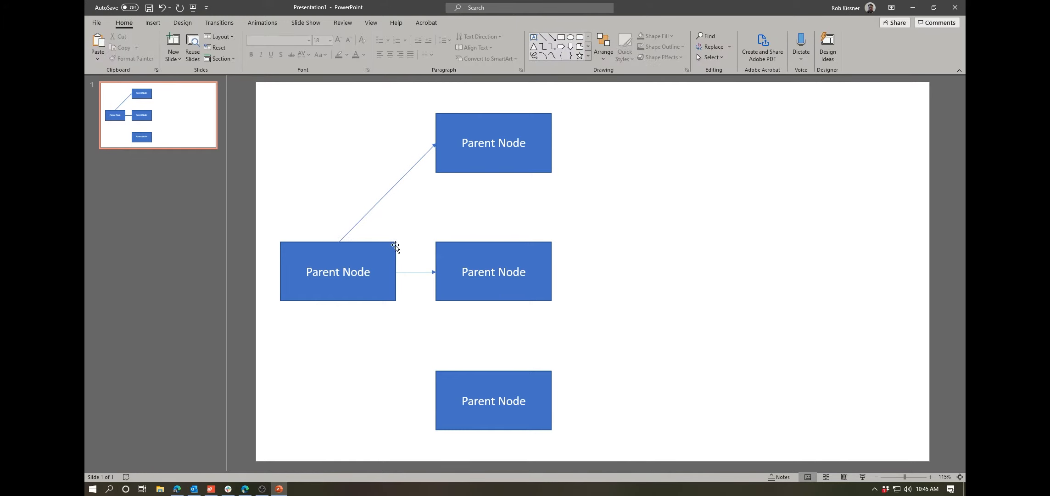
mouse_move(459, 153)
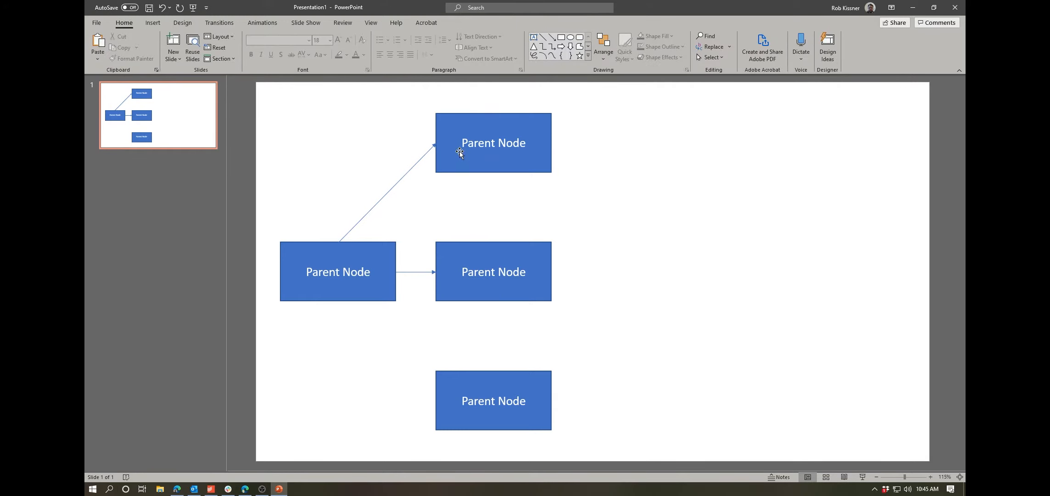
mouse_move(446, 154)
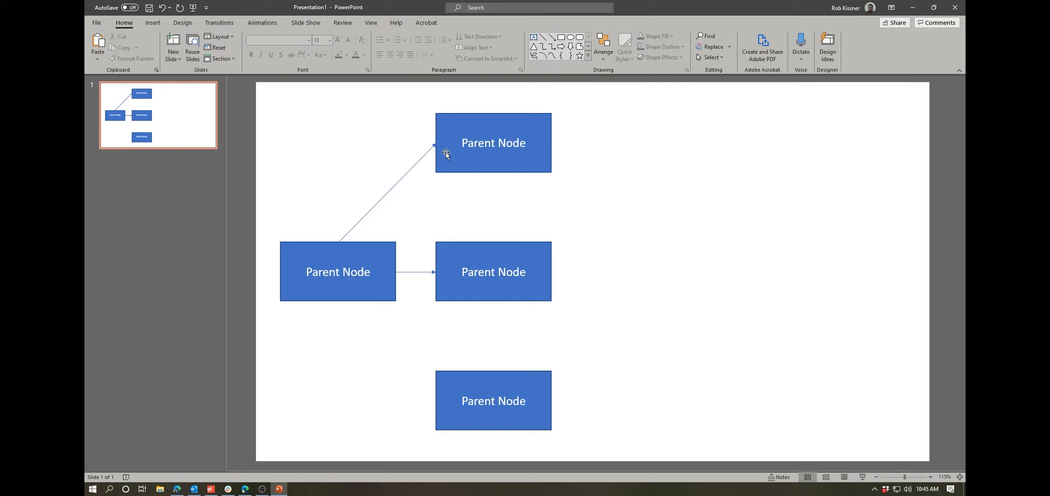
Delete the diagonal arrow and connect the left box to the top box with an elbow arrow
left_click(387, 194)
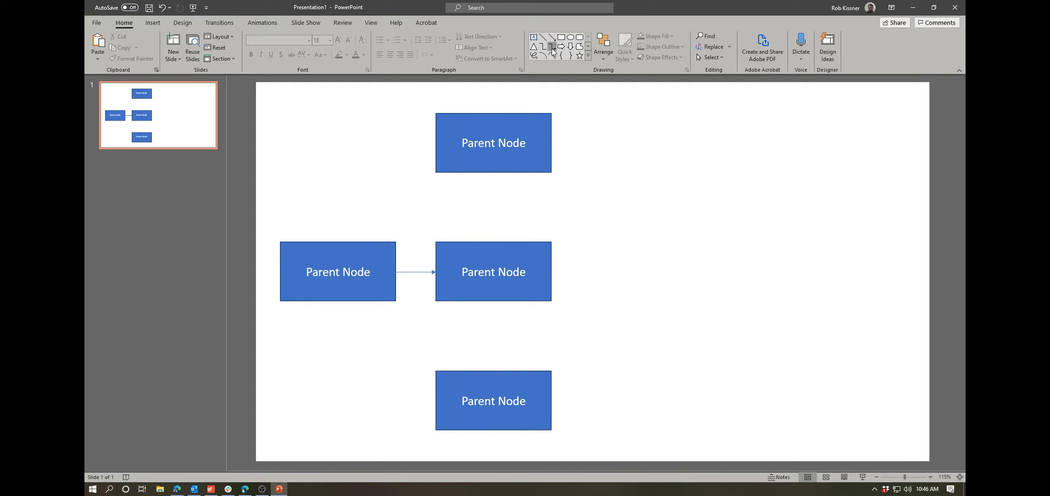
left_click(493, 271)
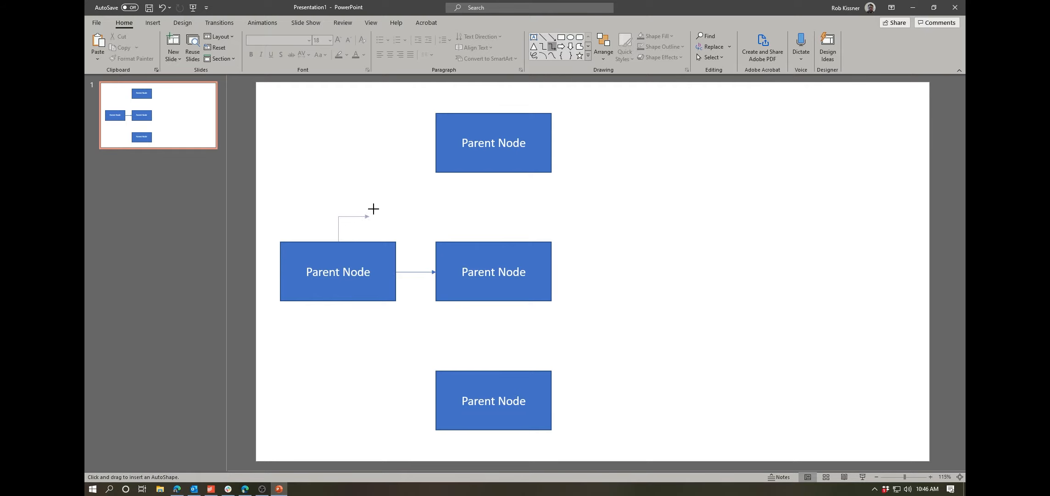
left_click_drag(338, 241, 434, 143)
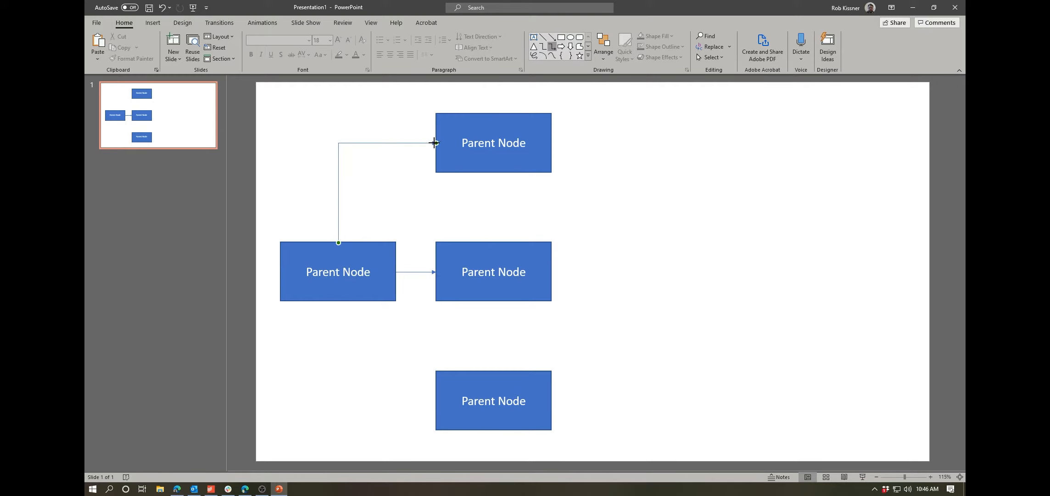
Connect the left box to the bottom box with a second elbow arrow
left_click(339, 194)
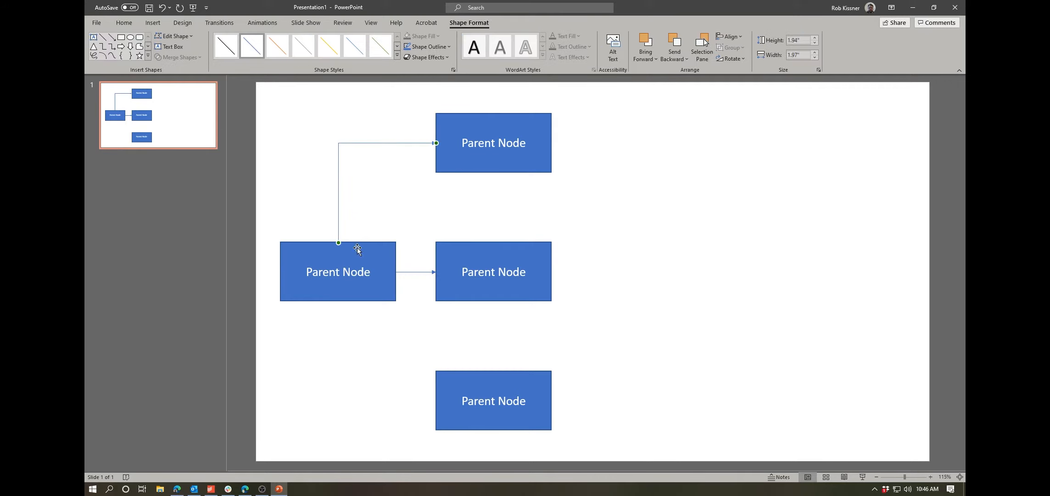
left_click(619, 174)
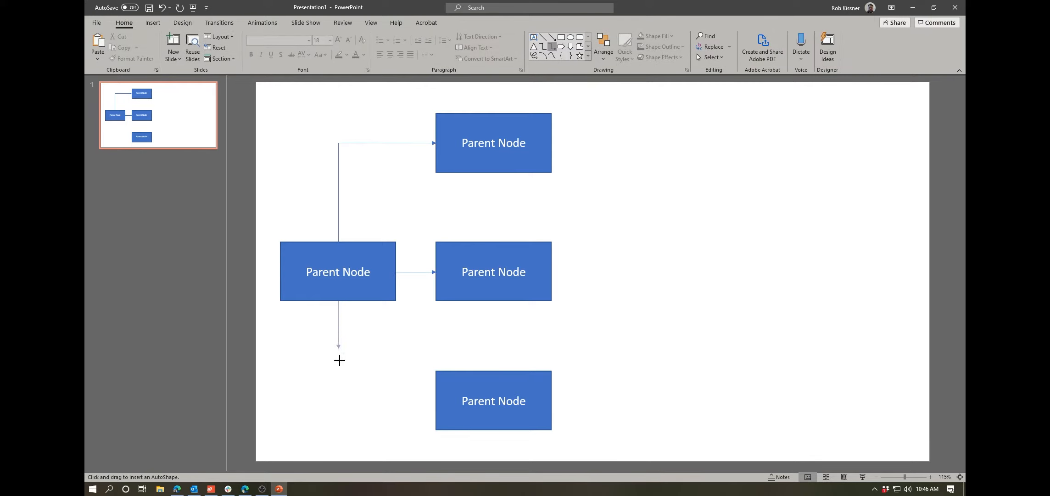
left_click_drag(338, 346, 438, 407)
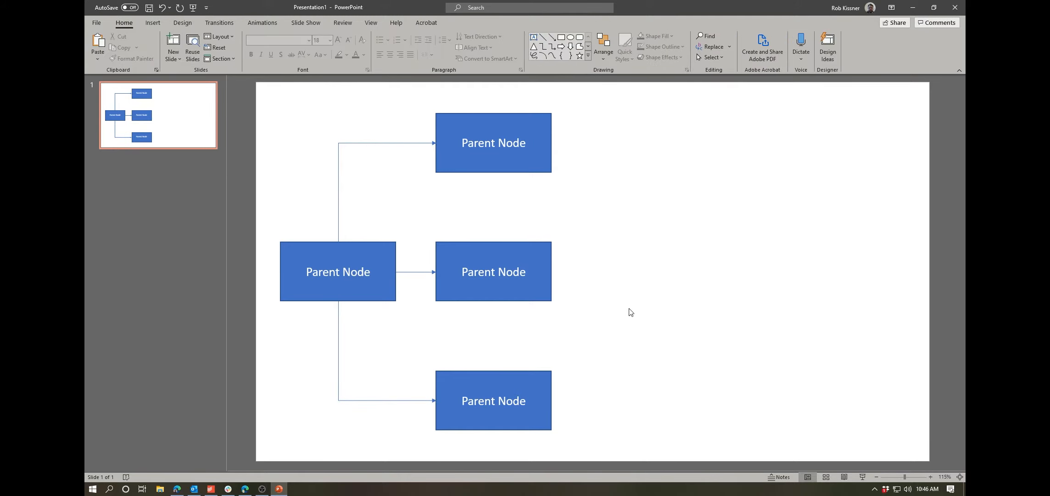
mouse_move(718, 175)
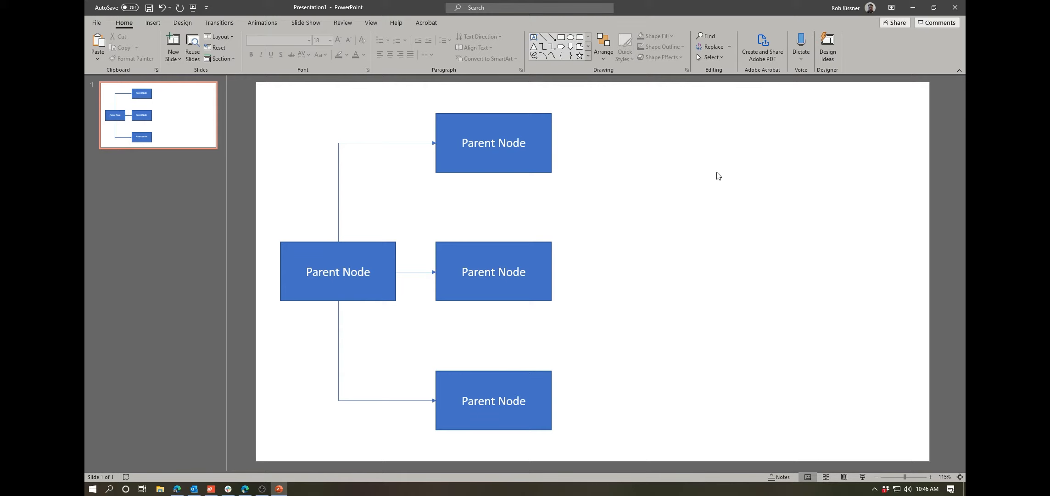
Relabel the three right-hand boxes 1, 2 and 3 from top to bottom
left_click(493, 143)
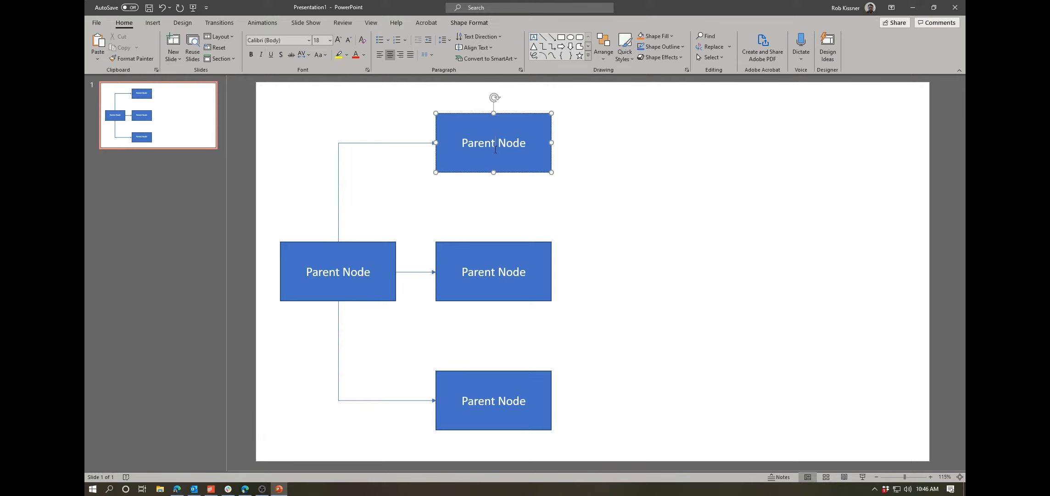
double_click(494, 143)
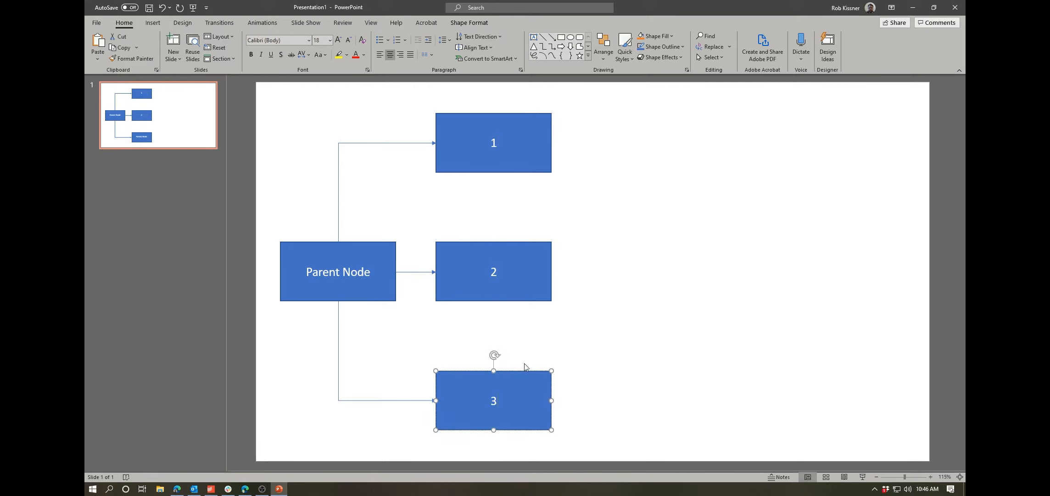
left_click(606, 221)
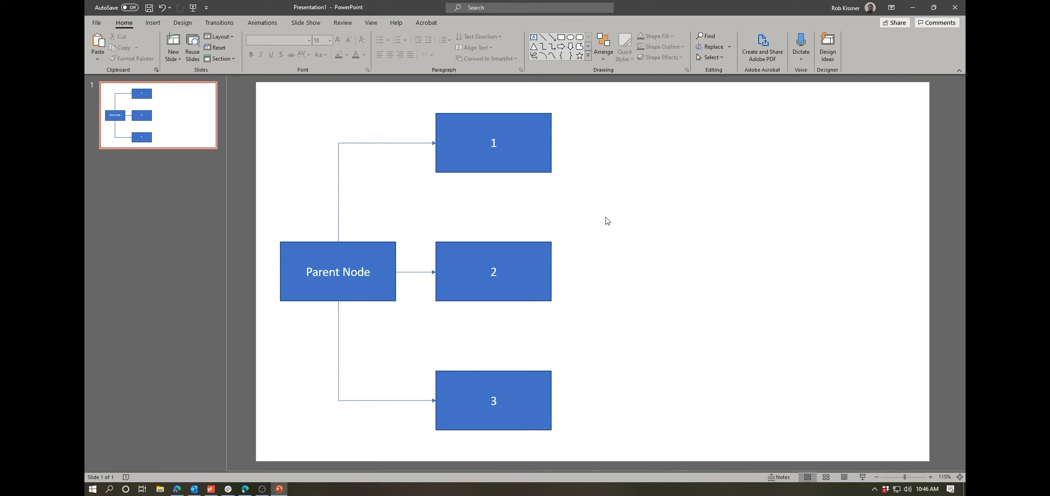
mouse_move(639, 219)
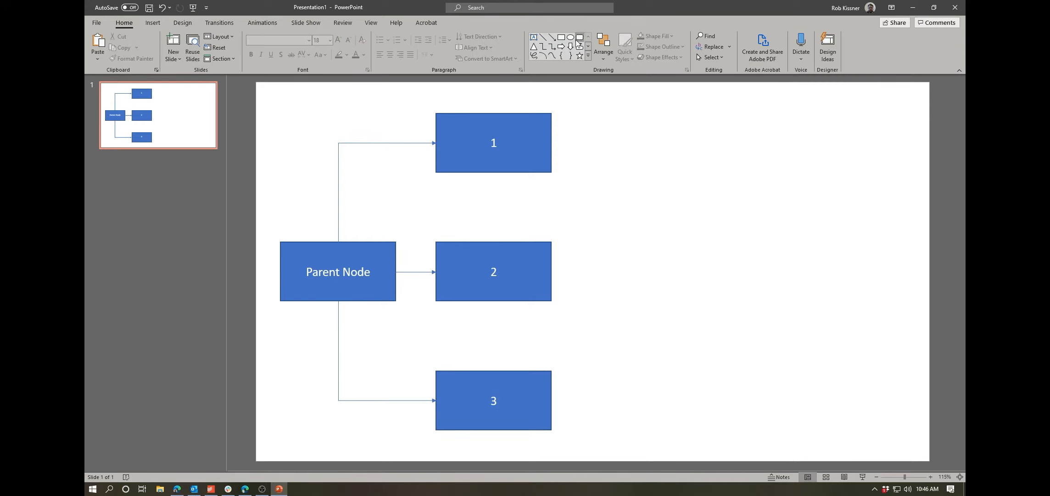
mouse_move(579, 38)
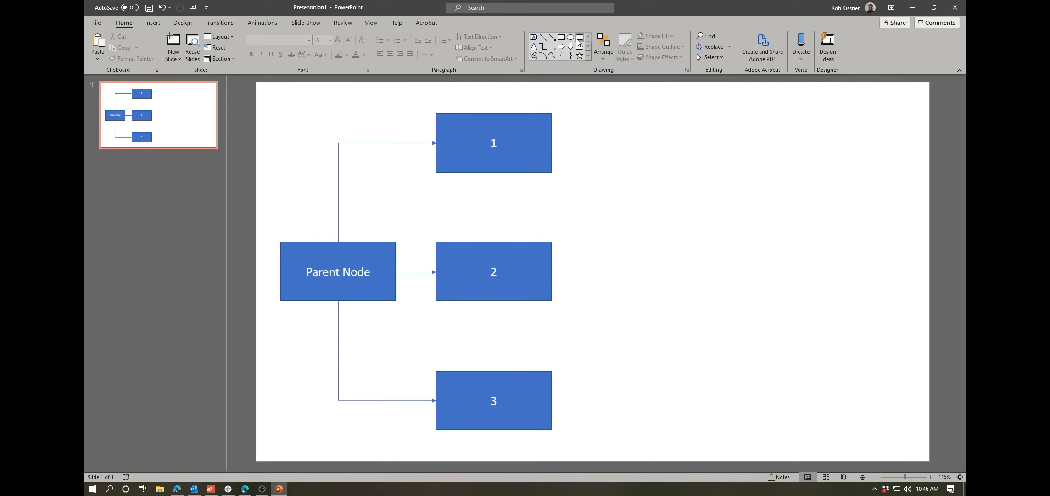
Draw a rounded rectangle right of the boxes and give it the yellow shape style
left_click_drag(637, 183, 750, 246)
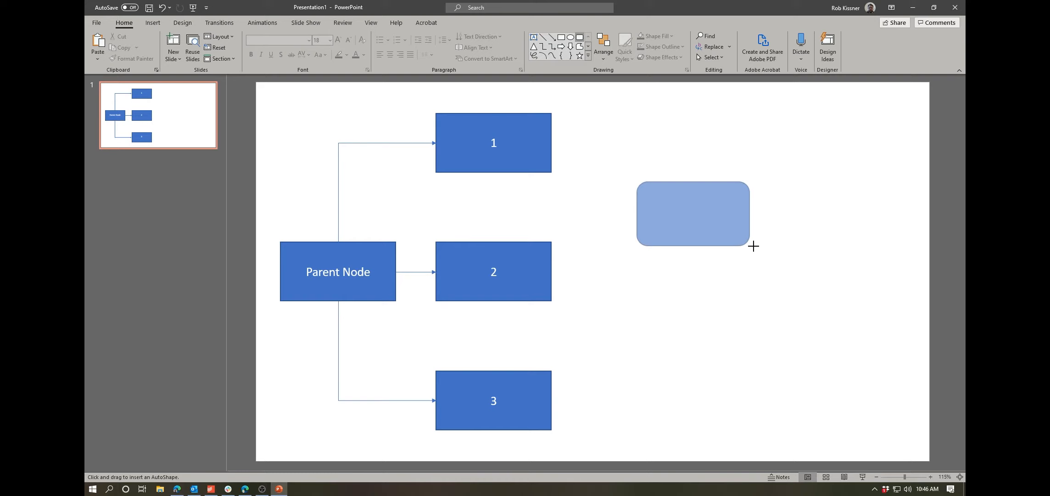
left_click_drag(637, 182, 758, 242)
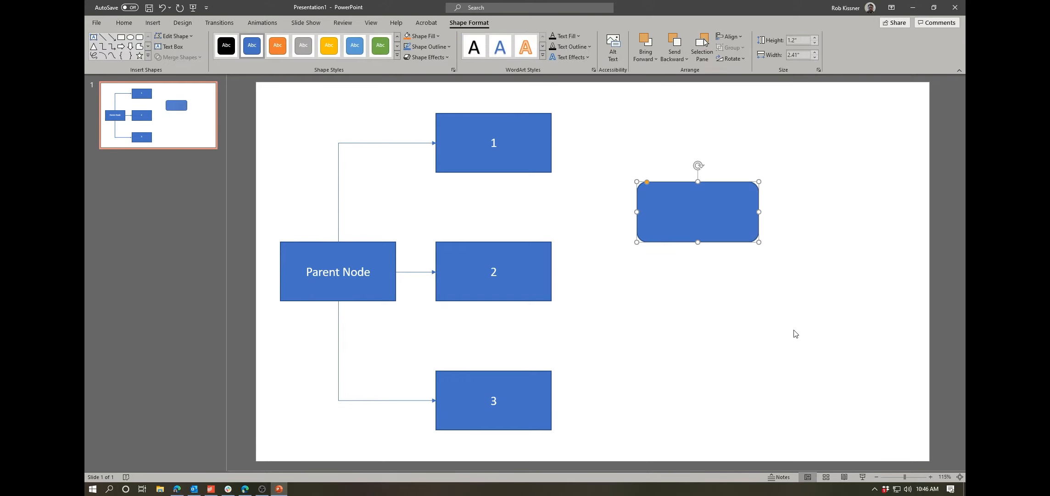
mouse_move(540, 140)
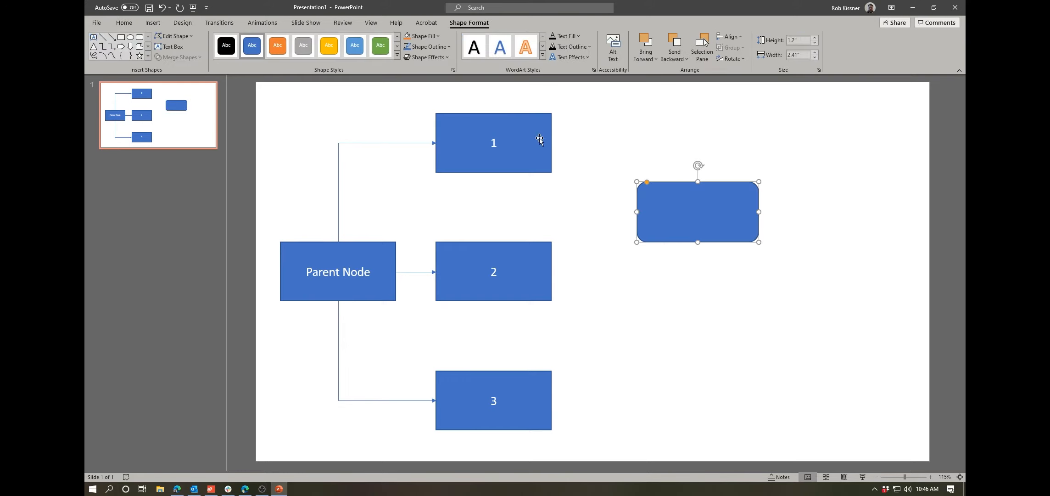
left_click(328, 46)
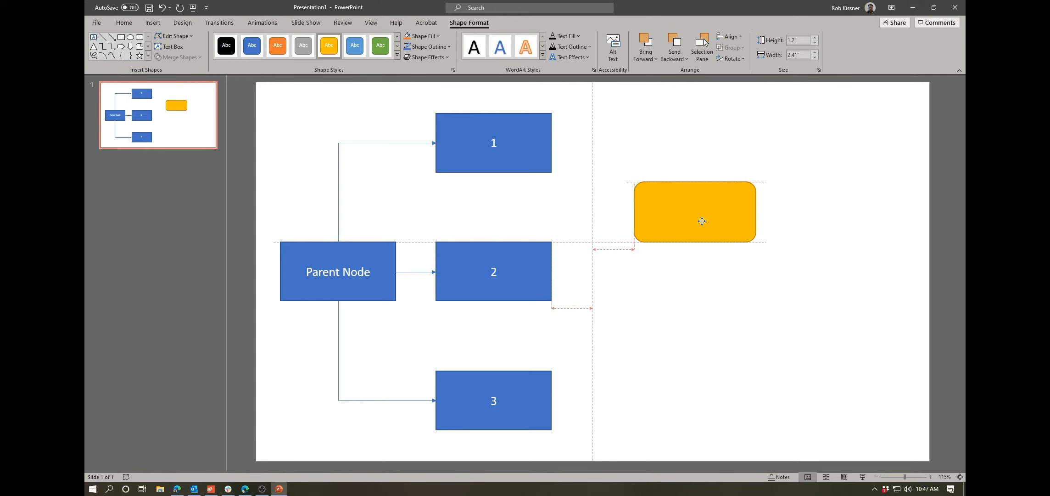
Duplicate the yellow rounded box directly below the first one
left_click(694, 212)
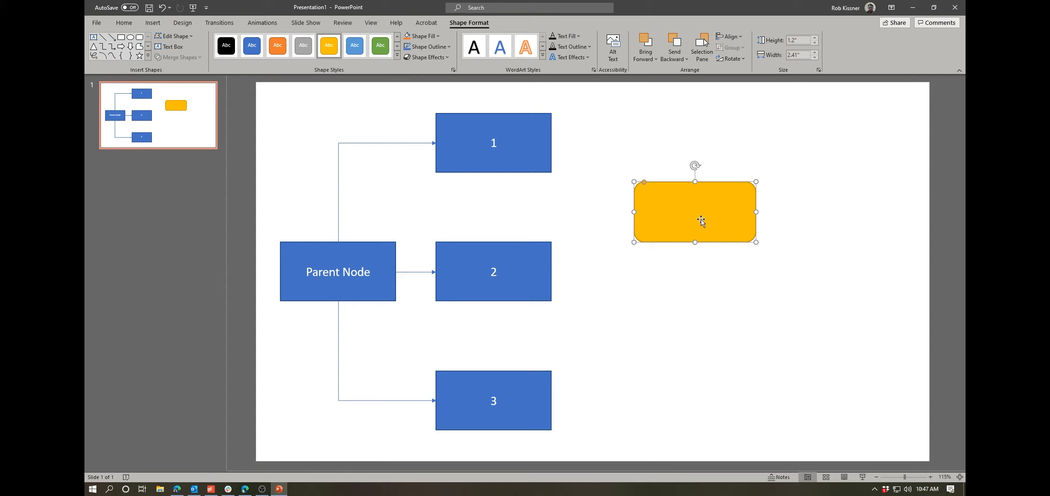
mouse_move(701, 220)
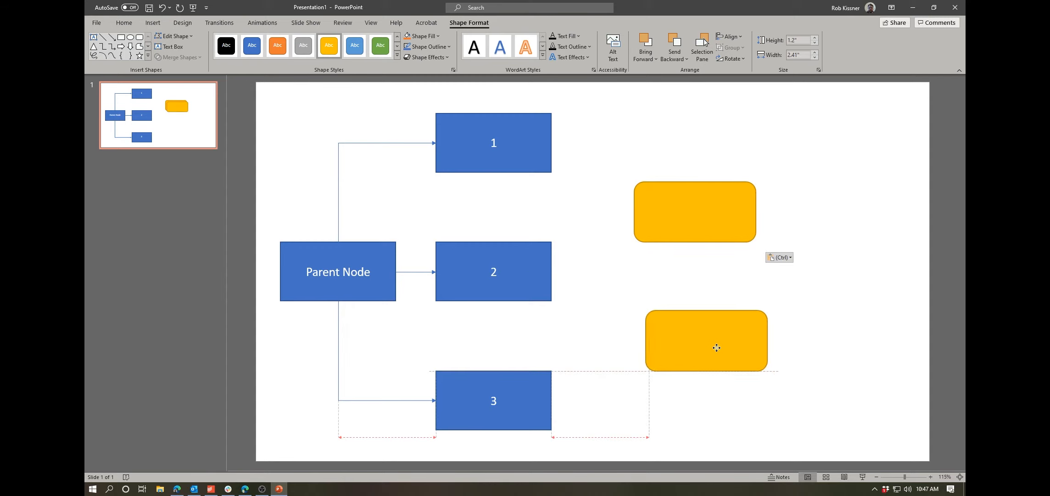
left_click_drag(716, 347, 708, 337)
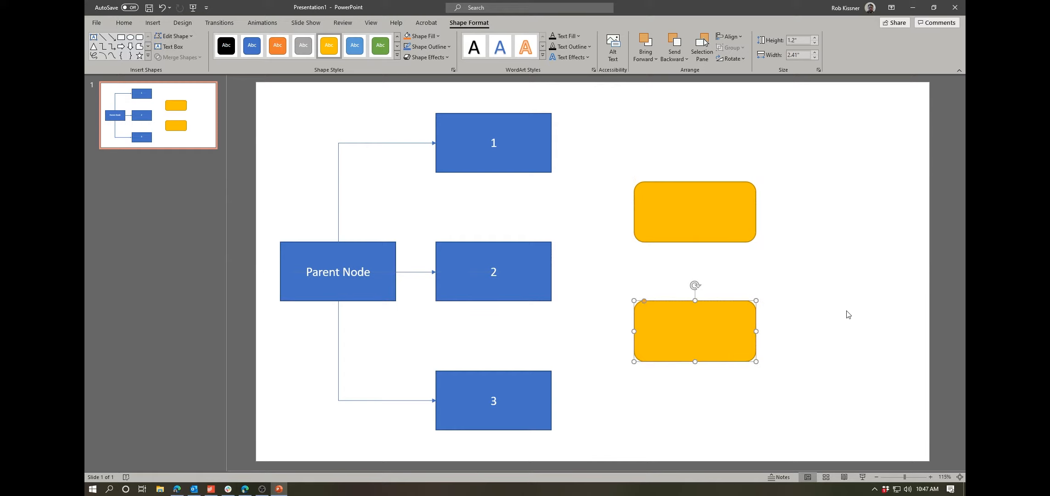
mouse_move(409, 262)
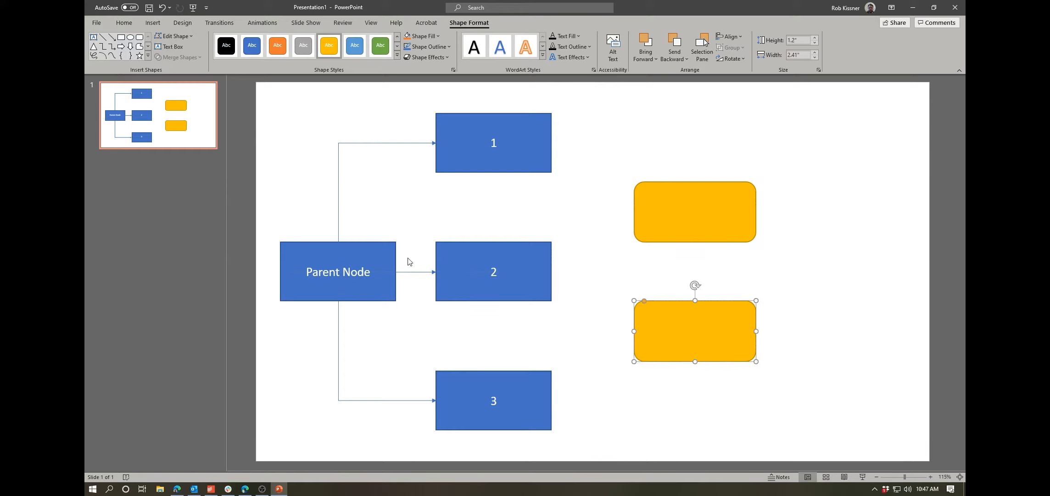
mouse_move(591, 320)
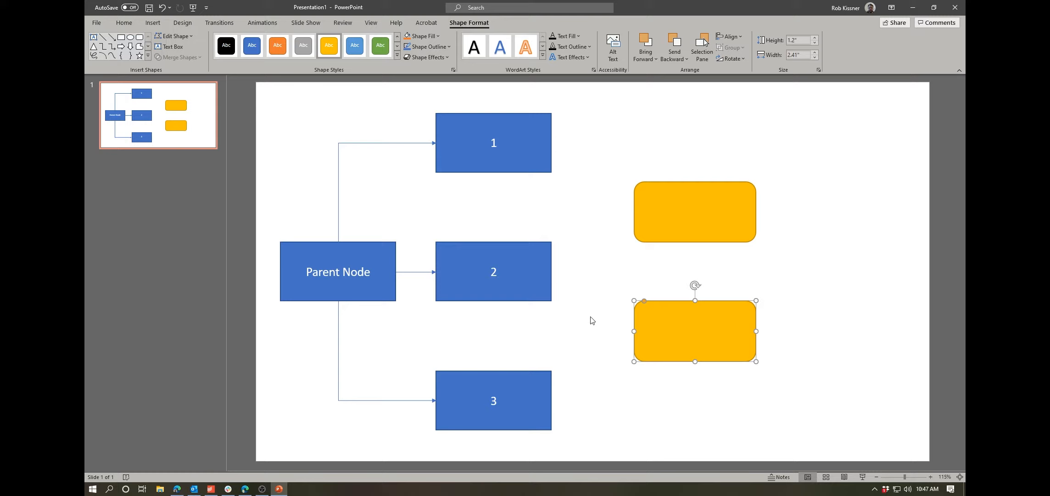
mouse_move(662, 219)
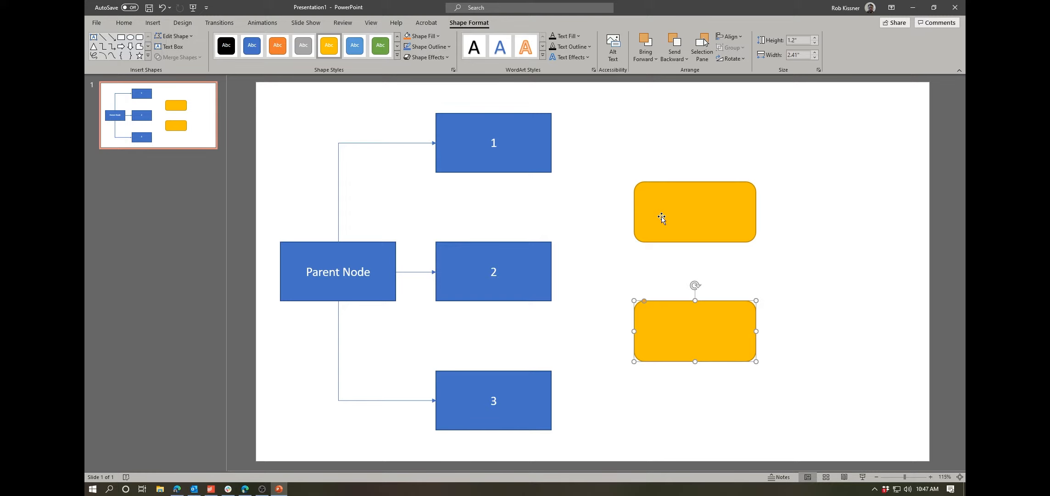
Shift boxes 1, 2 and 3 slightly right, away from Parent Node, and deselect
left_click(556, 178)
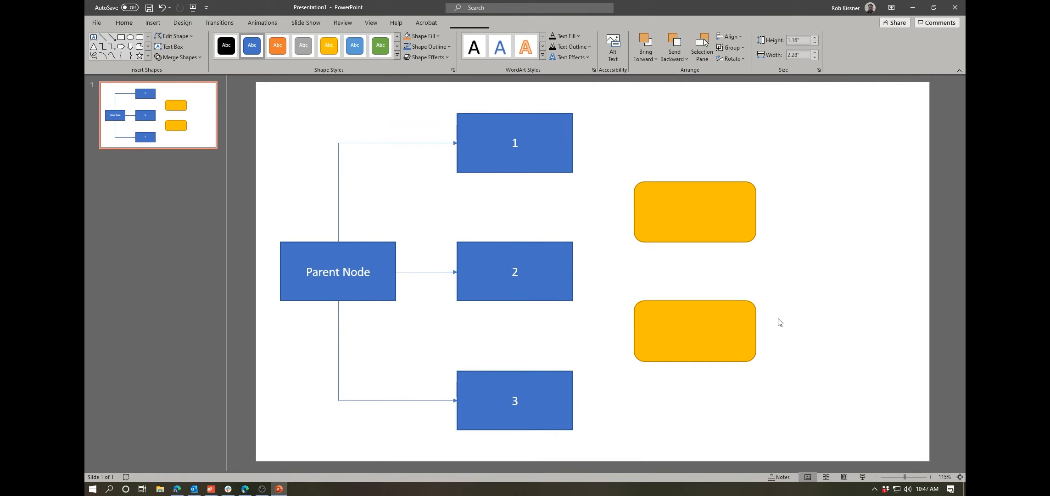
left_click(810, 281)
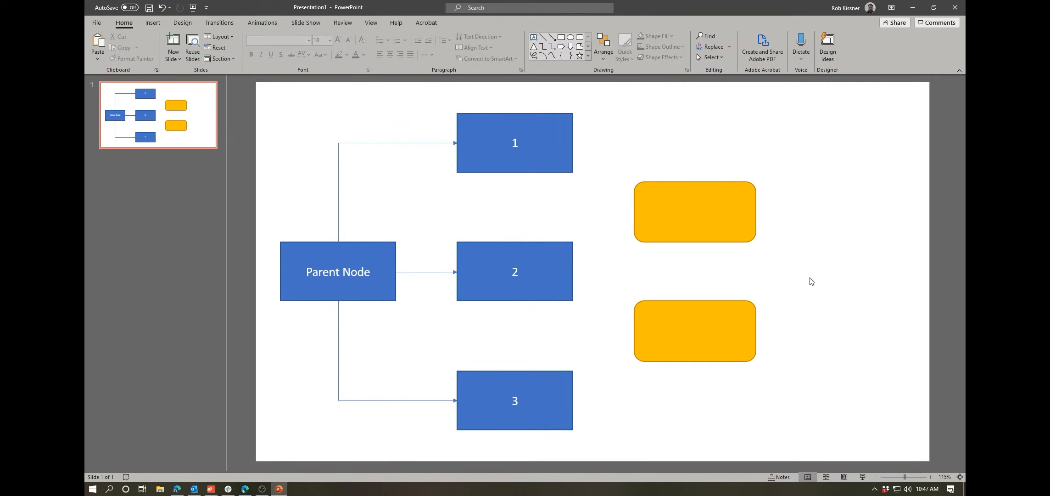
mouse_move(328, 241)
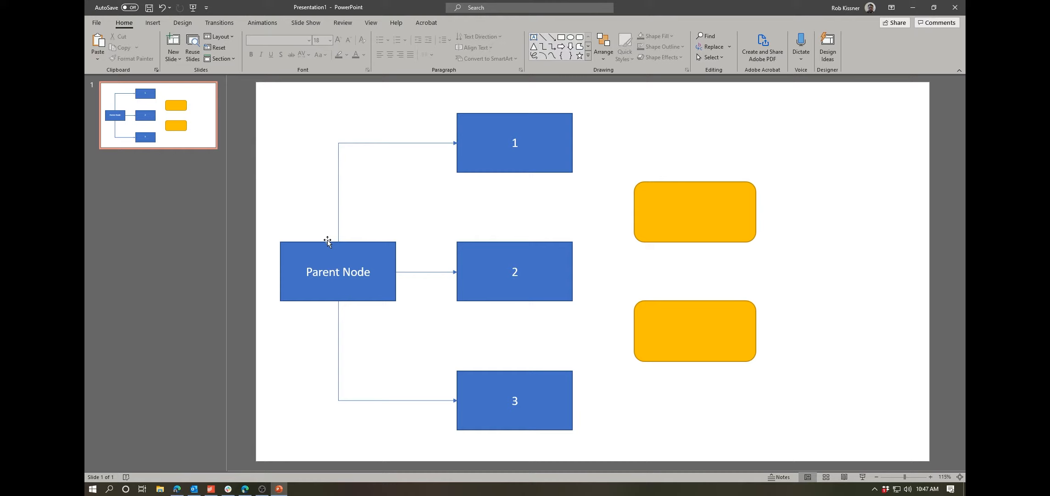
mouse_move(347, 237)
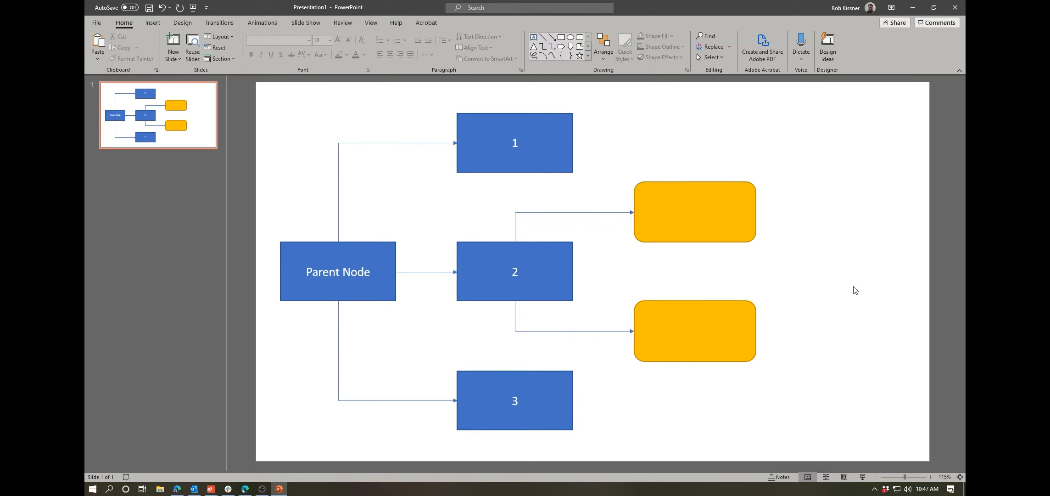
Connect box 2 to both yellow boxes and move the numbered and yellow boxes right
left_click(694, 330)
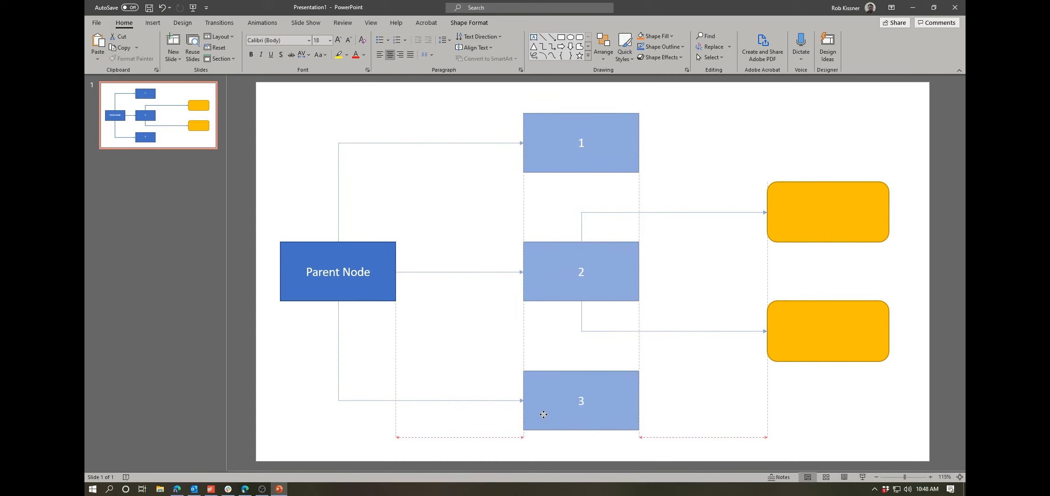
left_click(755, 134)
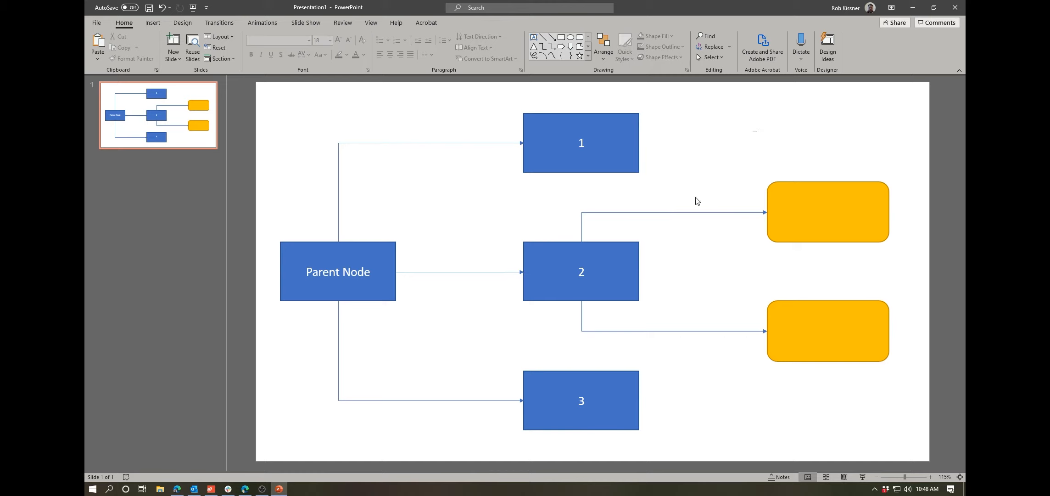
left_click(580, 142)
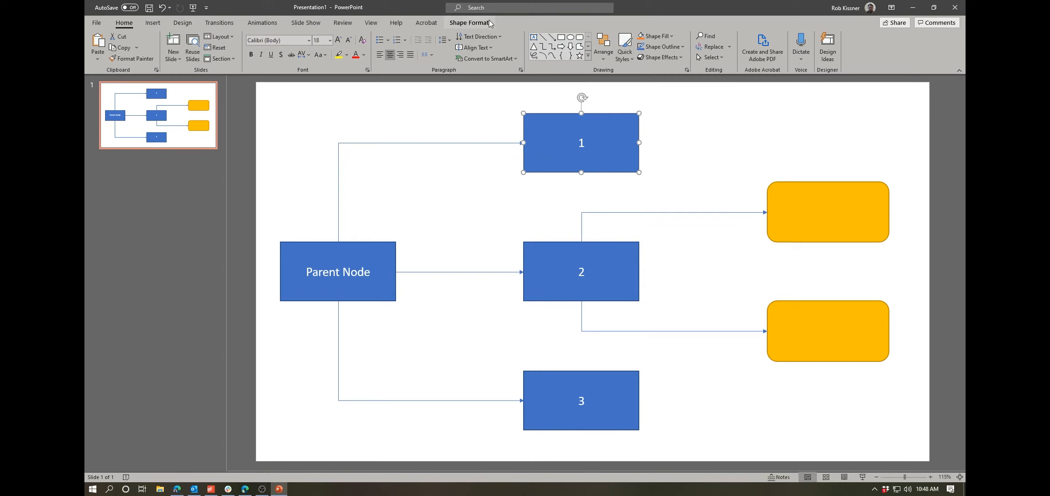
mouse_move(468, 23)
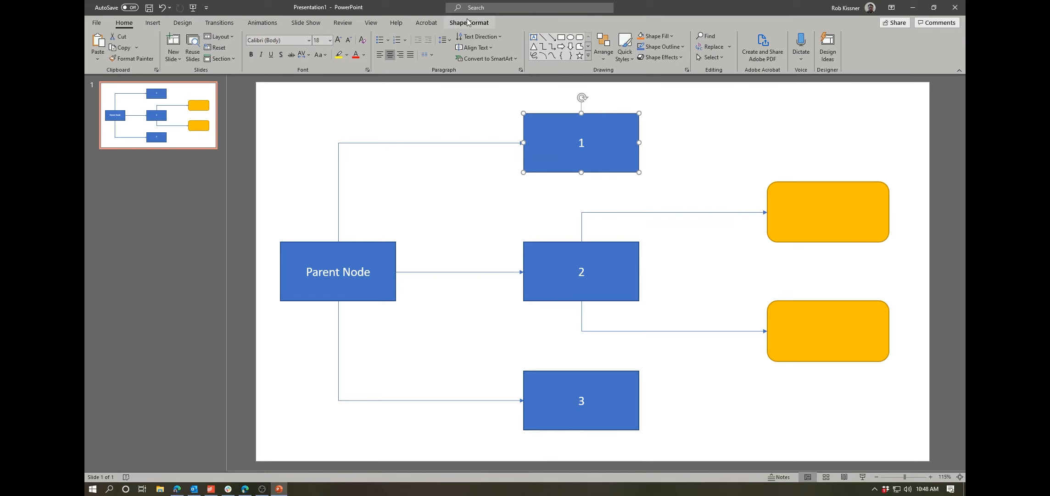
left_click(468, 22)
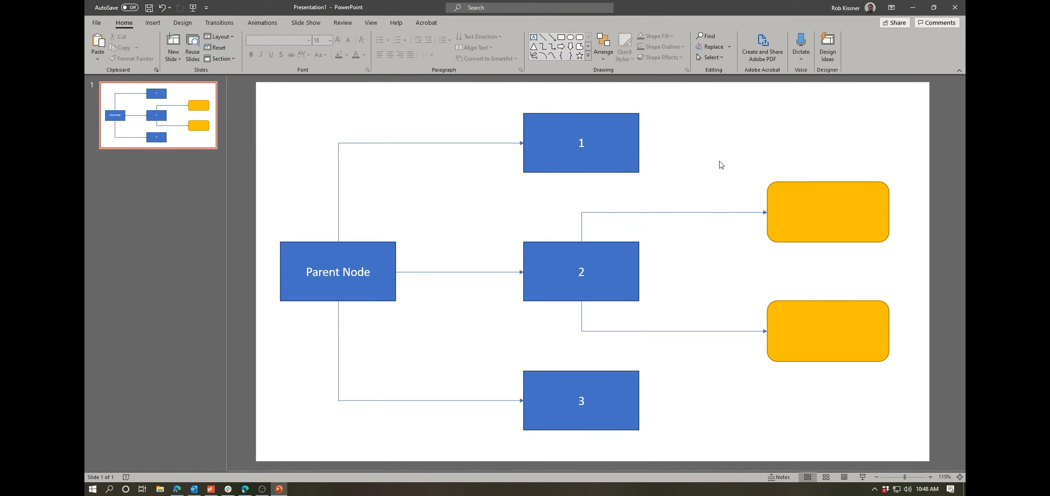
mouse_move(656, 99)
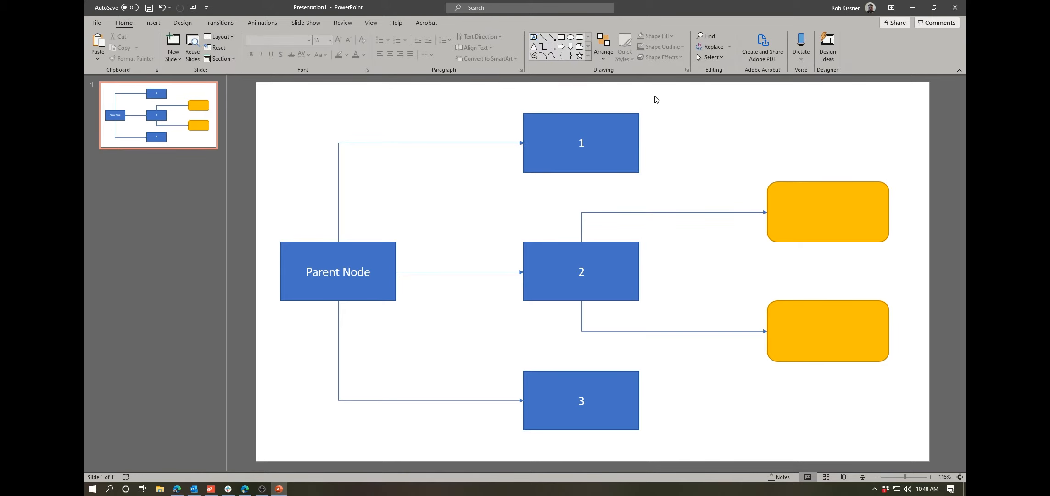
mouse_move(878, 283)
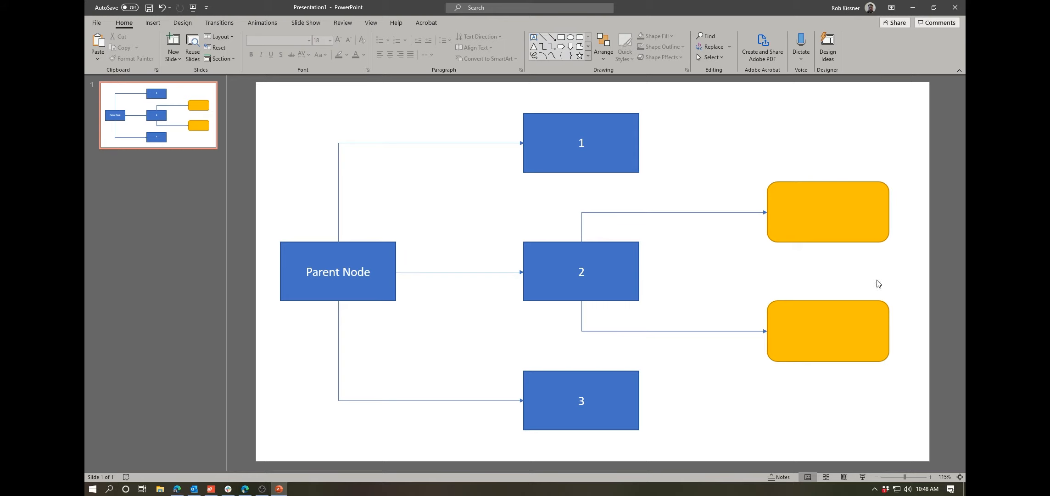
mouse_move(782, 260)
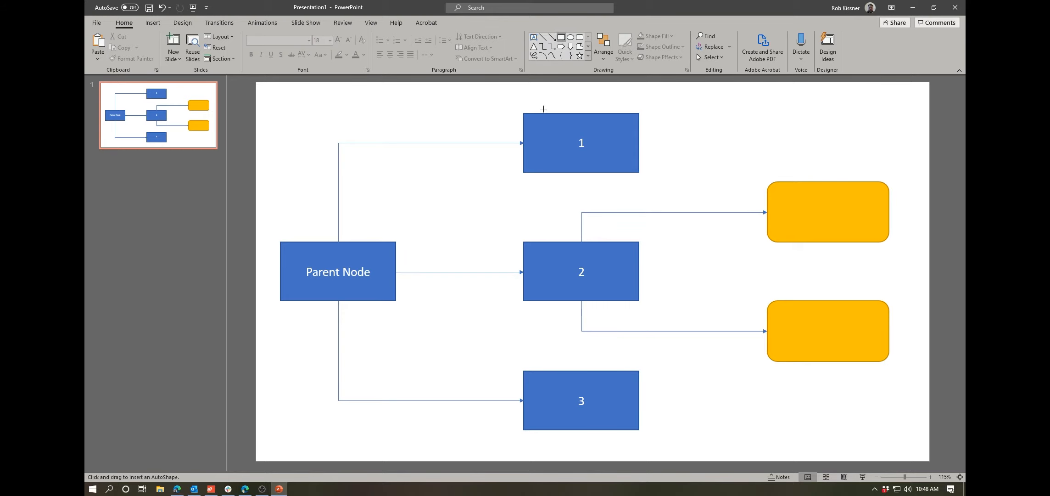
Draw a tall rectangle covering the column of boxes 1–3
left_click_drag(543, 109, 676, 431)
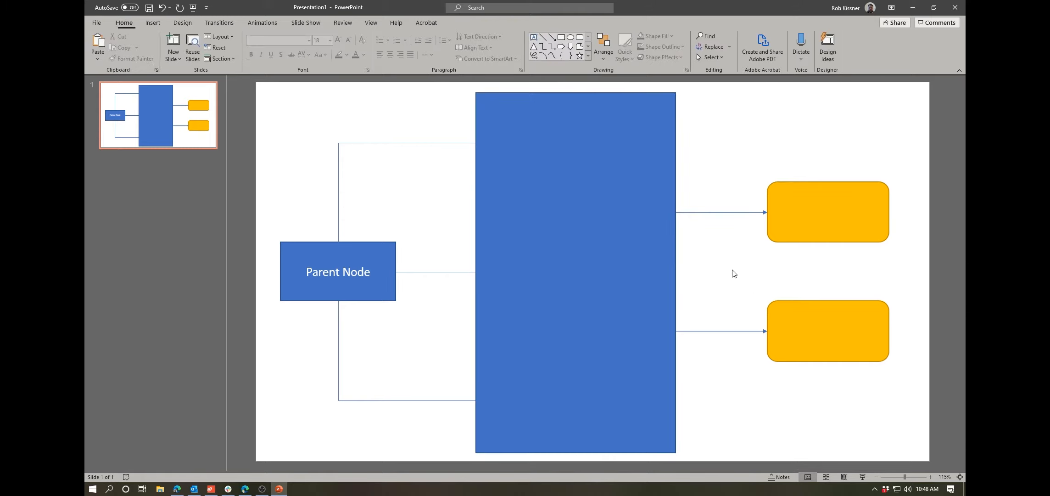
mouse_move(573, 199)
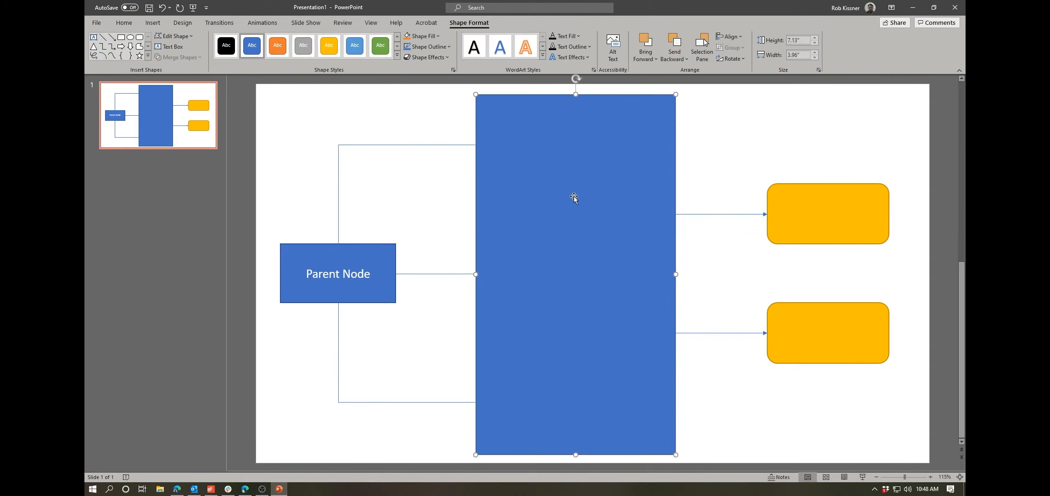
mouse_move(353, 59)
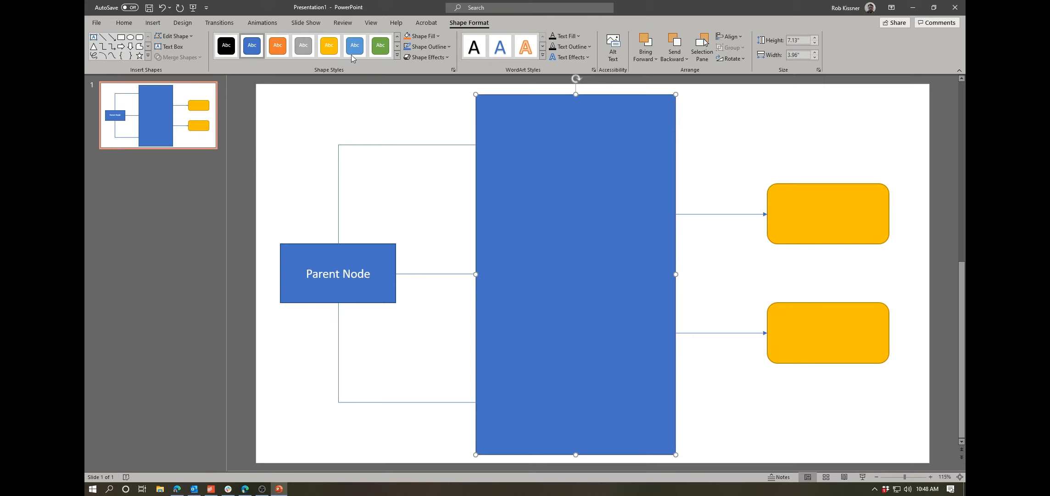
Make the tall rectangle green and send it to the back behind boxes 1–3
left_click(379, 46)
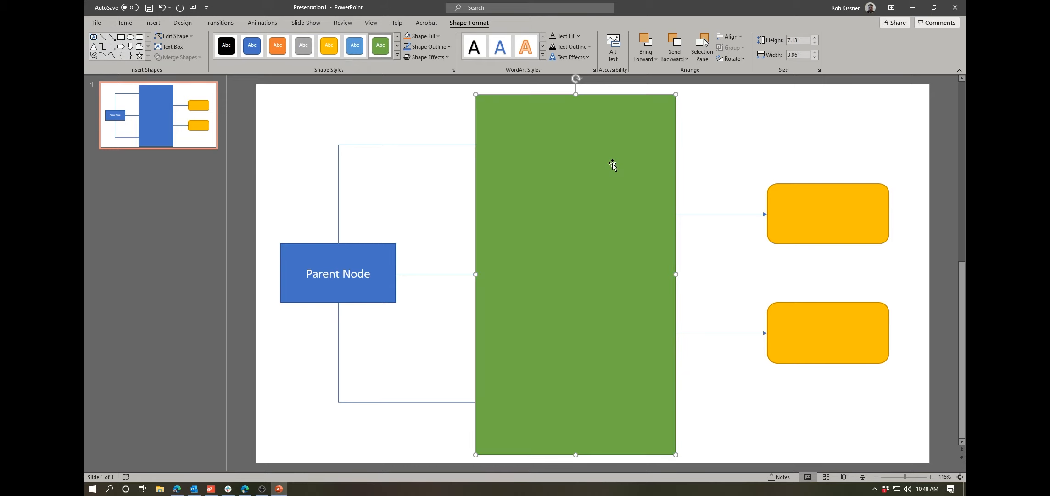
left_click(423, 36)
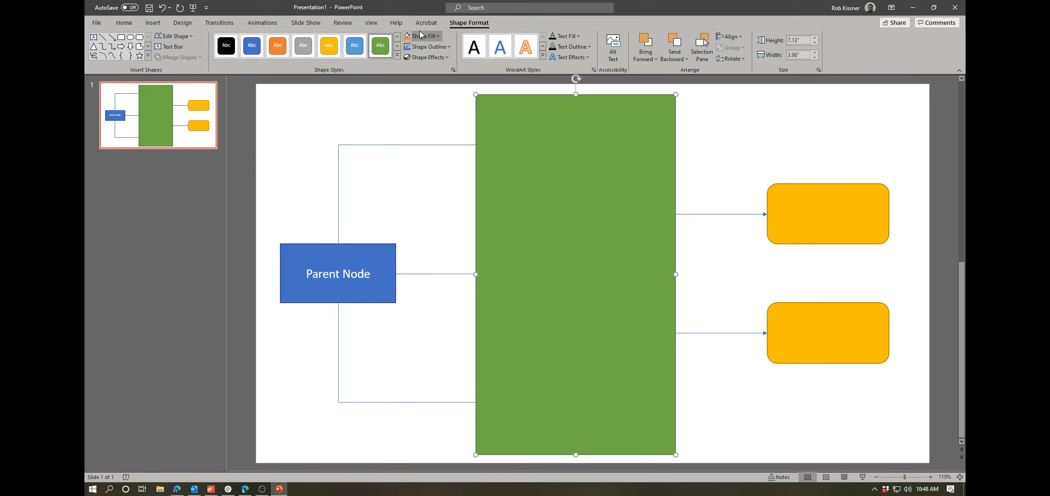
mouse_move(645, 23)
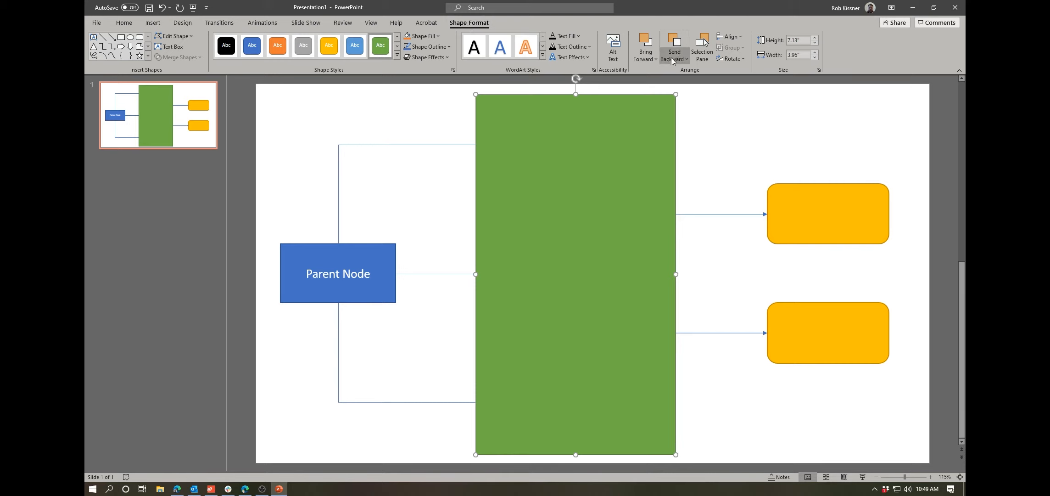
mouse_move(683, 64)
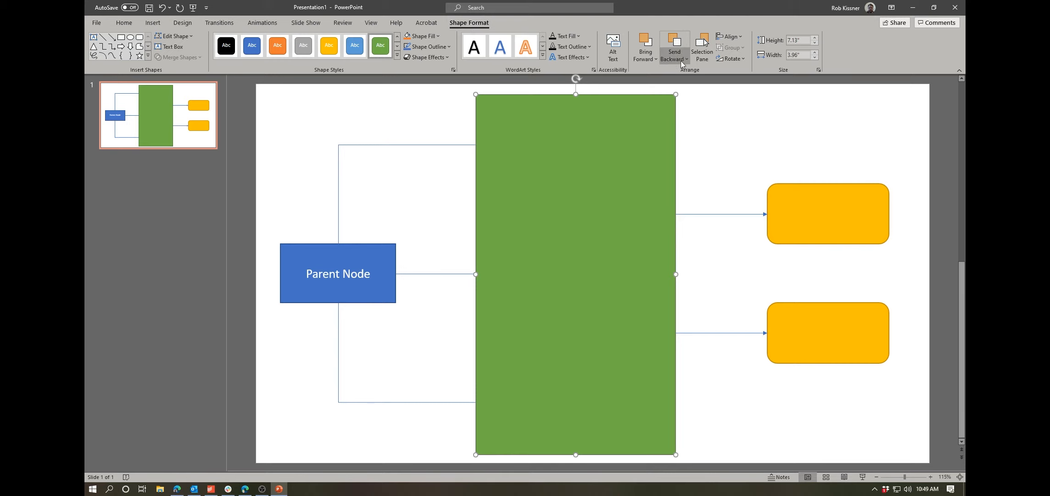
left_click(685, 59)
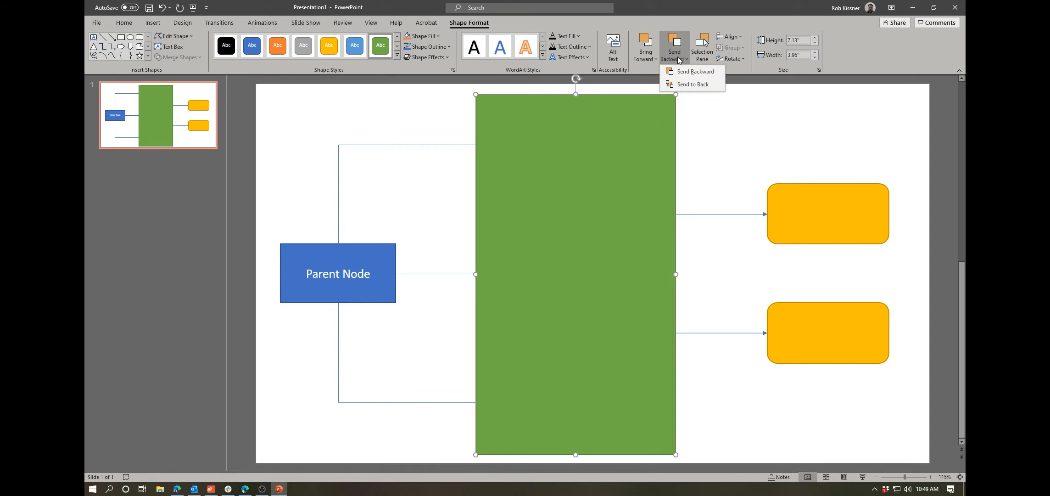
mouse_move(692, 83)
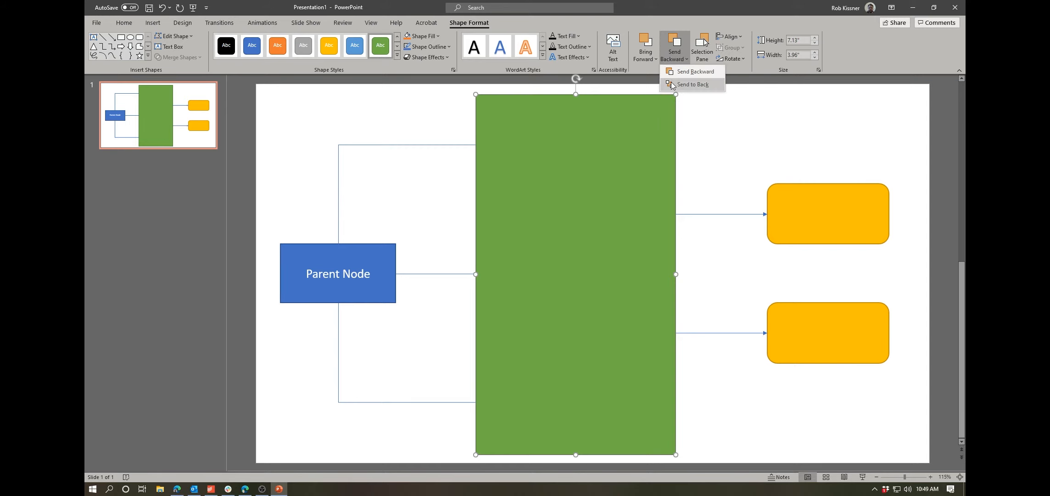
left_click(693, 85)
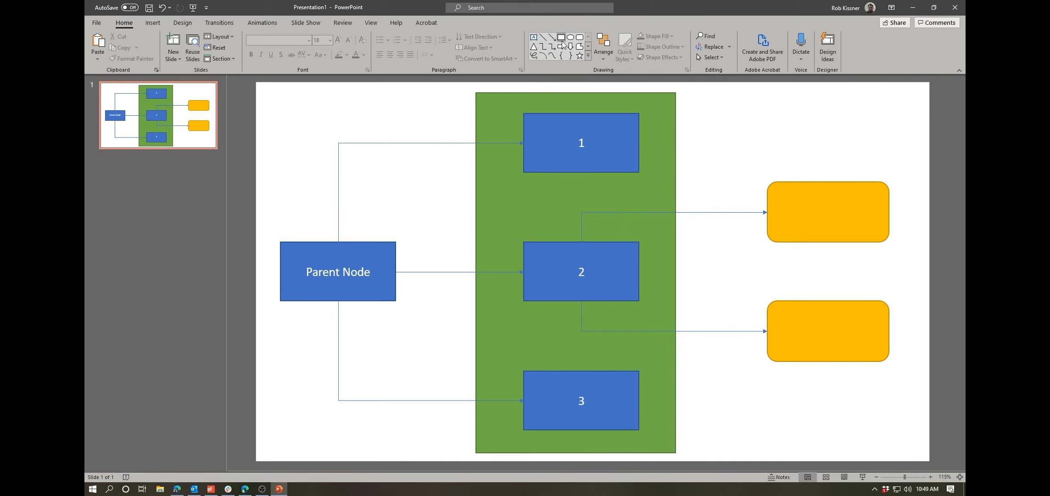
Draw a tall rounded rectangle over the two yellow boxes and send it to the back
left_click(564, 36)
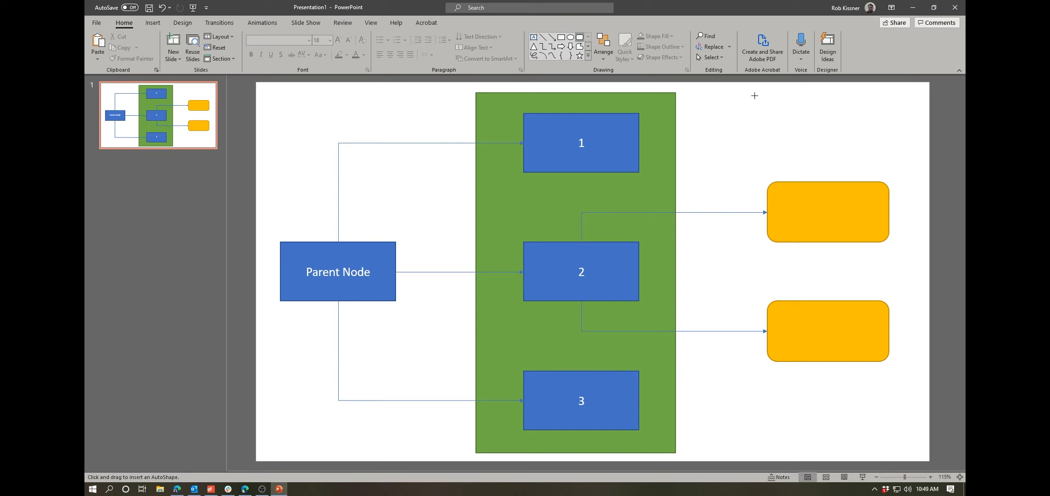
left_click_drag(754, 95, 901, 440)
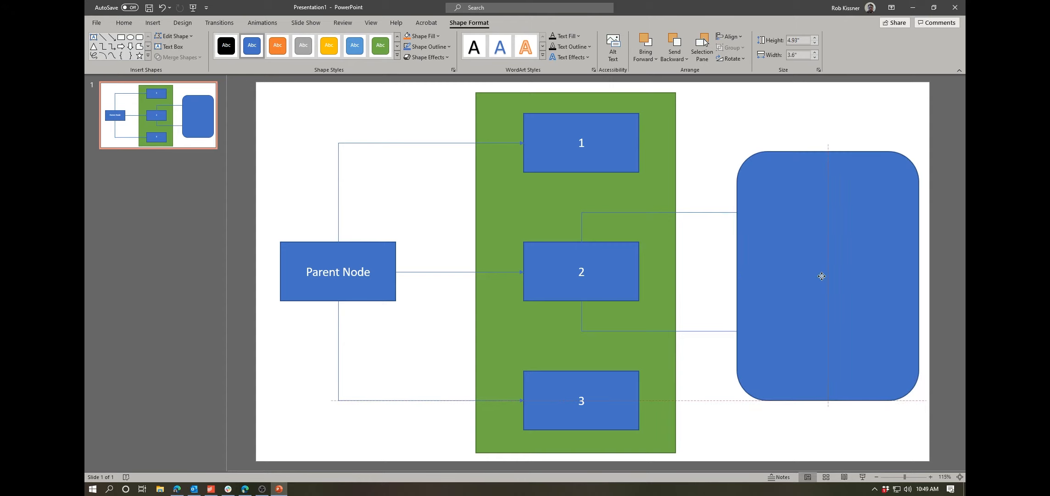
left_click(828, 275)
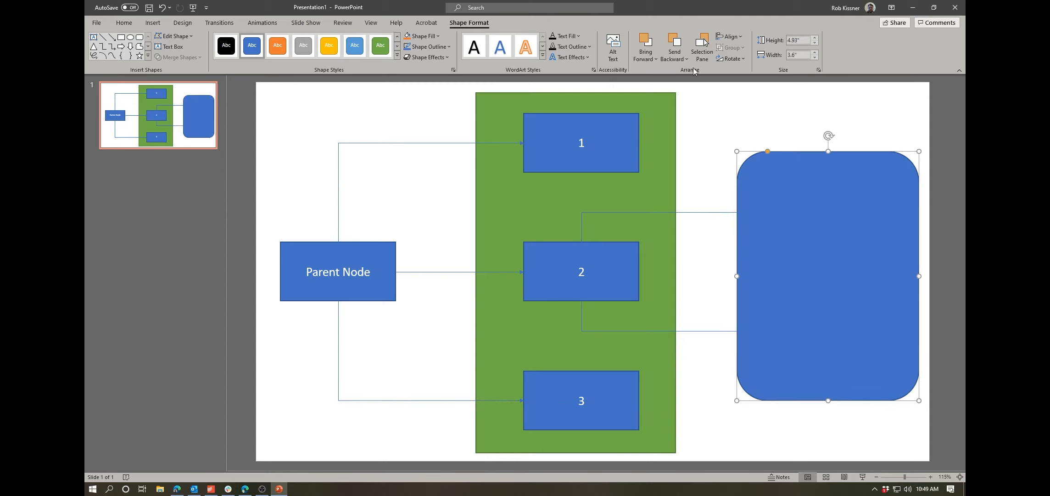
left_click(676, 59)
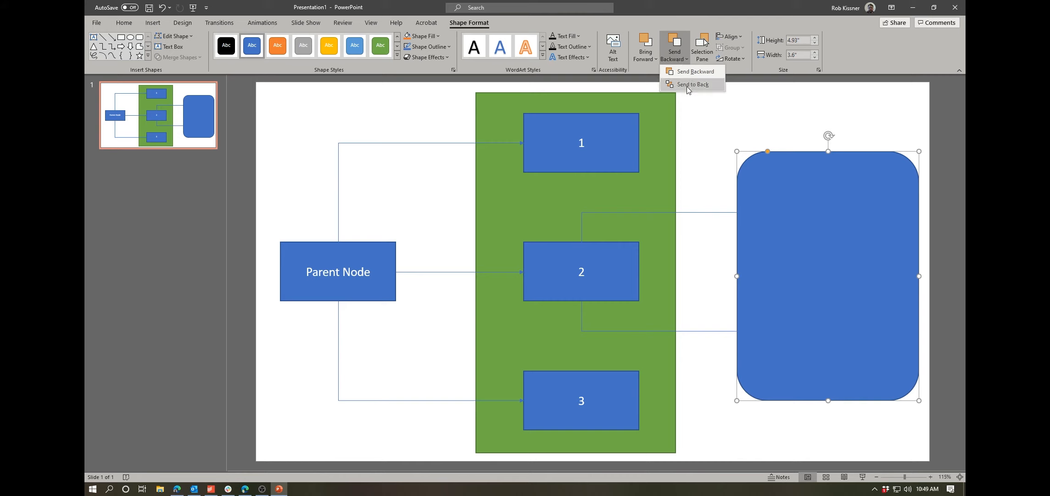
left_click(693, 84)
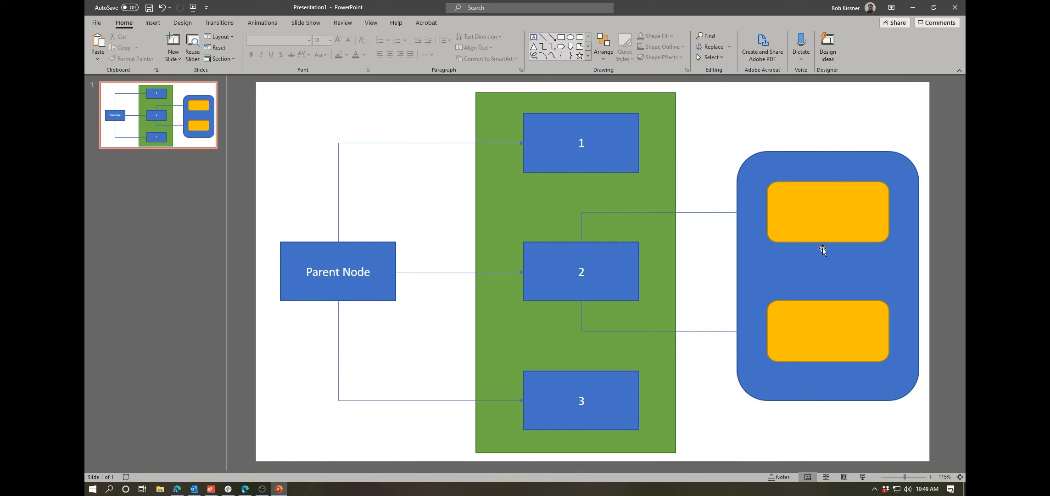
mouse_move(745, 195)
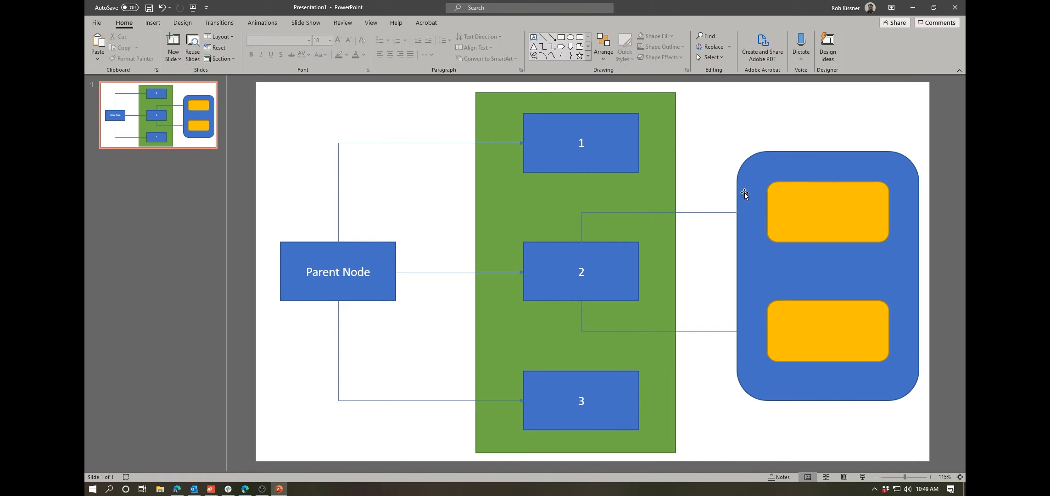
mouse_move(901, 259)
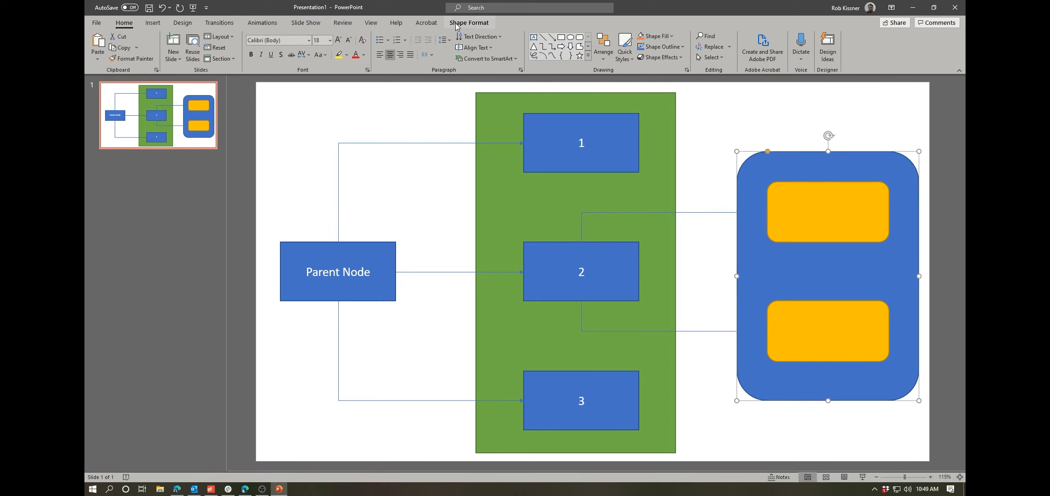
Recolour the rounded rectangle behind the yellow boxes with a gray preset shape style
left_click(469, 22)
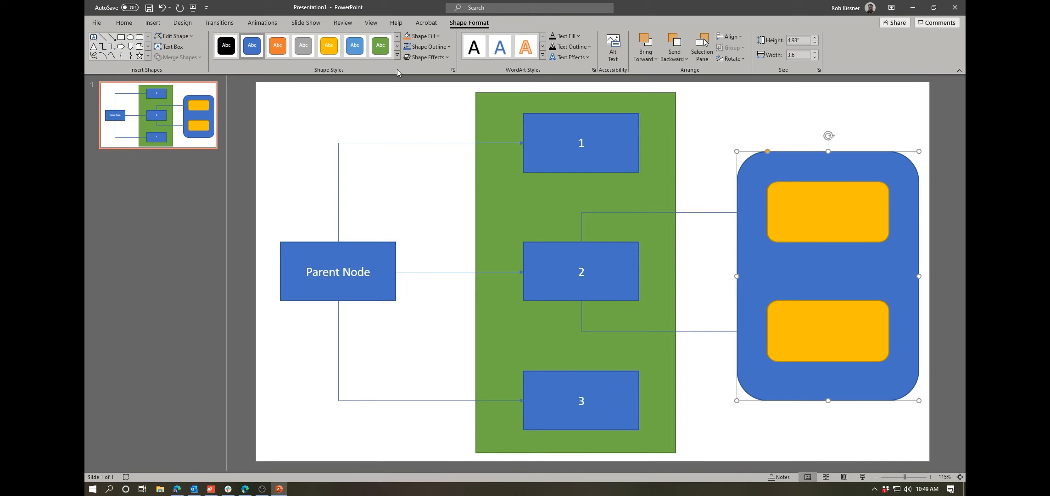
left_click(277, 45)
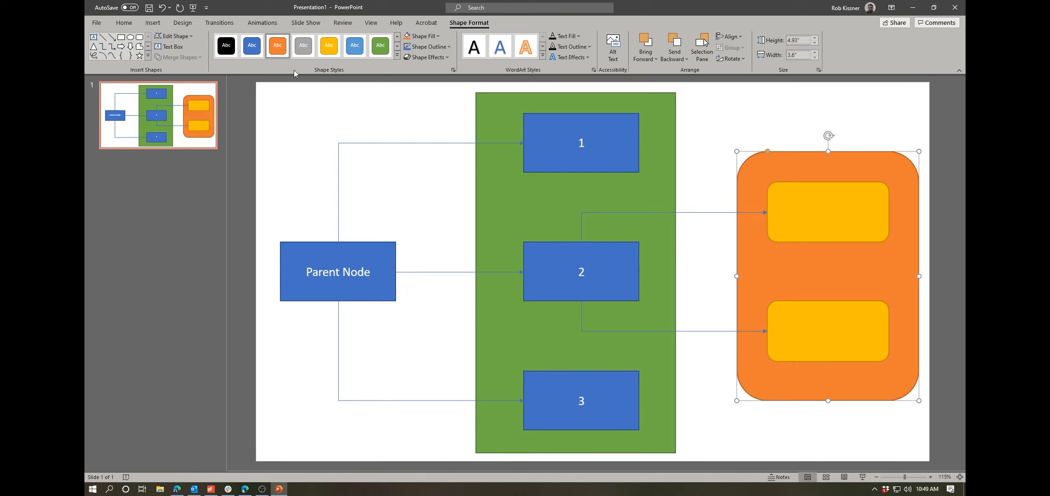
mouse_move(328, 45)
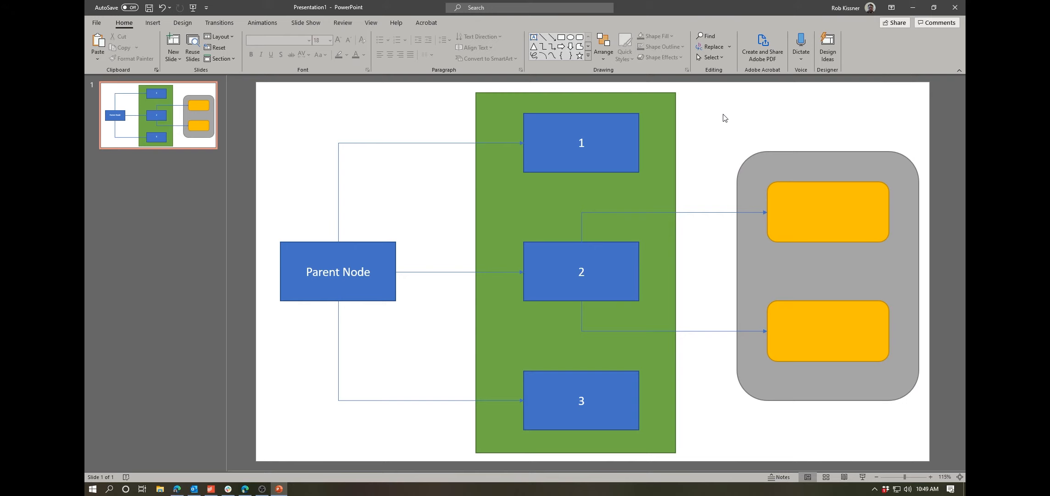
mouse_move(709, 198)
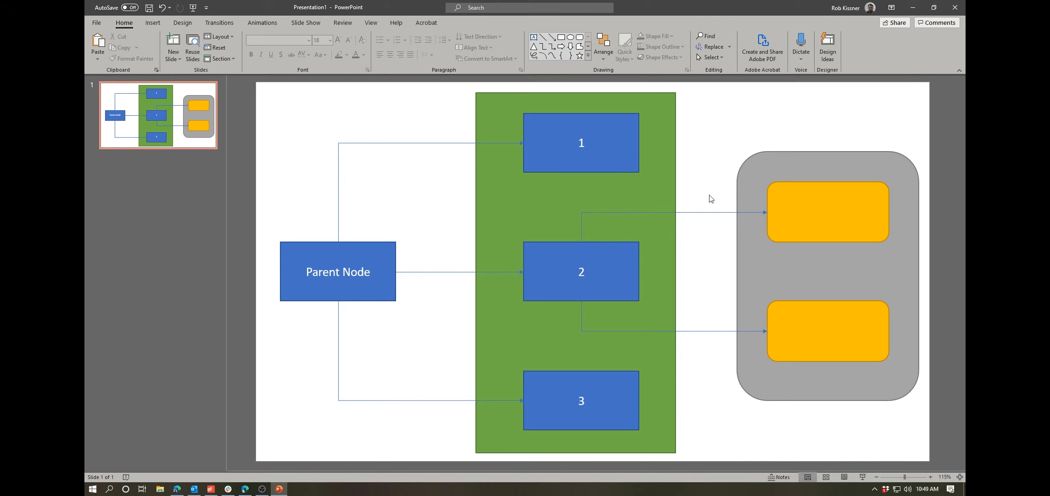
mouse_move(713, 137)
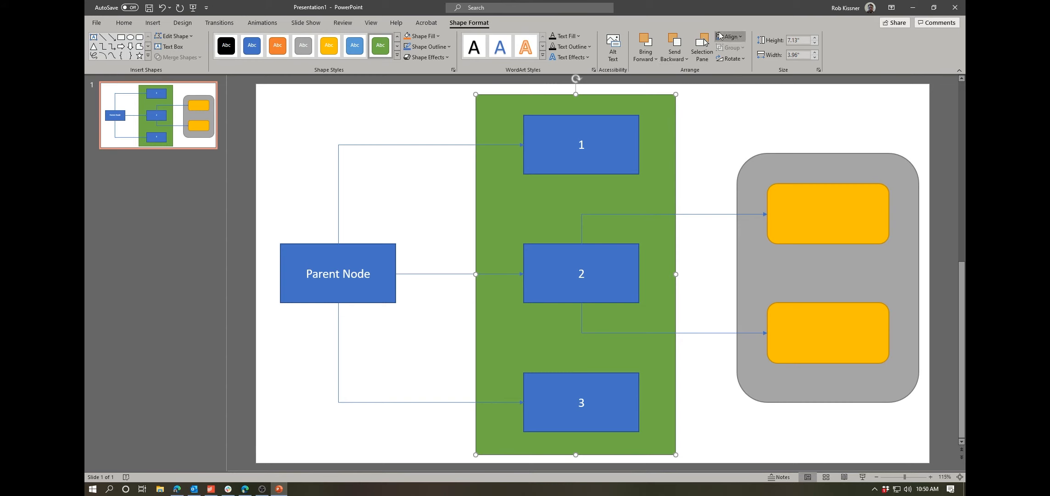
mouse_move(685, 147)
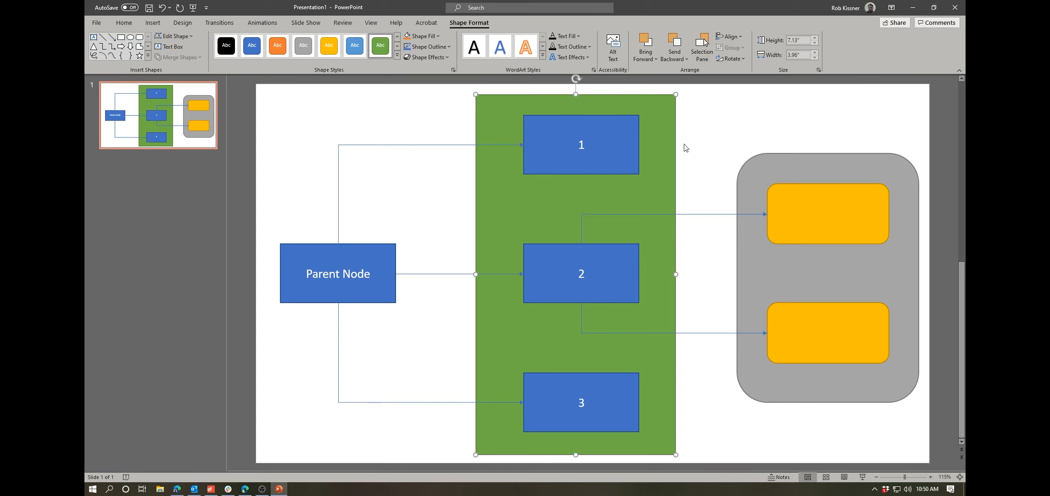
mouse_move(746, 199)
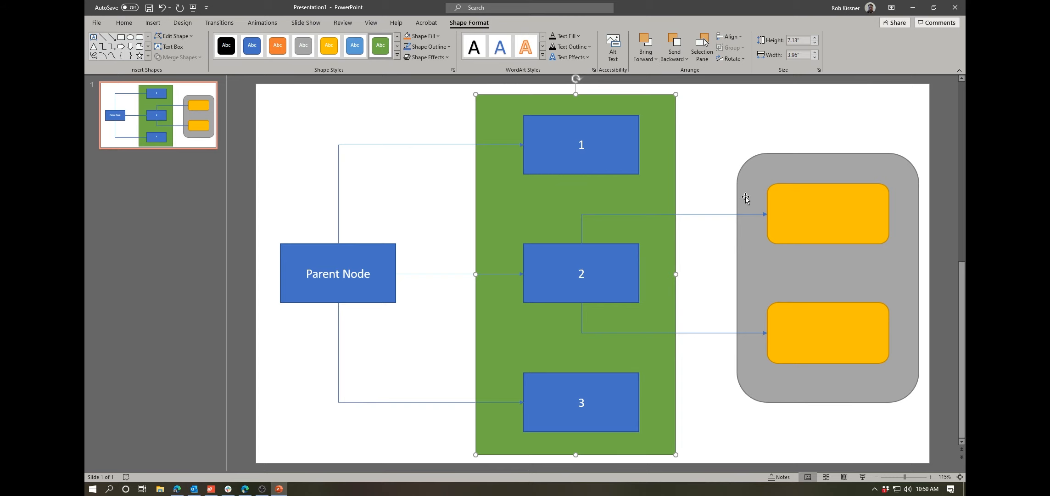
mouse_move(685, 196)
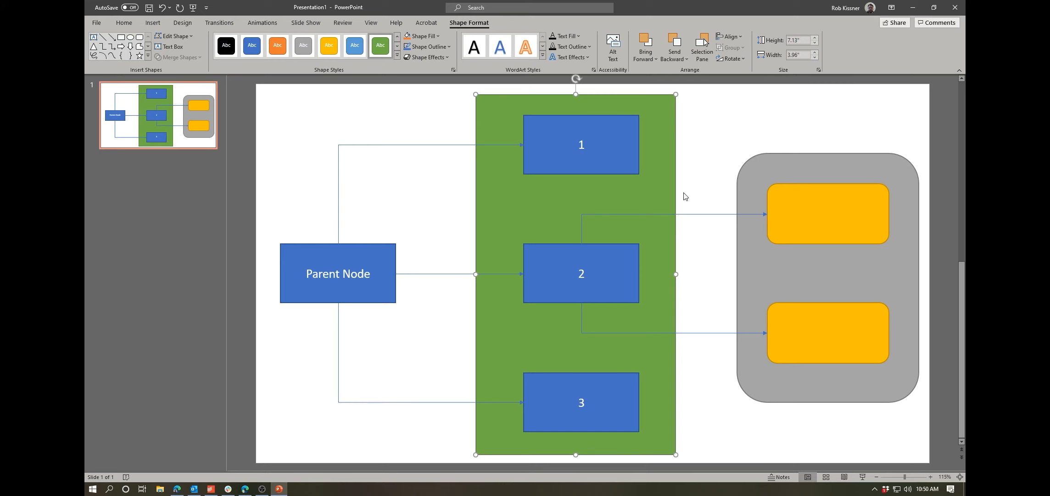
mouse_move(611, 201)
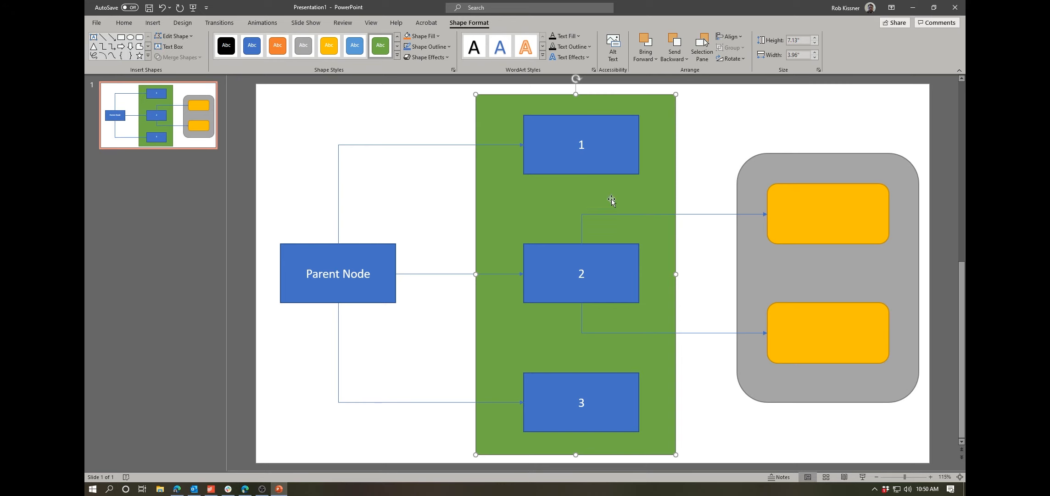
mouse_move(713, 139)
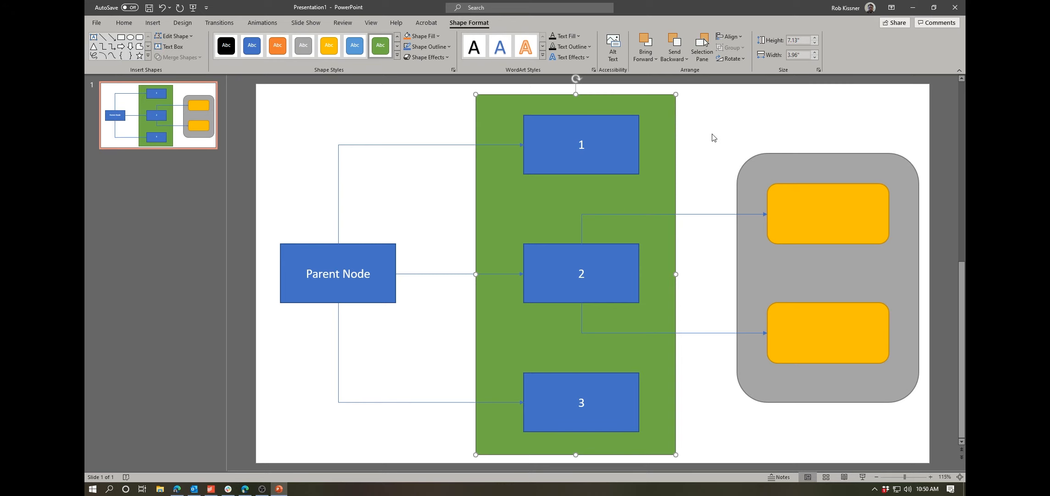
mouse_move(674, 128)
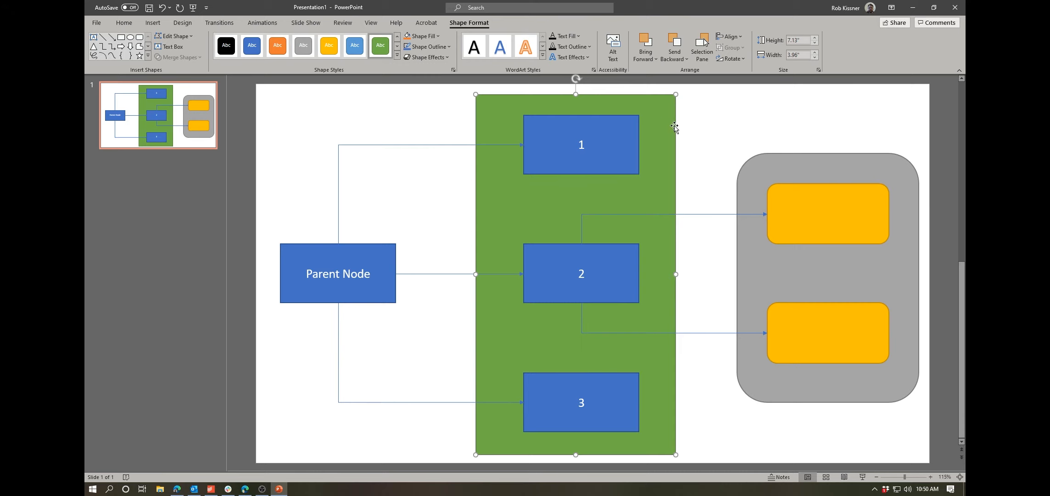
mouse_move(701, 131)
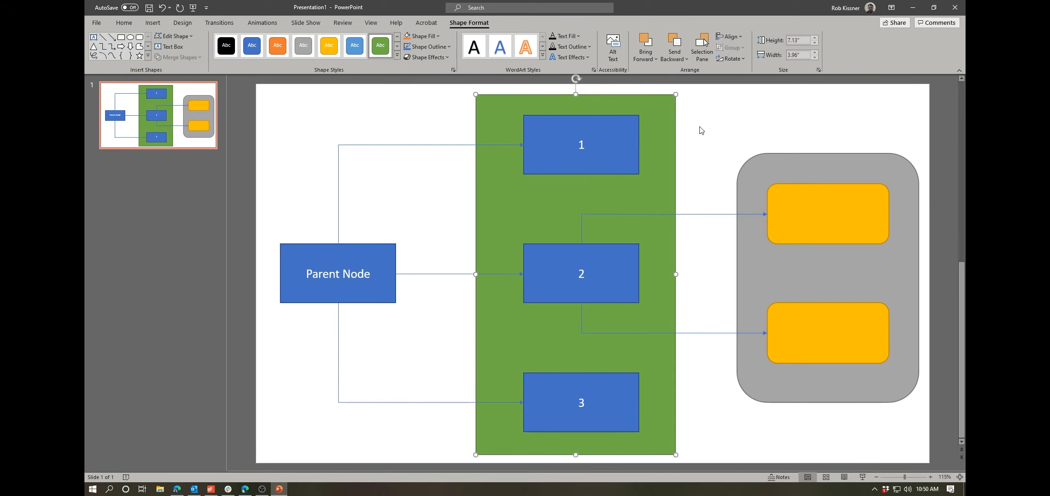
Give the green rectangle a thin black shape outline
left_click(427, 47)
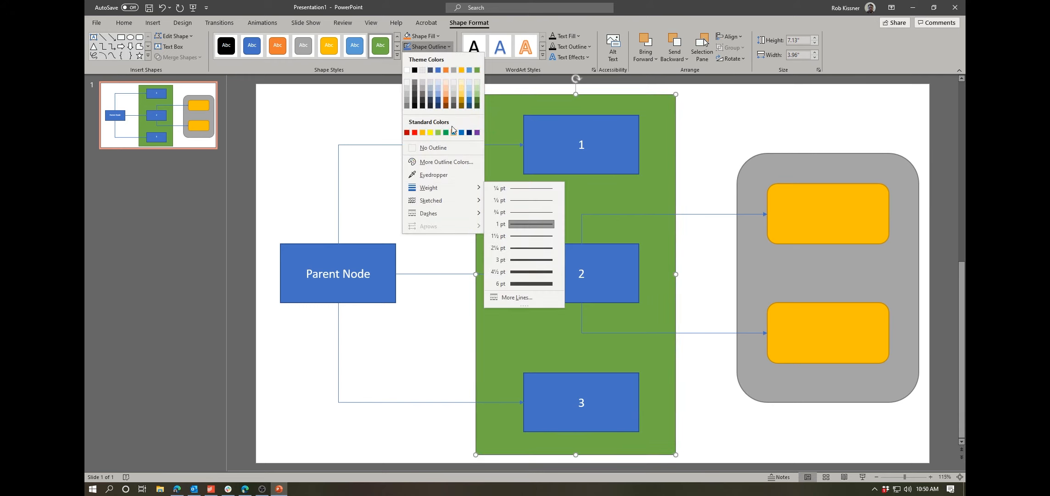
mouse_move(434, 136)
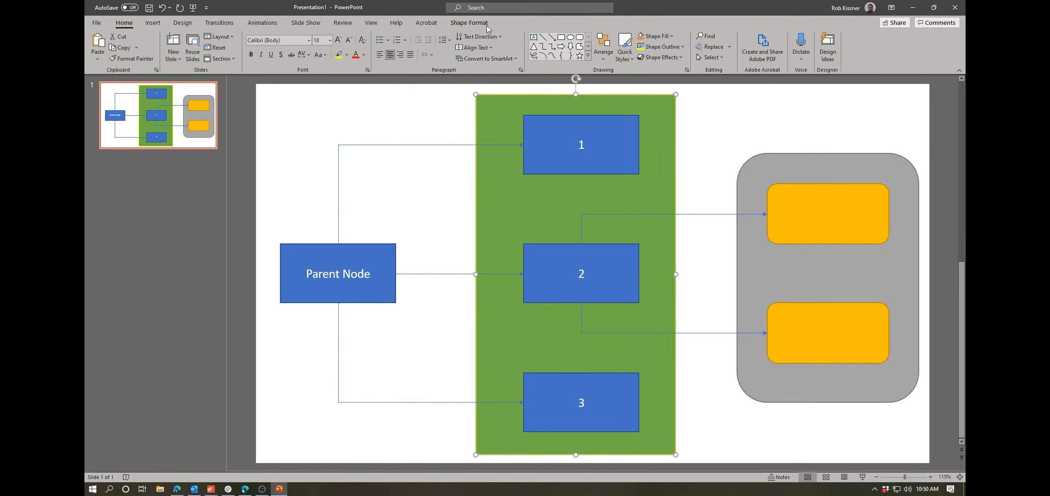
left_click(468, 22)
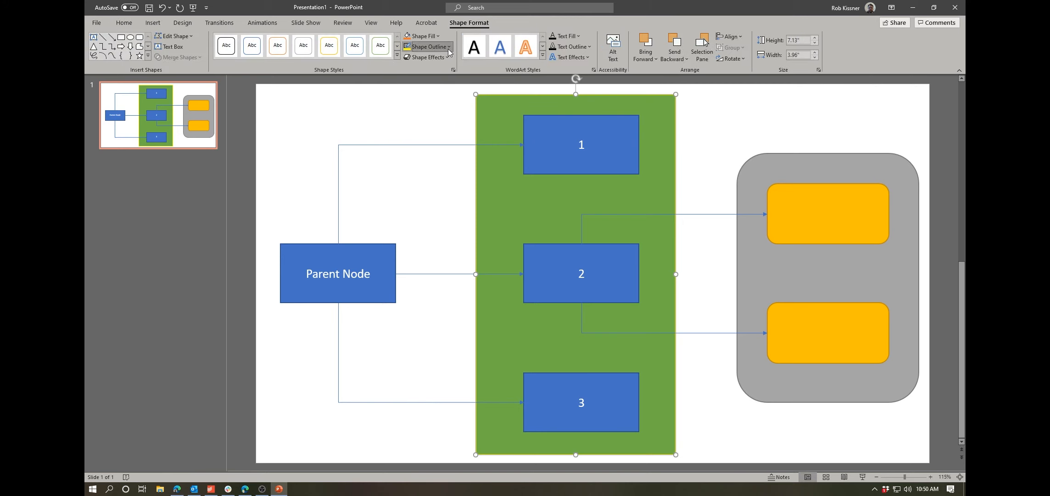
mouse_move(750, 125)
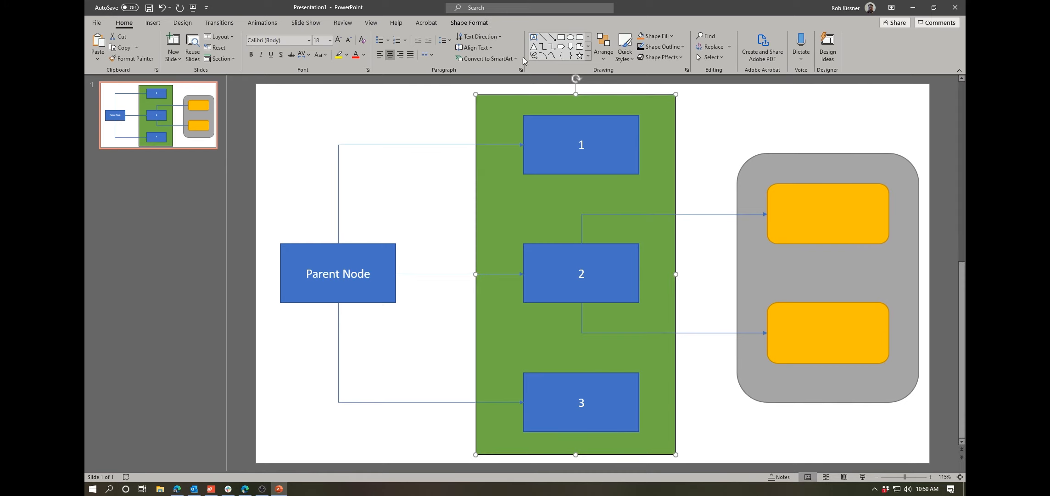
left_click(469, 22)
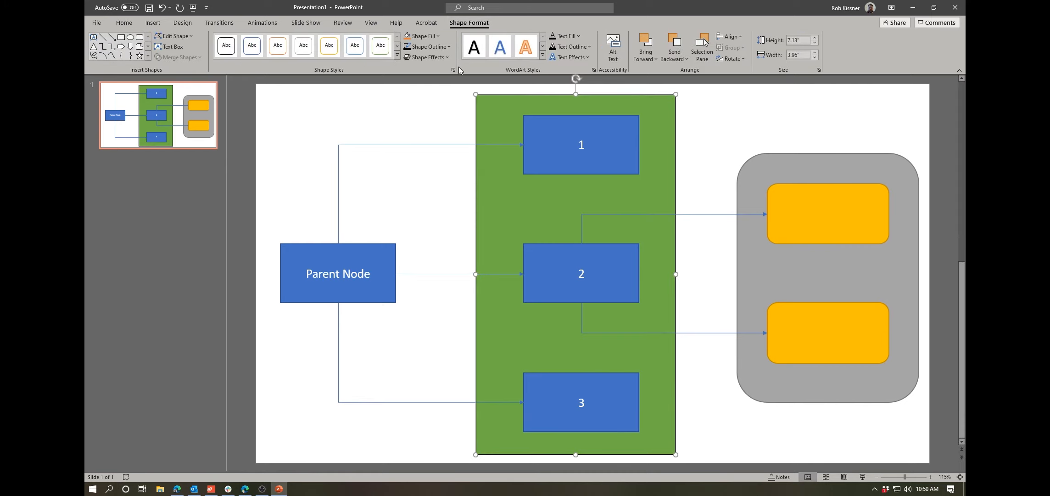
Apply a hand-drawn sketched black outline style to the green rectangle via Shape Outline
left_click(427, 46)
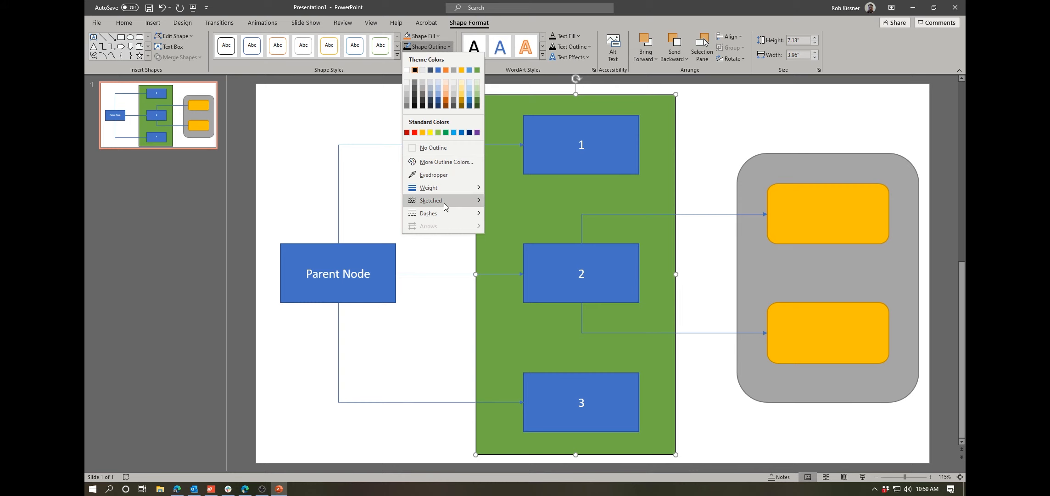
left_click(430, 200)
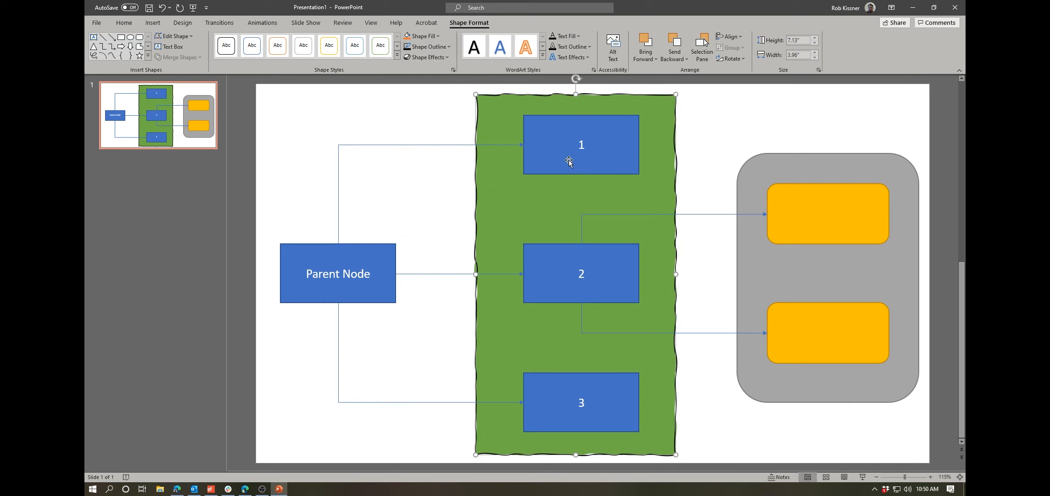
mouse_move(420, 205)
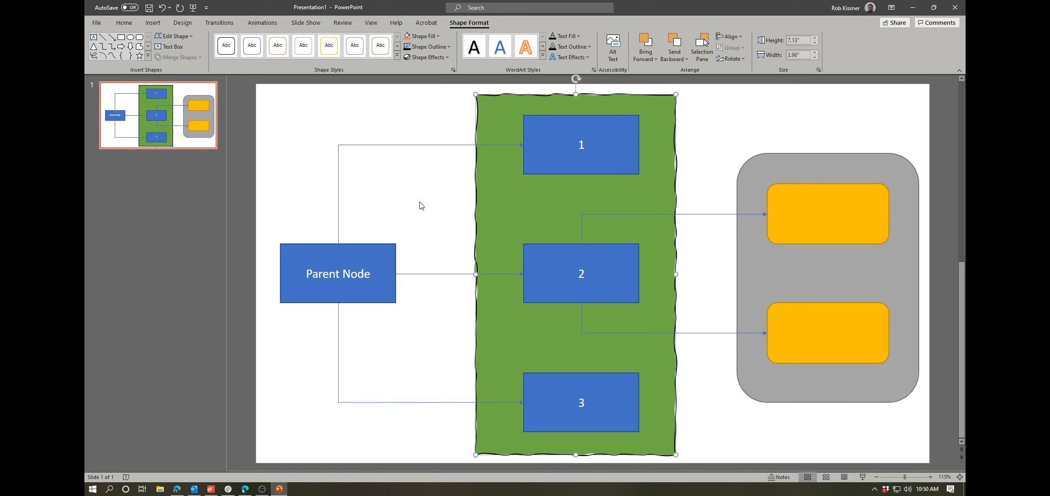
mouse_move(445, 99)
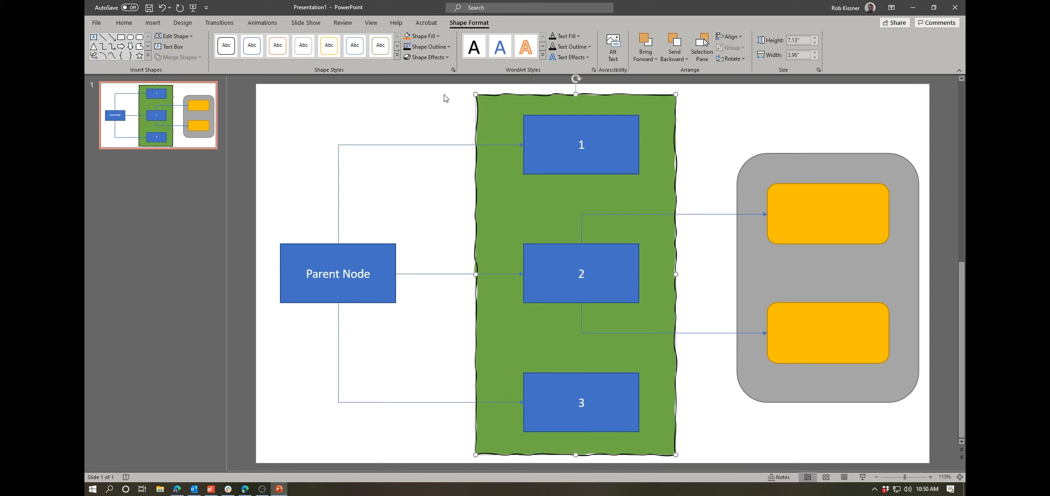
mouse_move(558, 90)
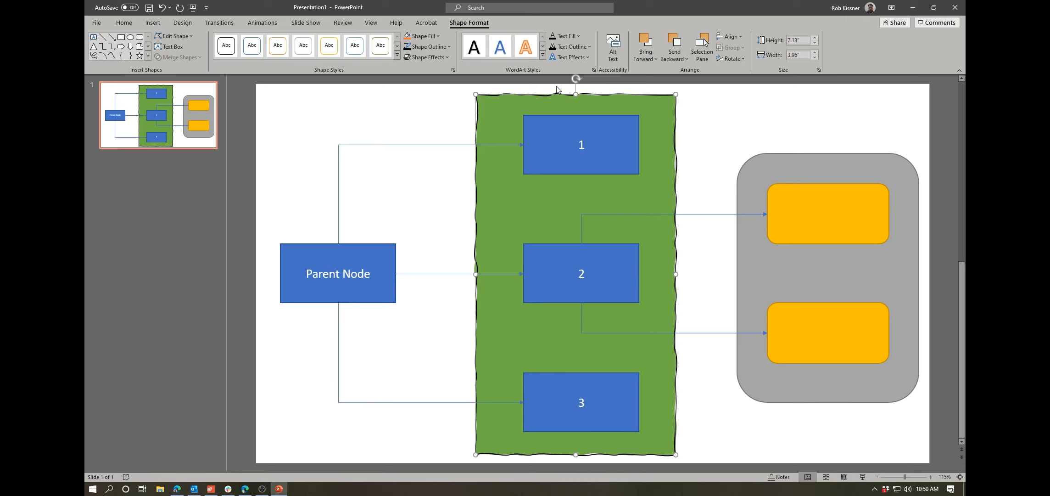
left_click(428, 46)
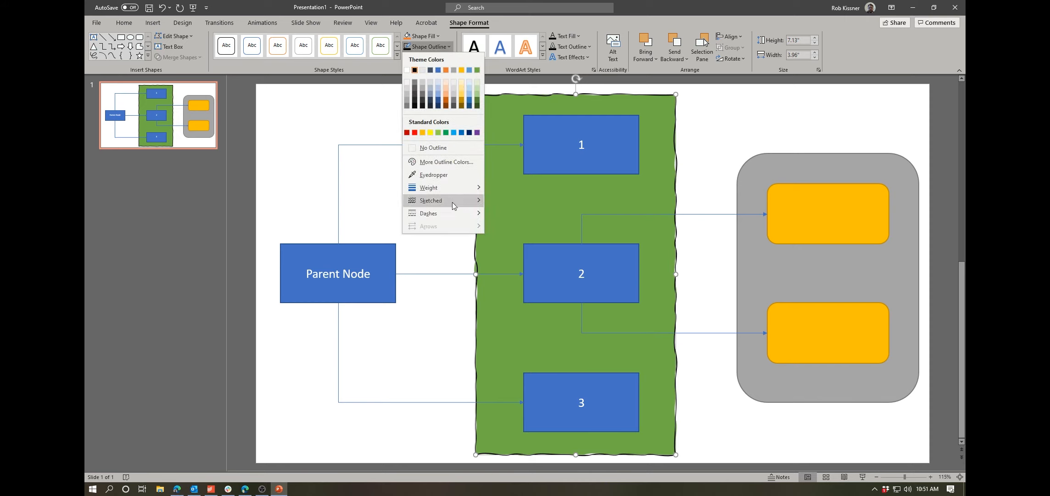
left_click(429, 213)
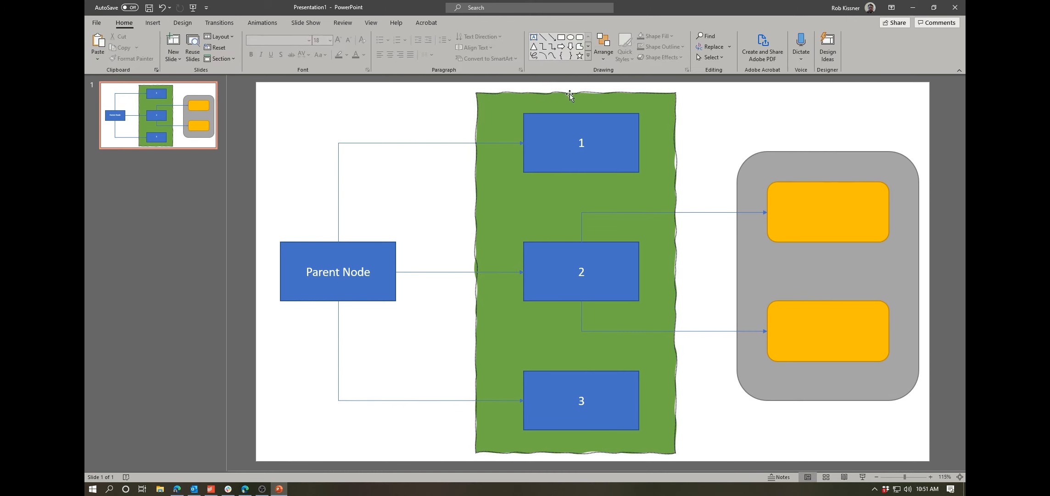
mouse_move(635, 150)
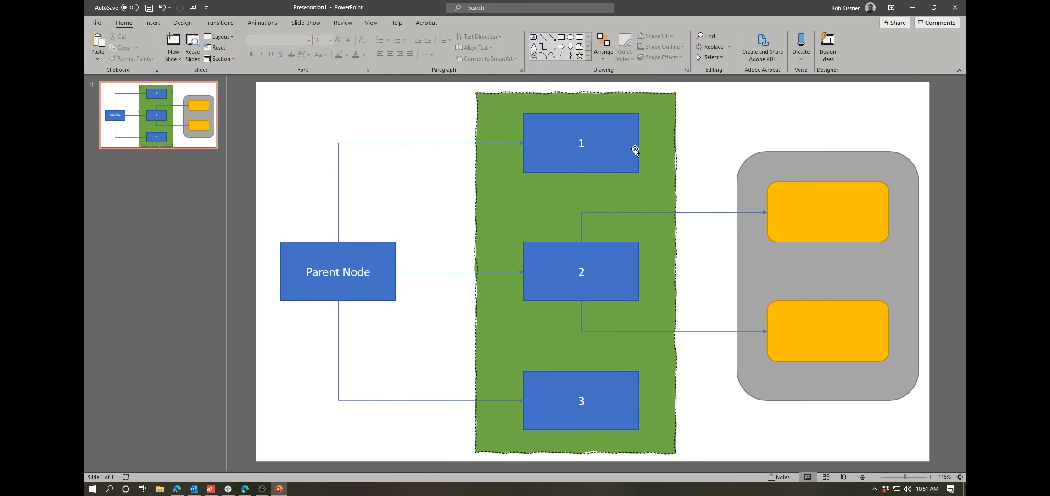